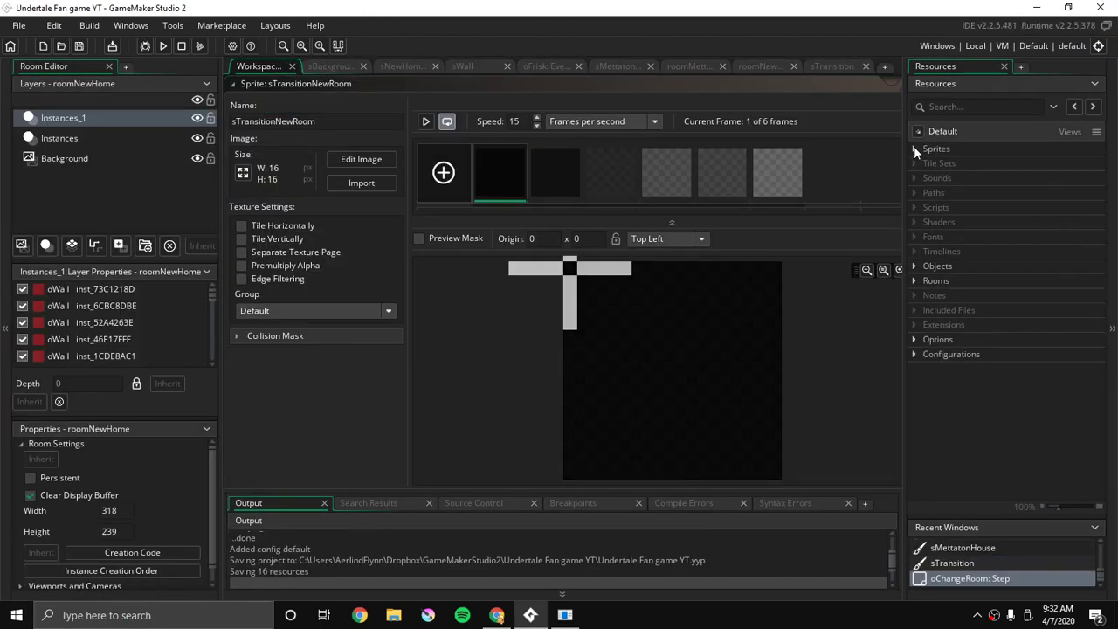
# Delete the sTransitionNewRoom sprite from the project's Sprites
pyautogui.click(915, 147)
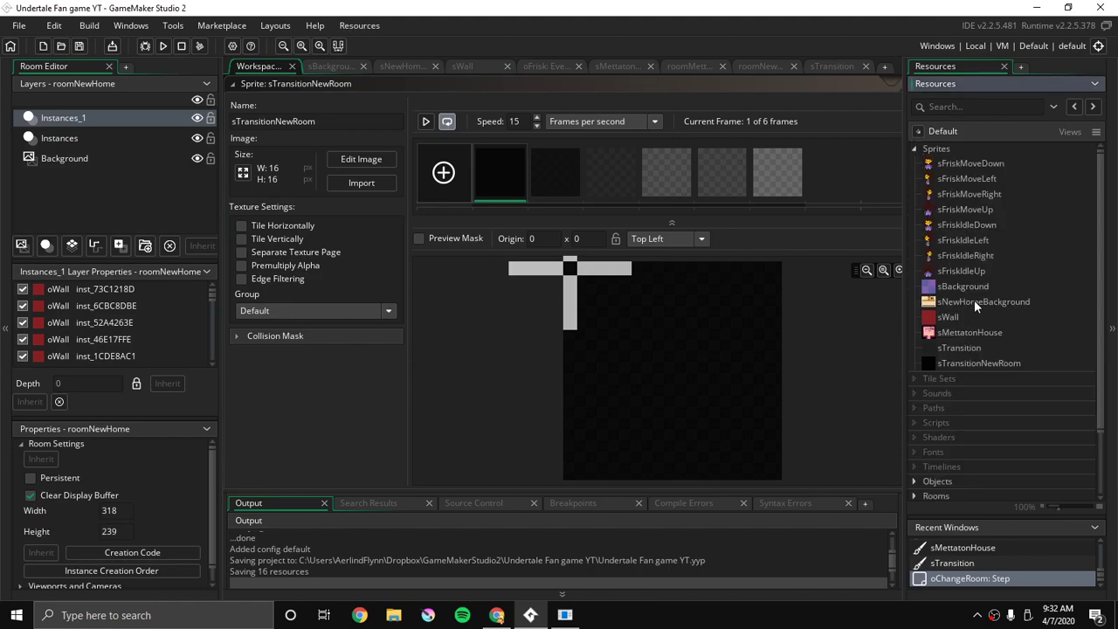
pyautogui.click(960, 348)
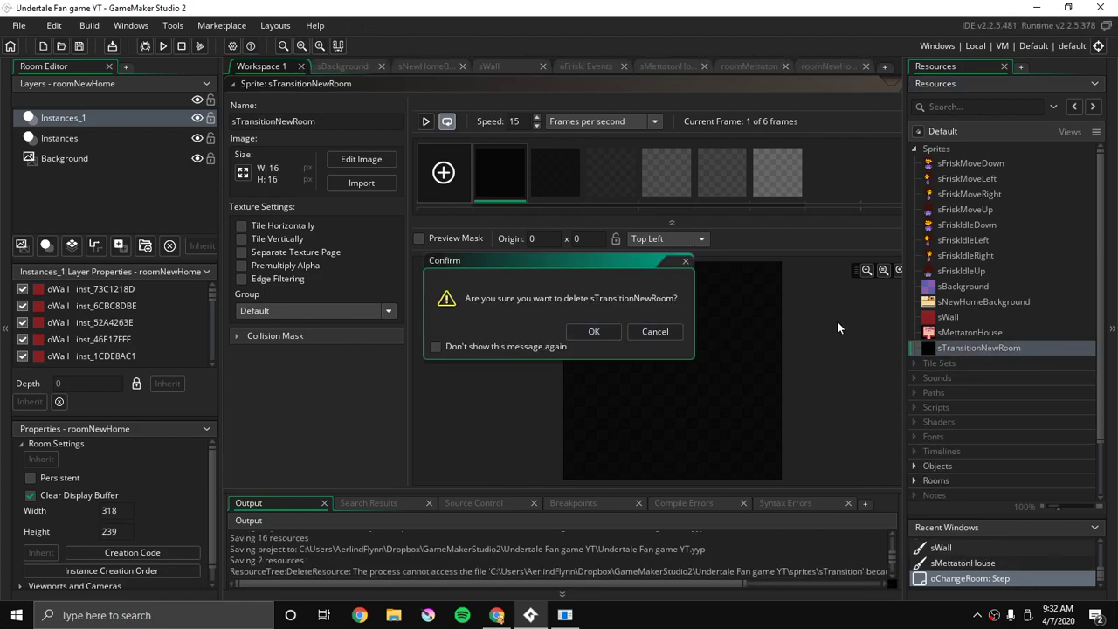
pyautogui.click(593, 331)
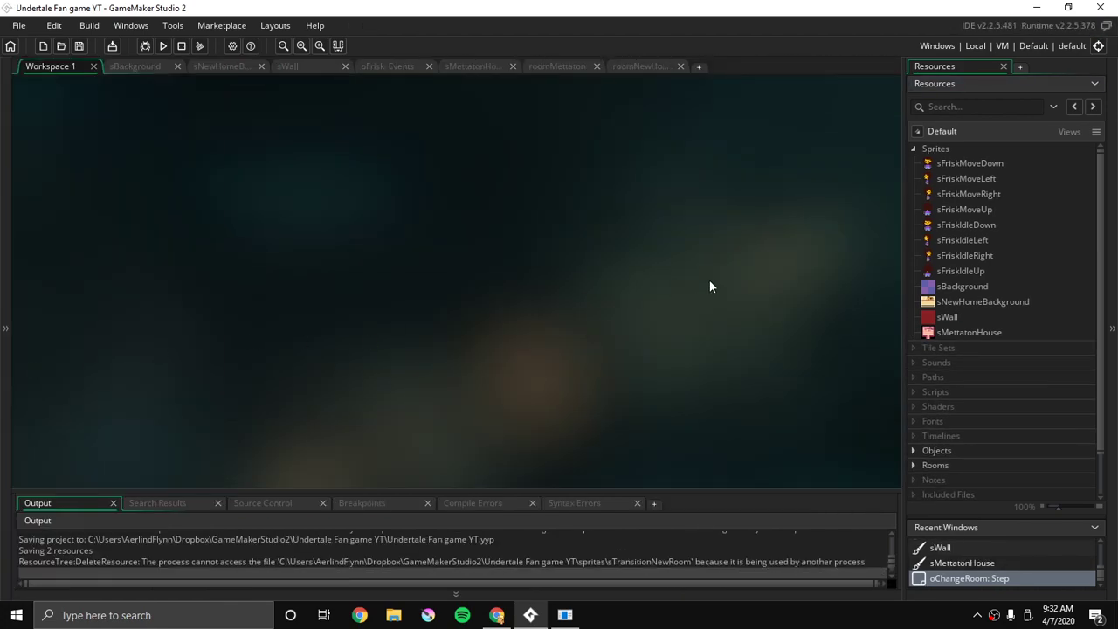
# Delete the oChangeRoom object, leaving only oFrisk and oWall under Objects
pyautogui.scroll(-3)
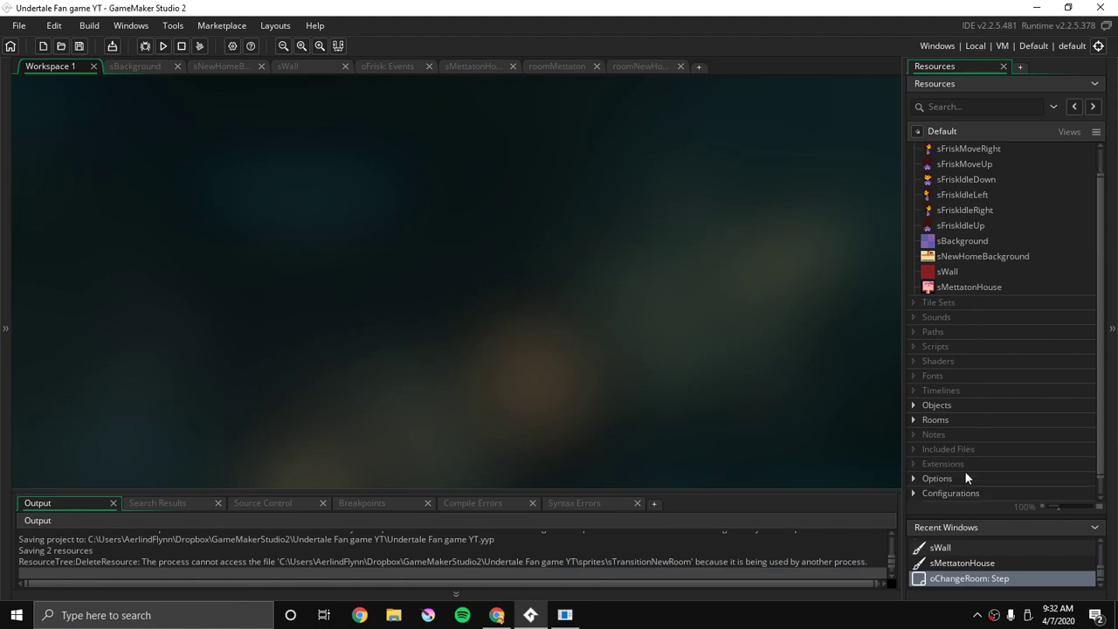
pyautogui.click(936, 405)
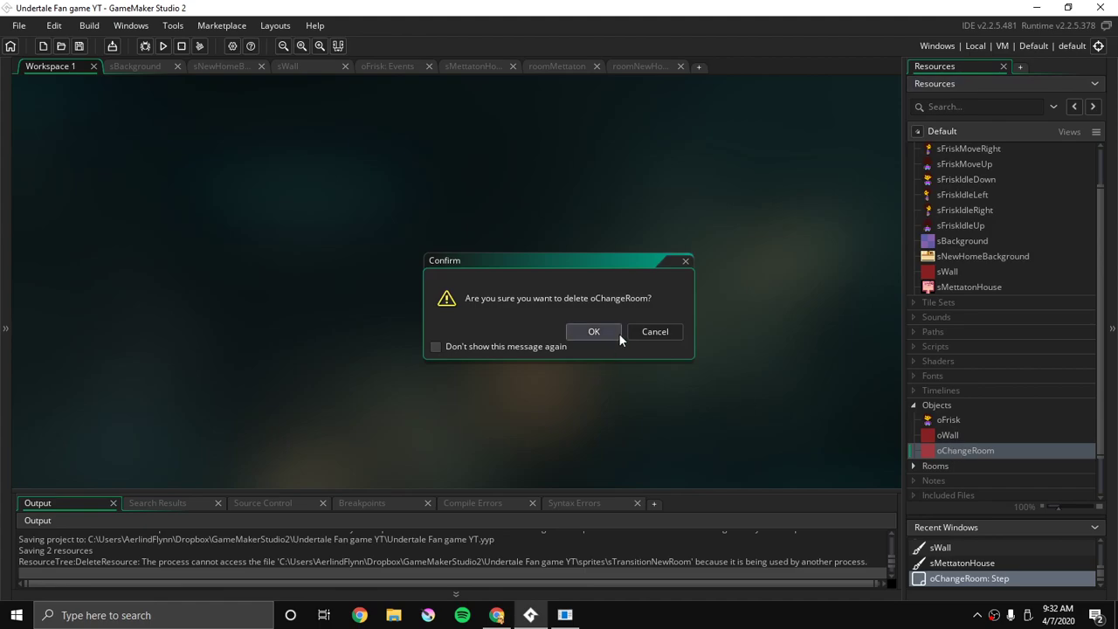
pyautogui.click(593, 331)
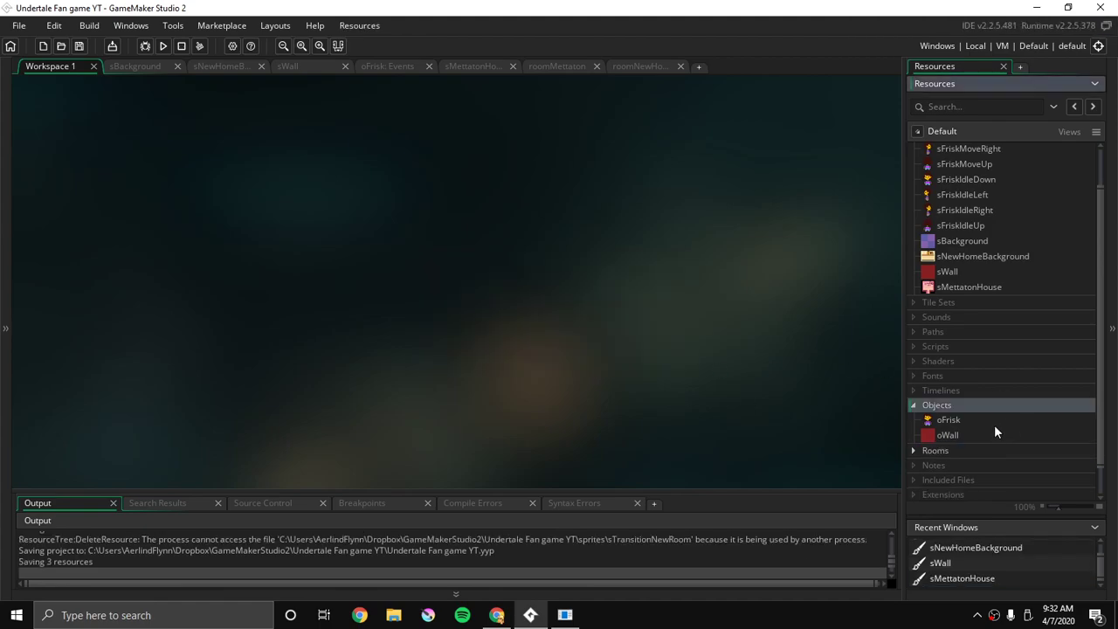
pyautogui.moveTo(984, 408)
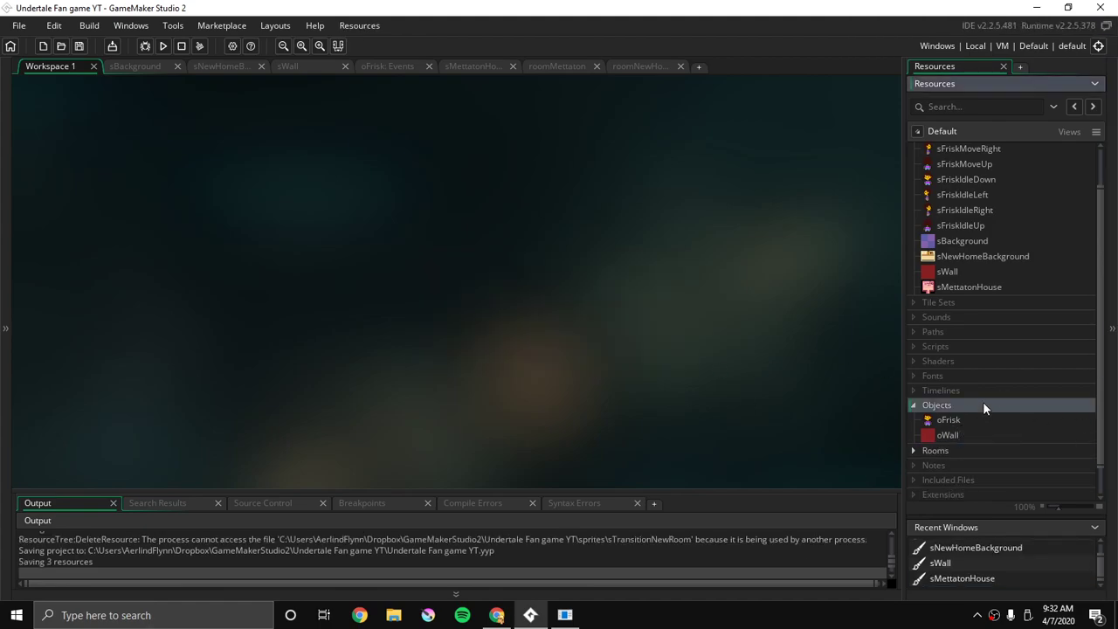
pyautogui.rightClick(937, 405)
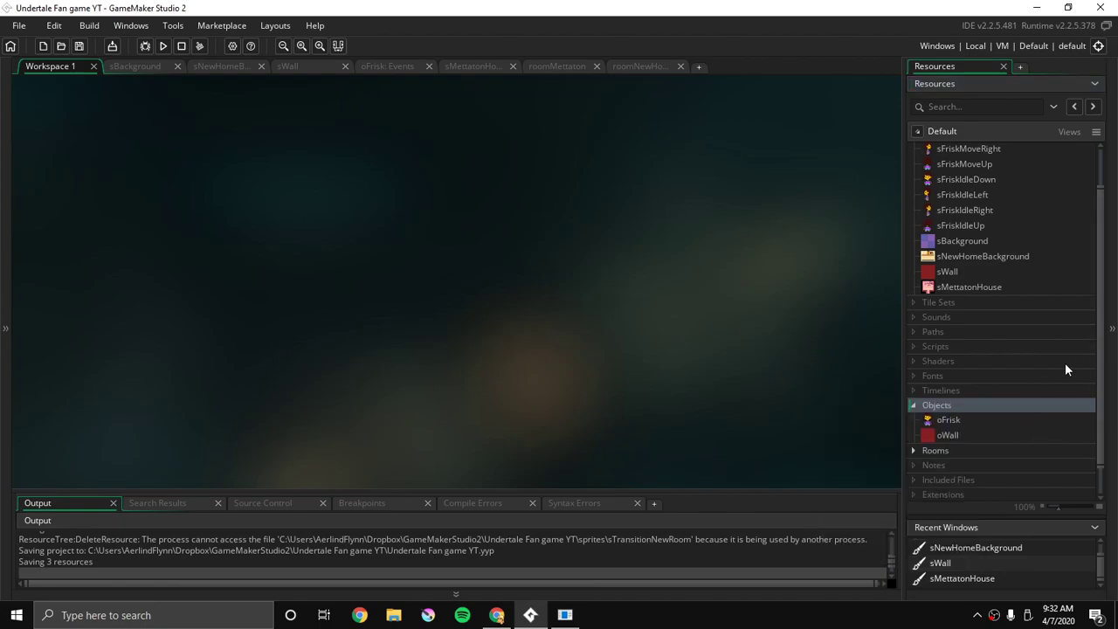
pyautogui.rightClick(937, 405)
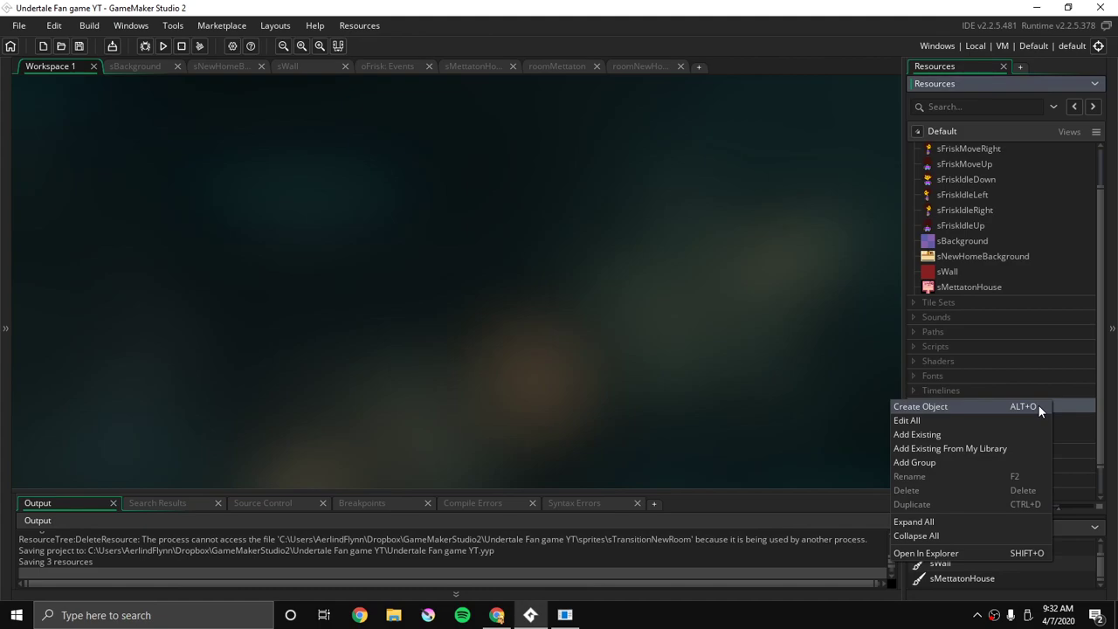
pyautogui.moveTo(1031, 413)
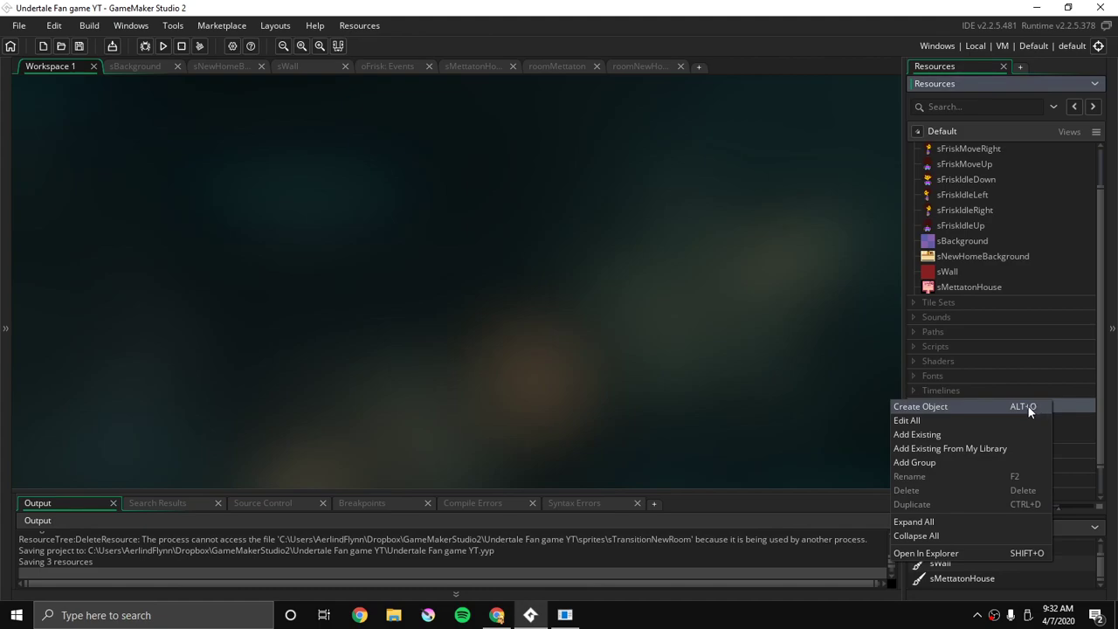
# Create a sprite-less oChangeRoom object with a goto variable definition (default 0, Real)
pyautogui.click(919, 406)
pyautogui.write('o')
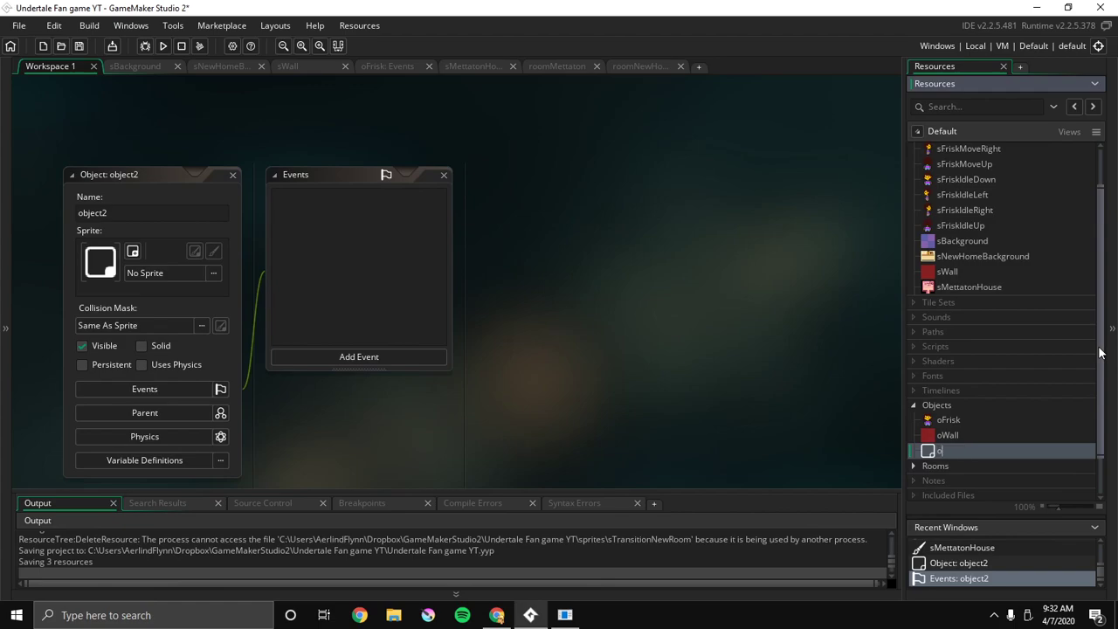
pyautogui.write('Chr')
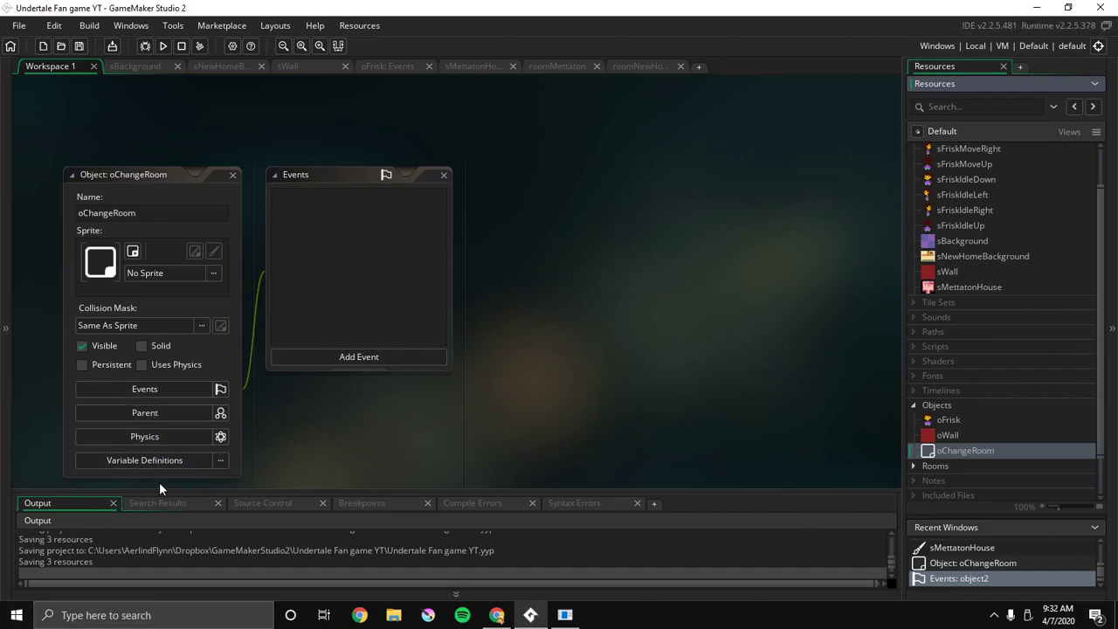
pyautogui.click(144, 460)
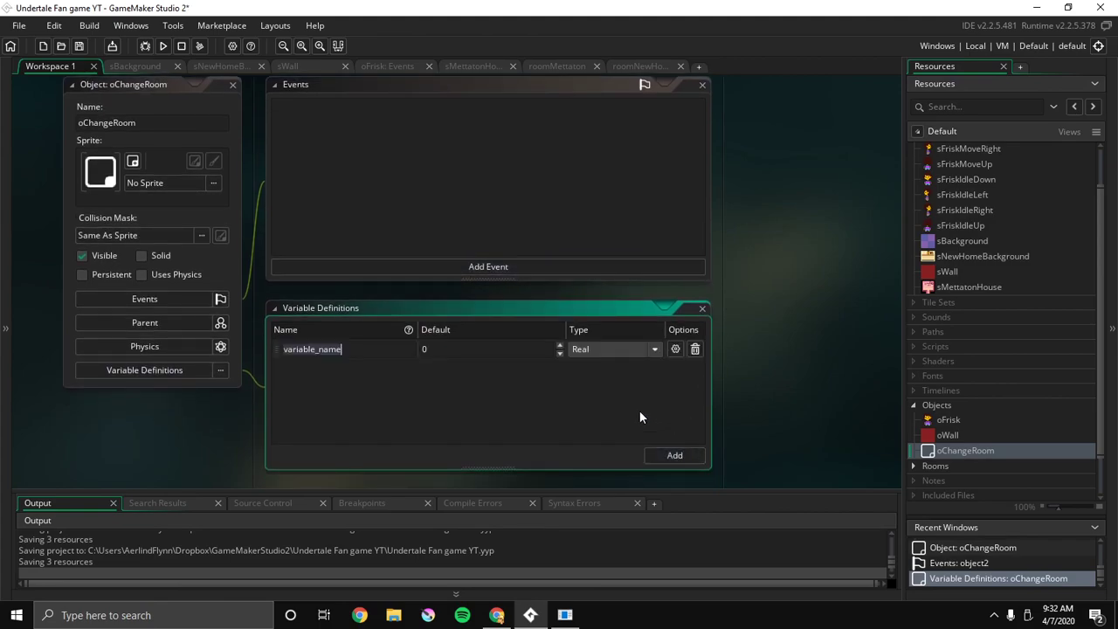
pyautogui.moveTo(394, 341)
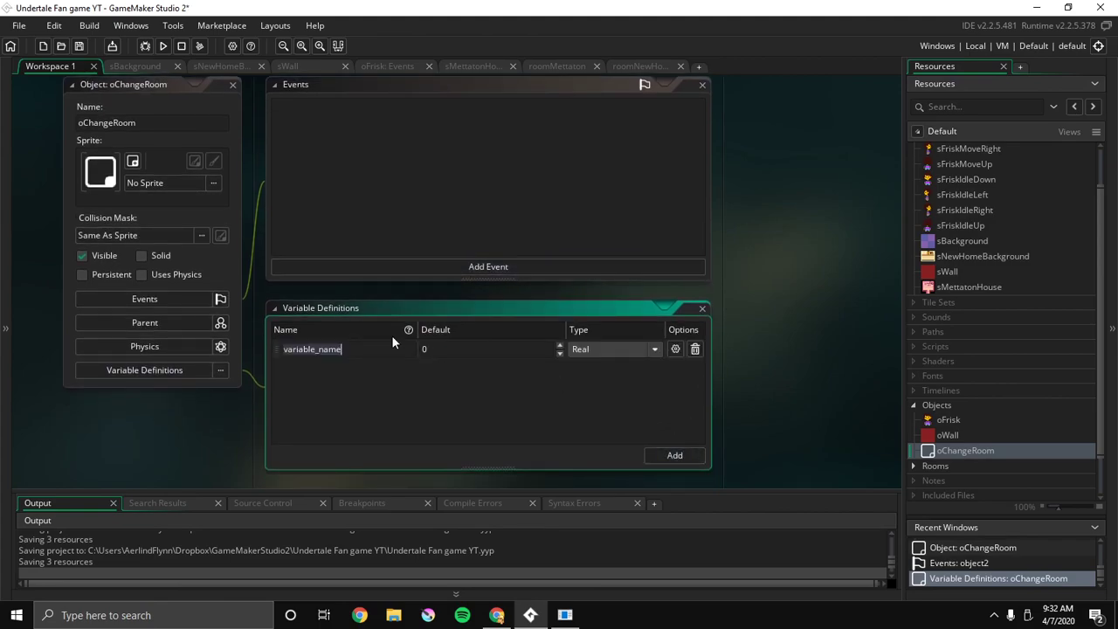
pyautogui.write('goyo')
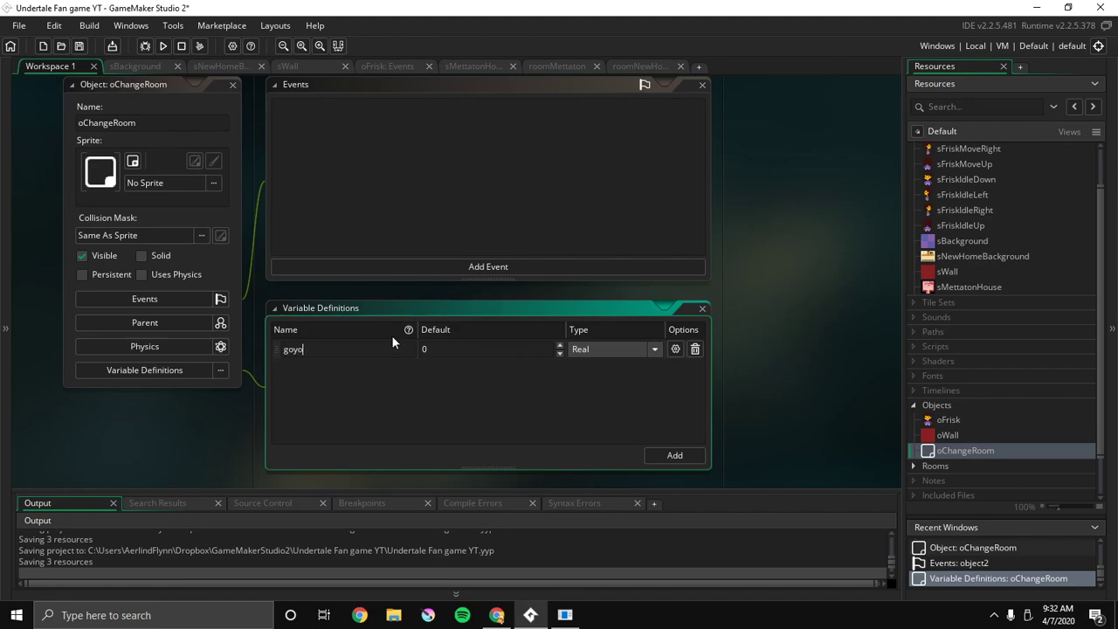
pyautogui.write('got')
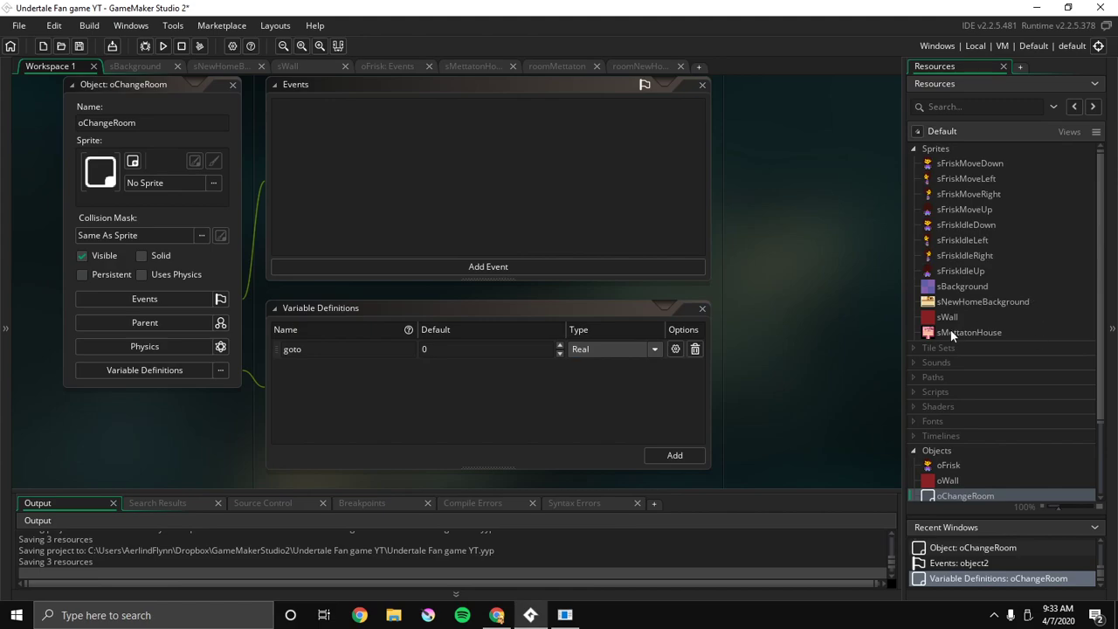
# Review the sMettatonHouse sprite and roomMettaton, and reopen the oChangeRoom object
pyautogui.doubleClick(969, 332)
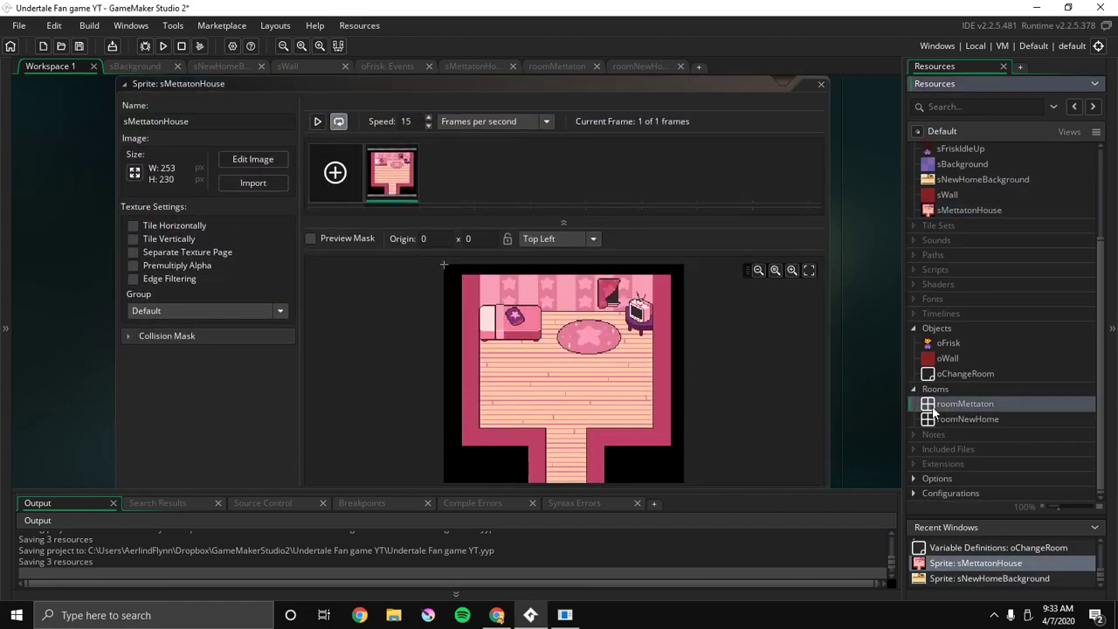
pyautogui.doubleClick(965, 403)
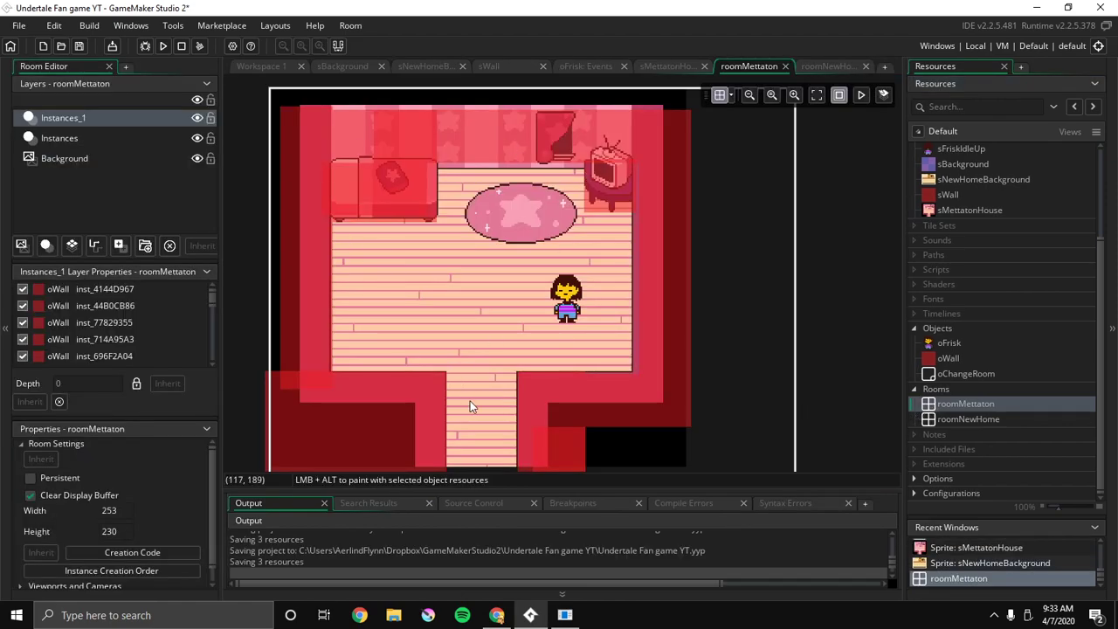
pyautogui.moveTo(953, 429)
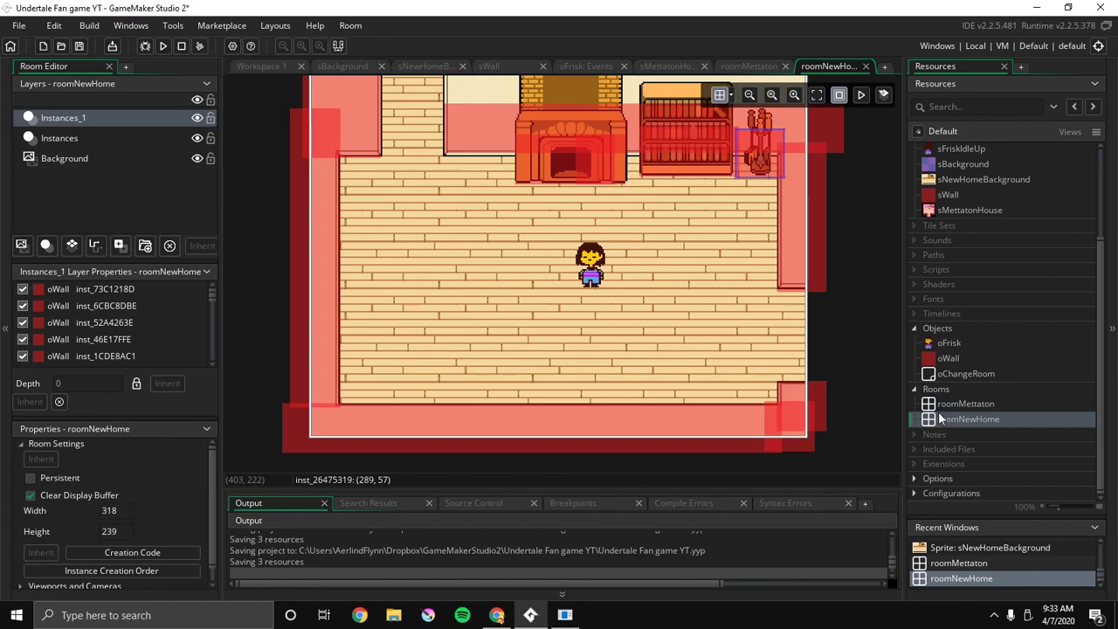
pyautogui.moveTo(998, 447)
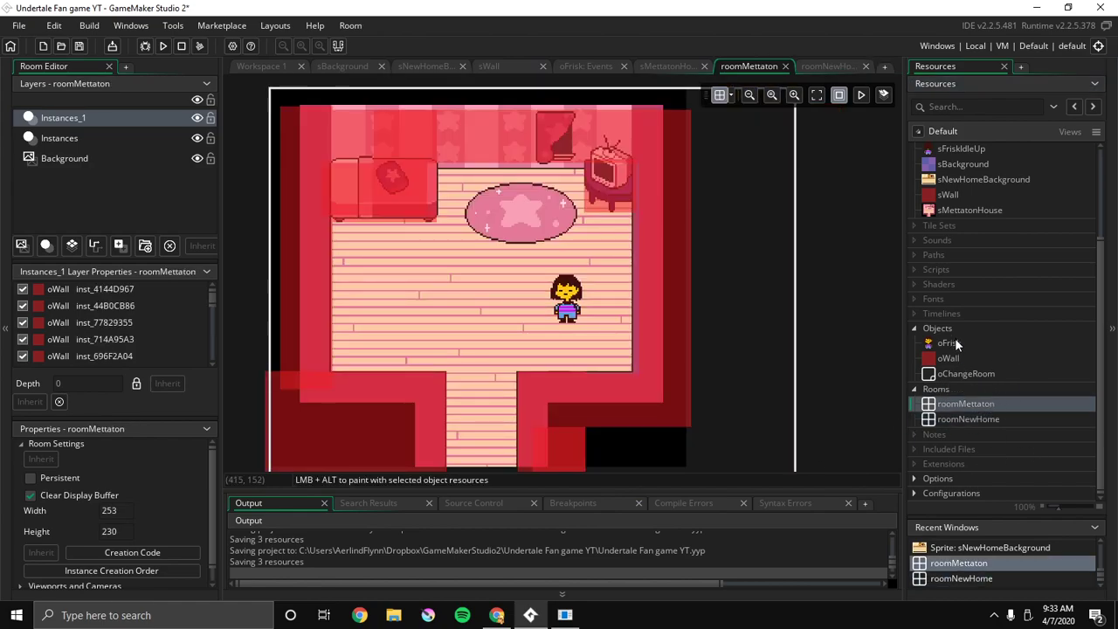
pyautogui.doubleClick(966, 373)
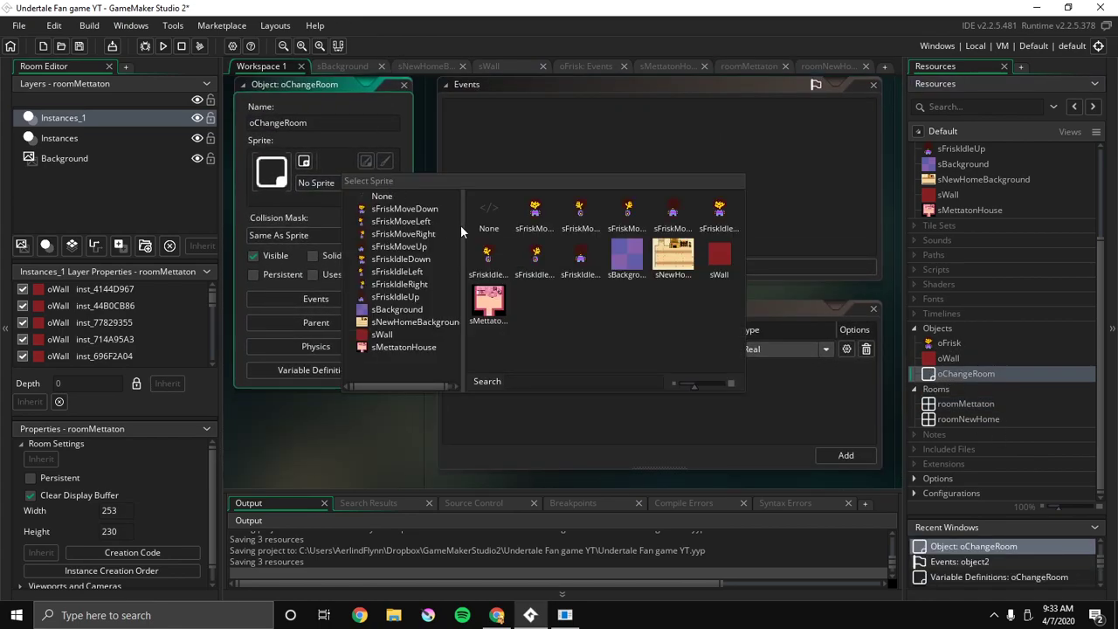
# Give oChangeRoom the sWall sprite and make its goto variable a Resource type
pyautogui.click(718, 262)
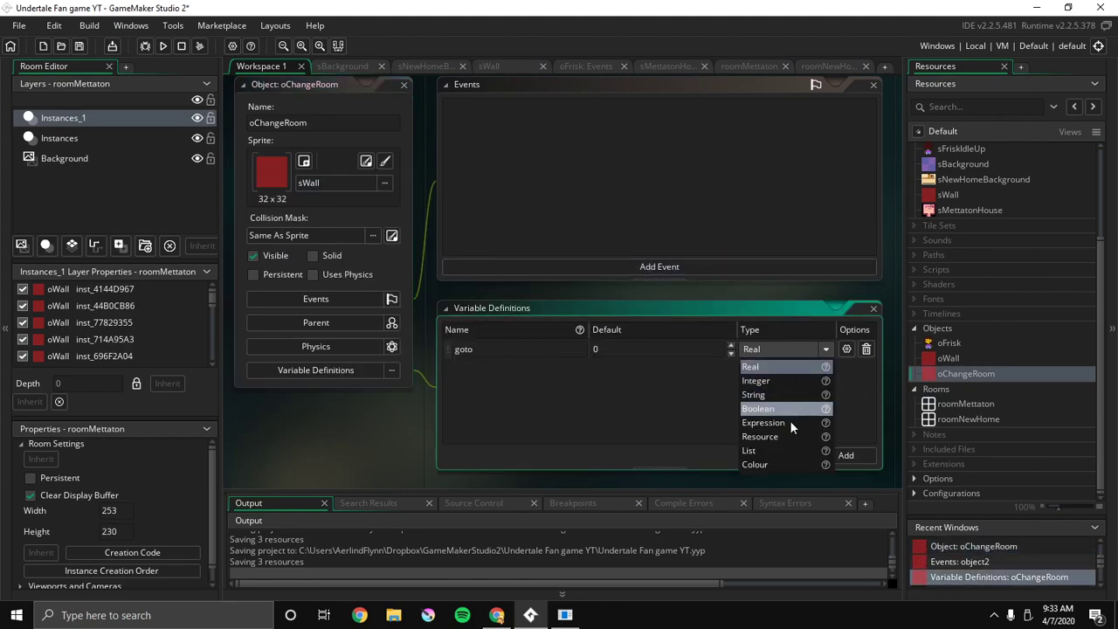
pyautogui.click(760, 436)
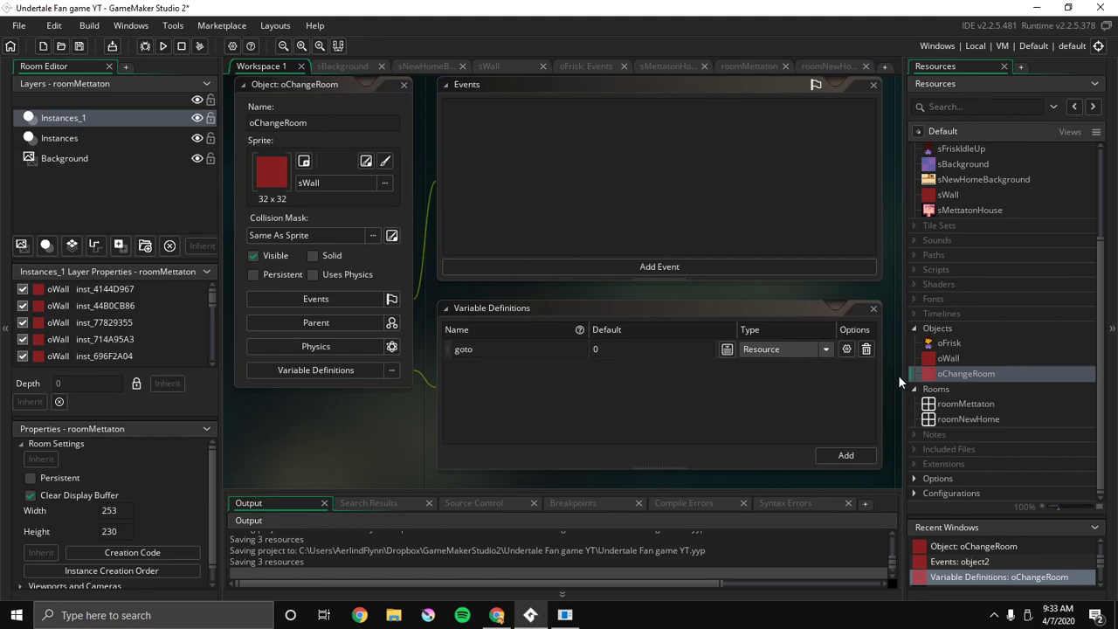
pyautogui.moveTo(889, 399)
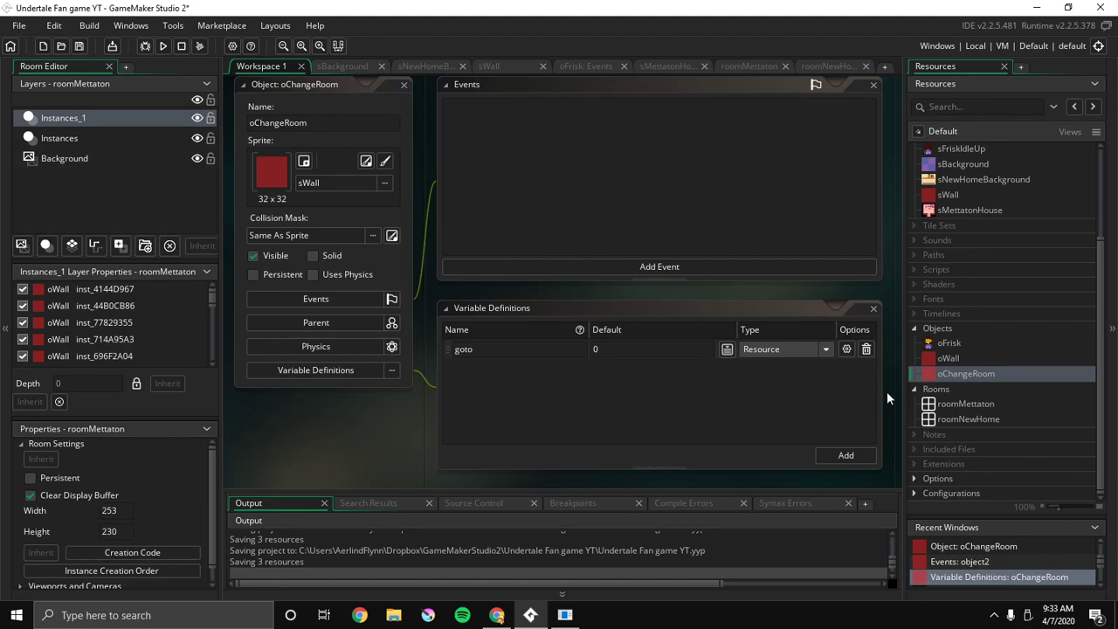
pyautogui.moveTo(956, 440)
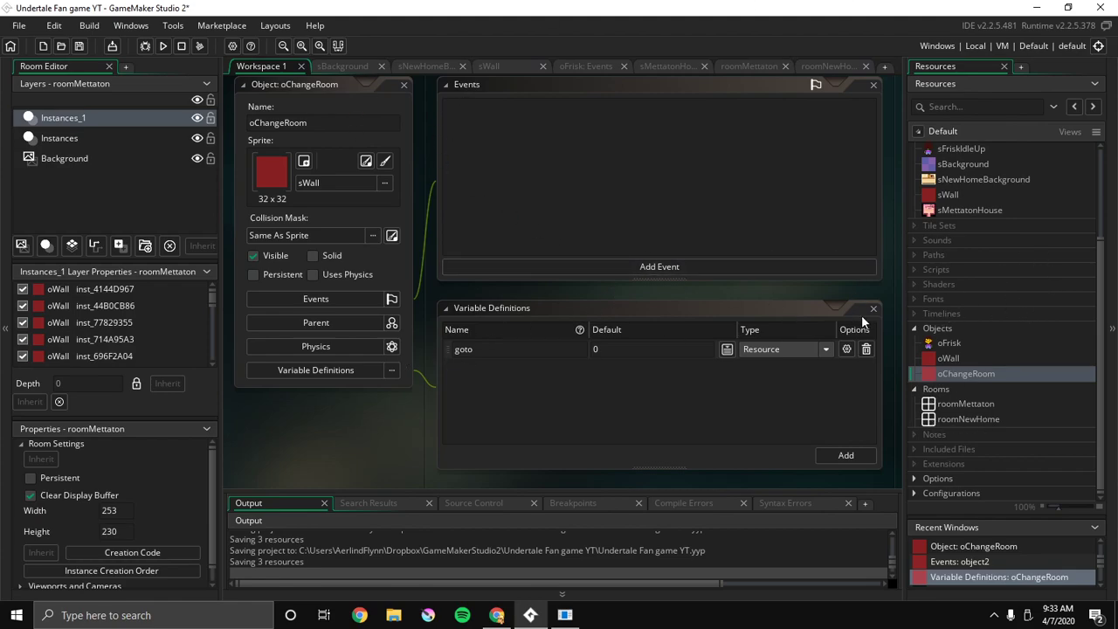
# Replace oChangeRoom's Step event with a Collision event against oFrisk
pyautogui.click(660, 266)
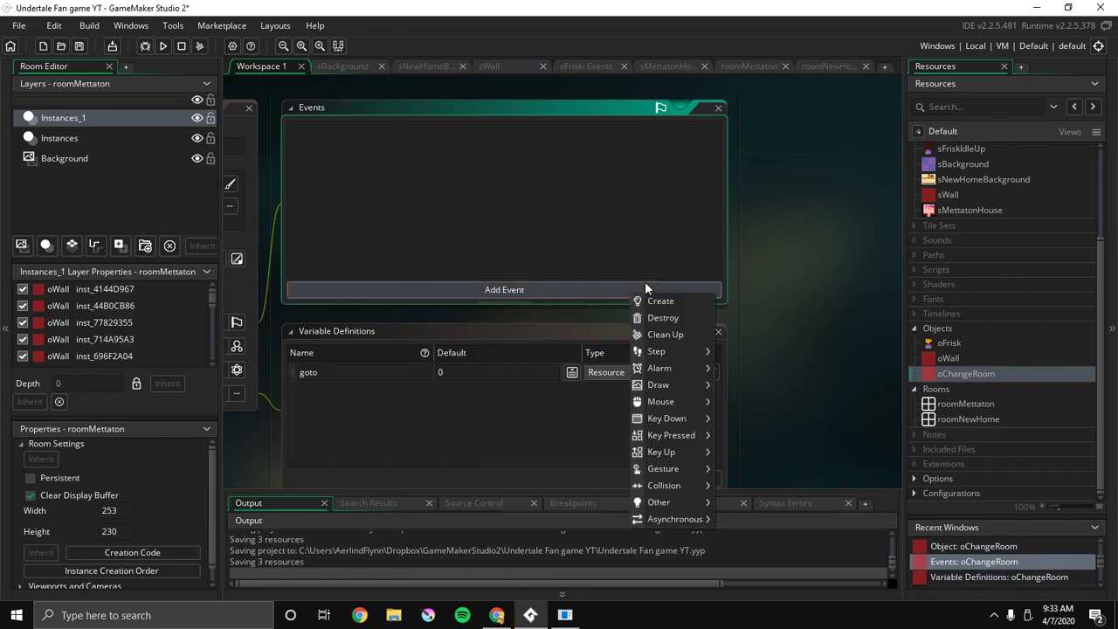
pyautogui.moveTo(663, 317)
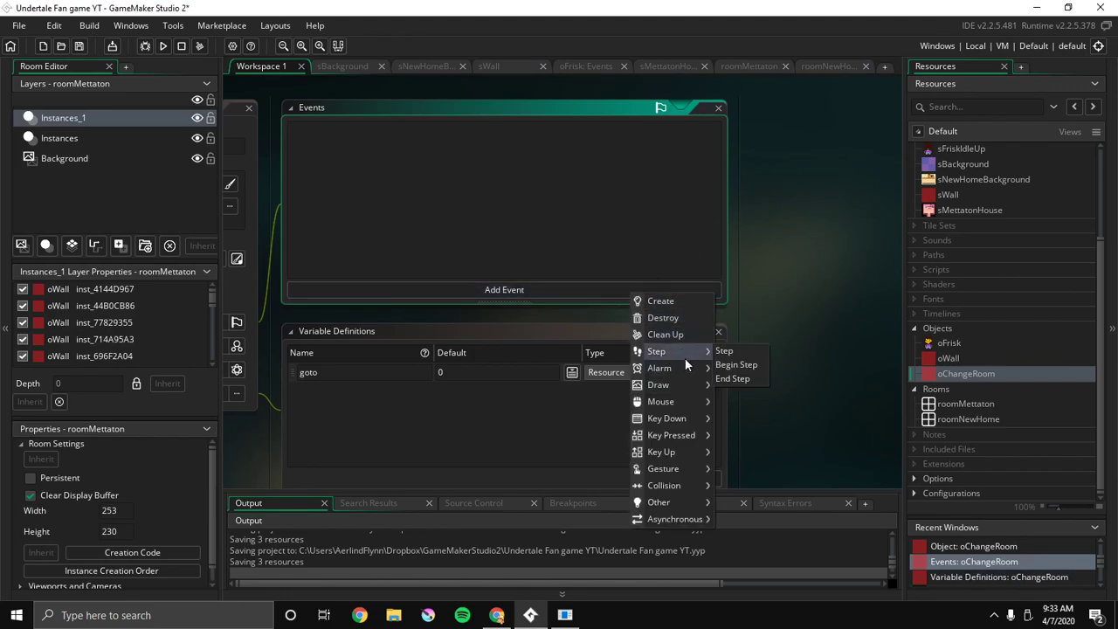
pyautogui.moveTo(661, 300)
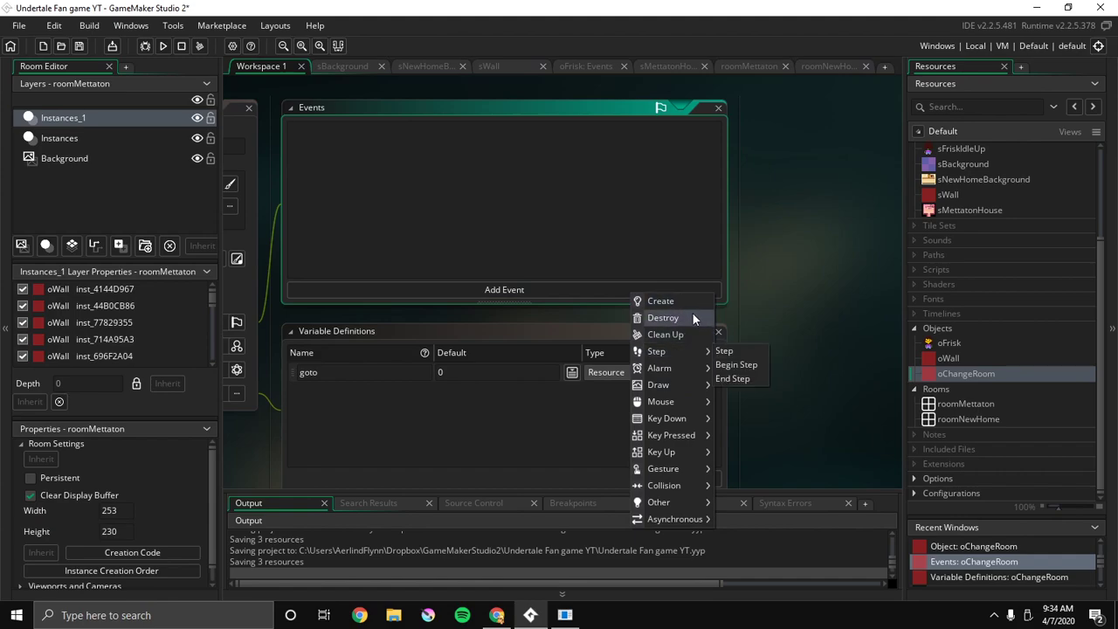
pyautogui.click(723, 350)
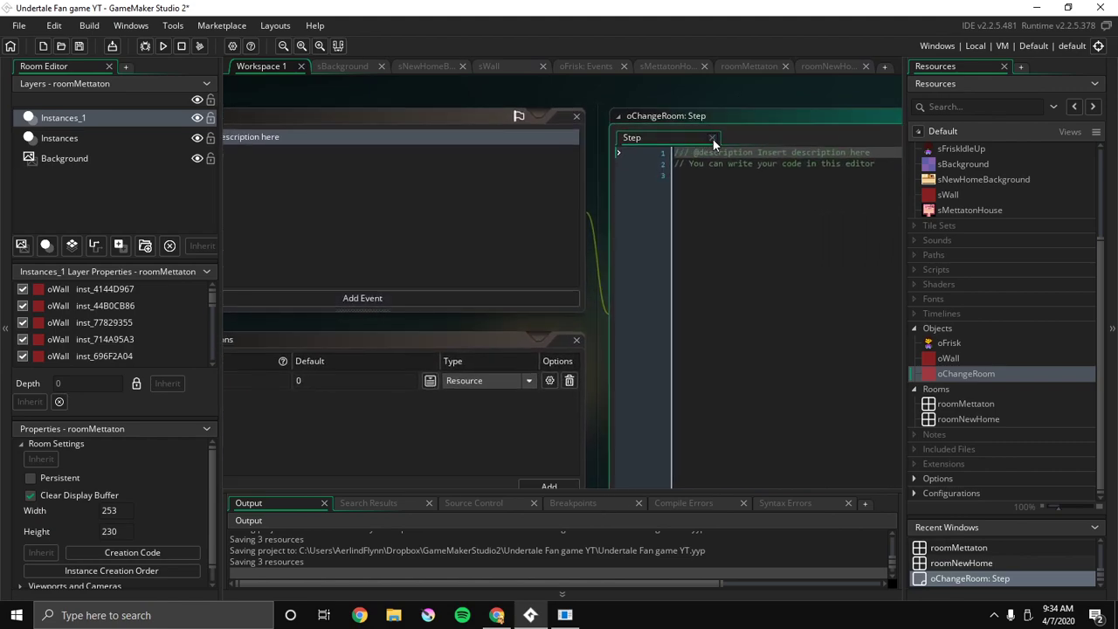
pyautogui.click(714, 137)
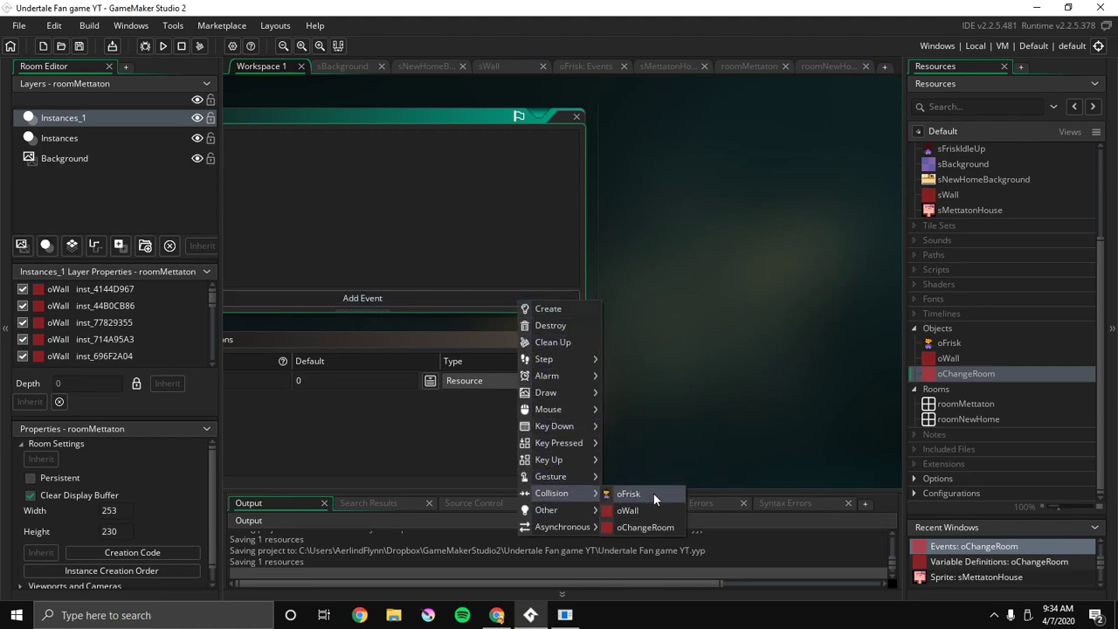
pyautogui.click(629, 494)
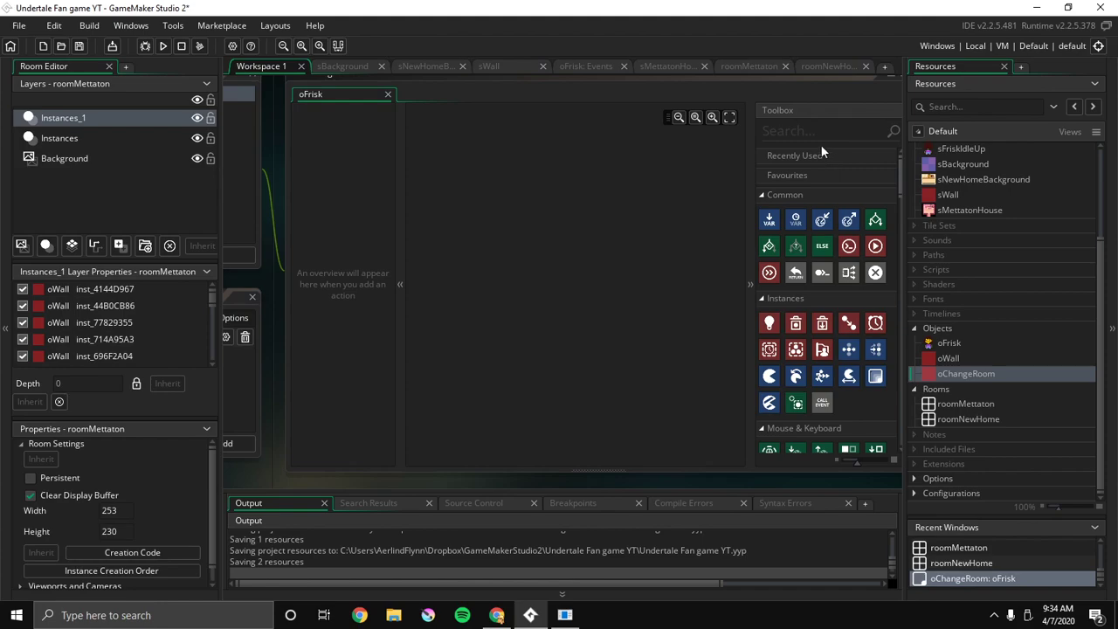
# Add a Go To Room action to the oFrisk collision event, targeting goto
pyautogui.write('chn')
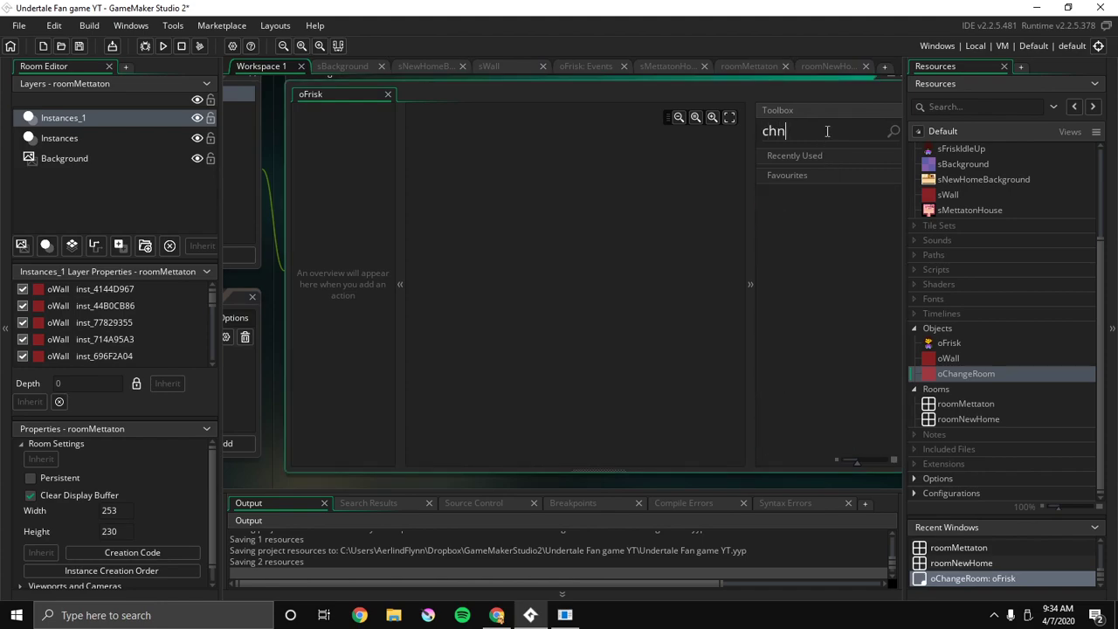
pyautogui.press('Backspace')
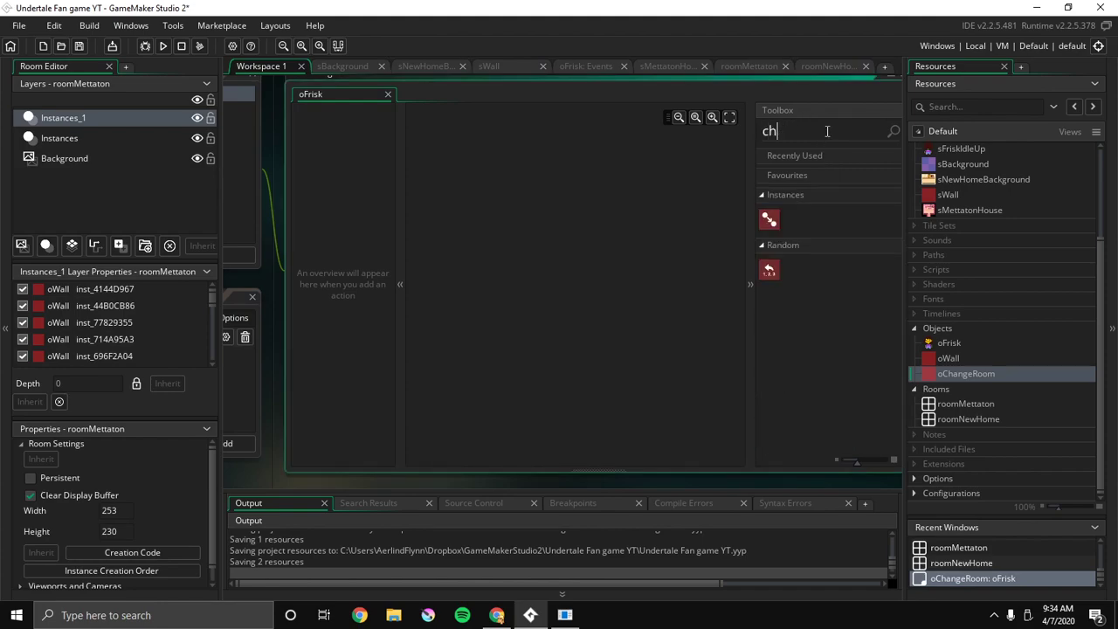
pyautogui.write('a')
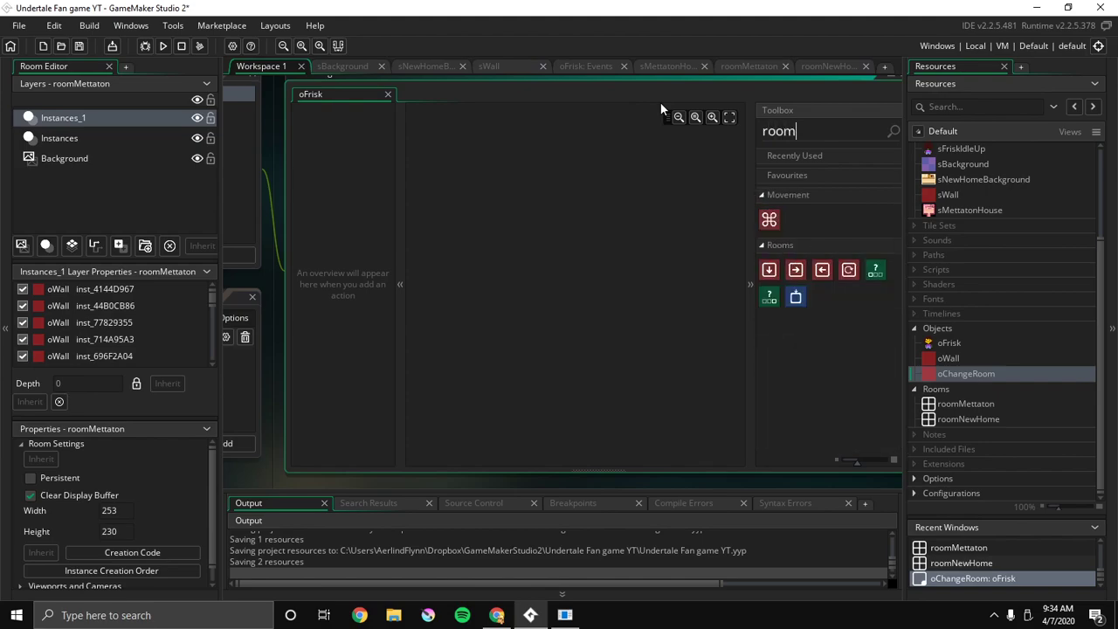
pyautogui.moveTo(768, 269)
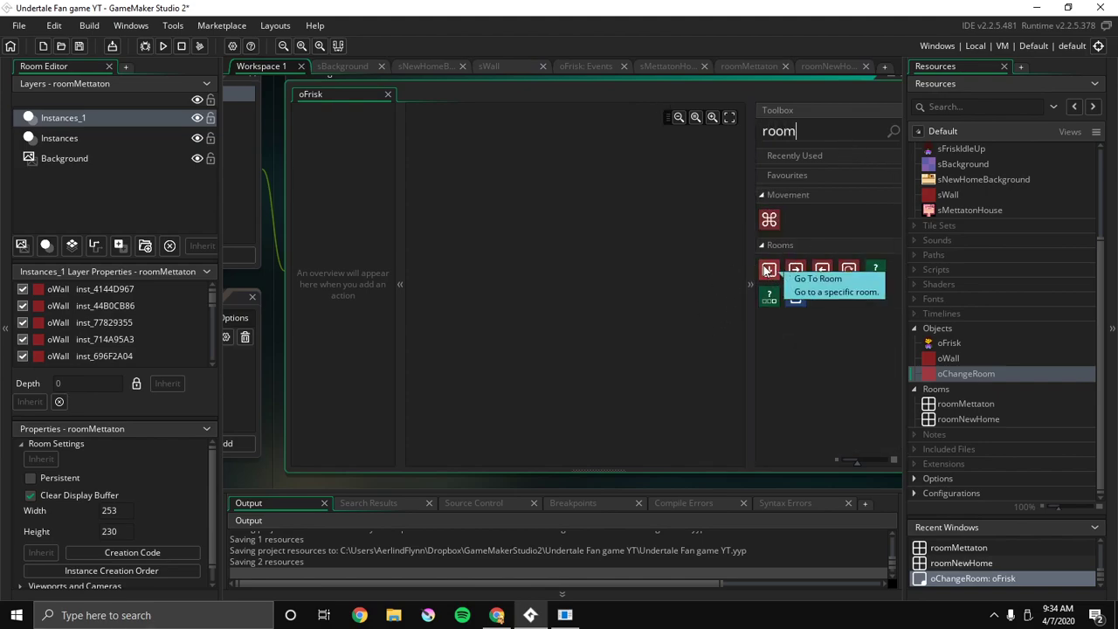
pyautogui.click(768, 269)
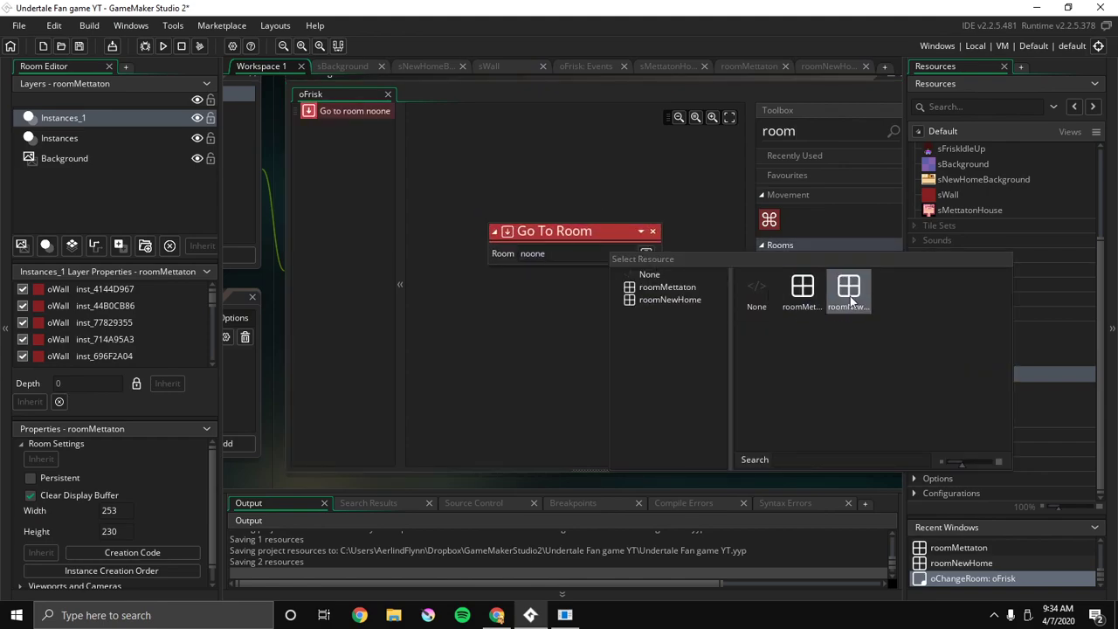
pyautogui.moveTo(848, 289)
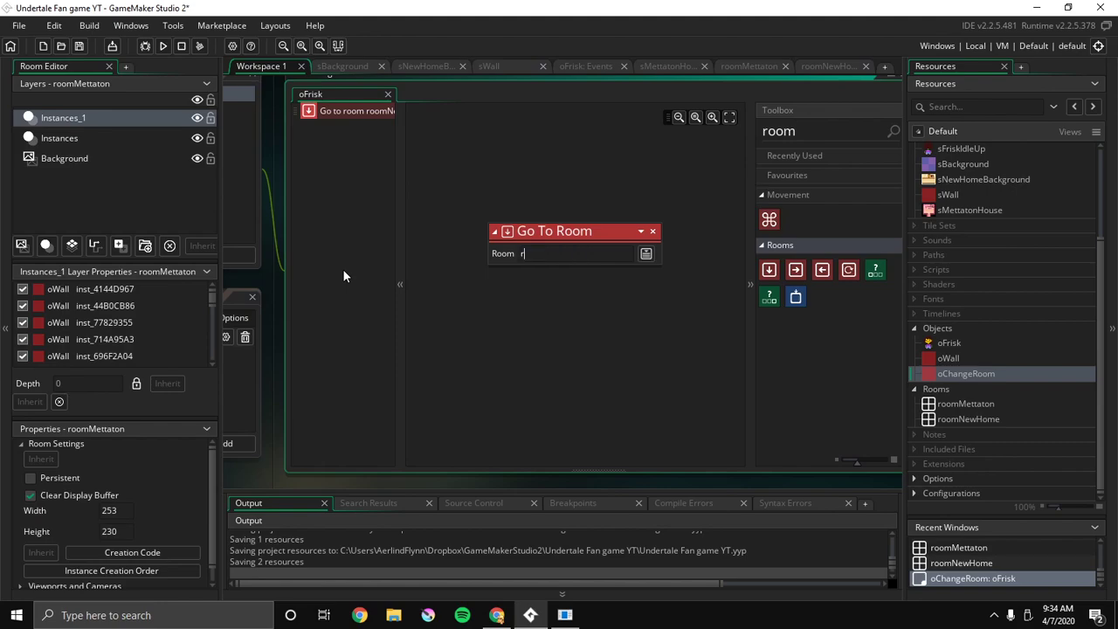
pyautogui.write('oto')
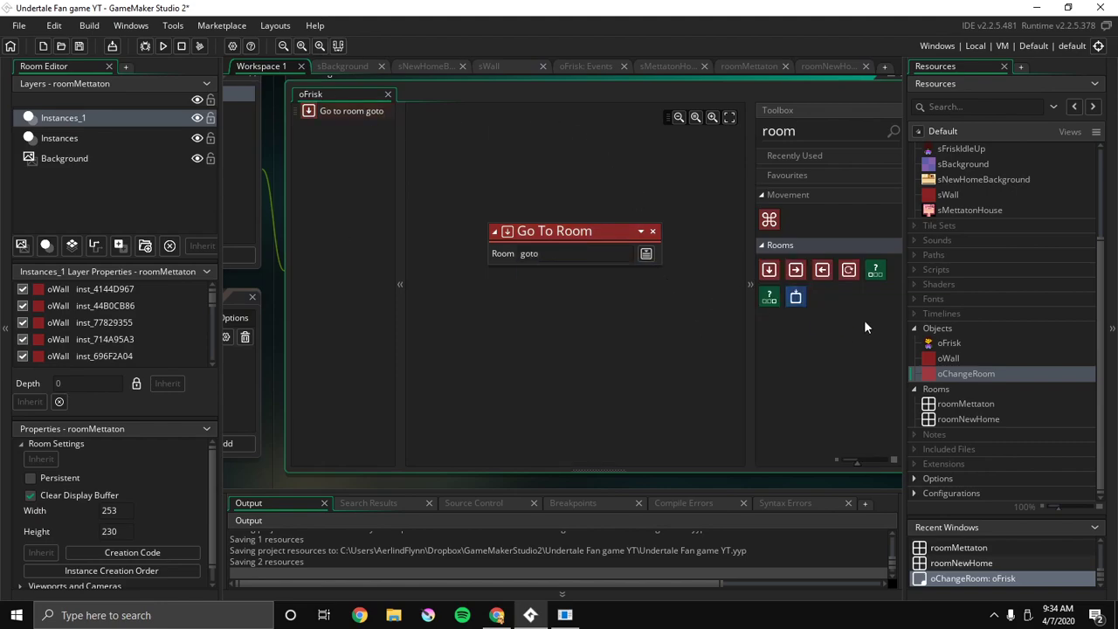
pyautogui.moveTo(769, 294)
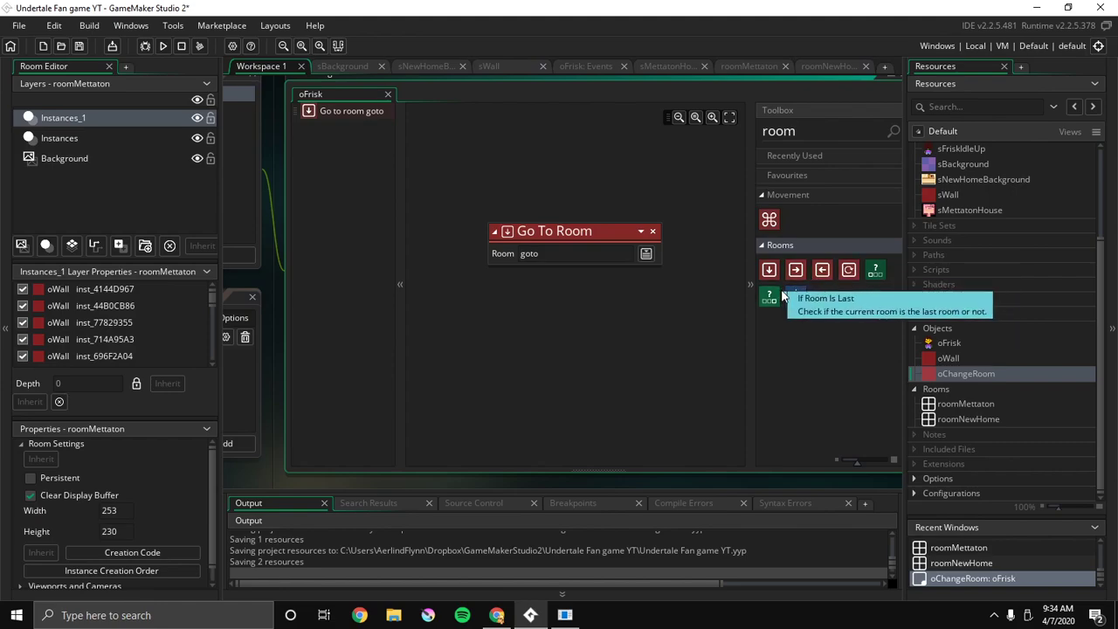
pyautogui.moveTo(849, 269)
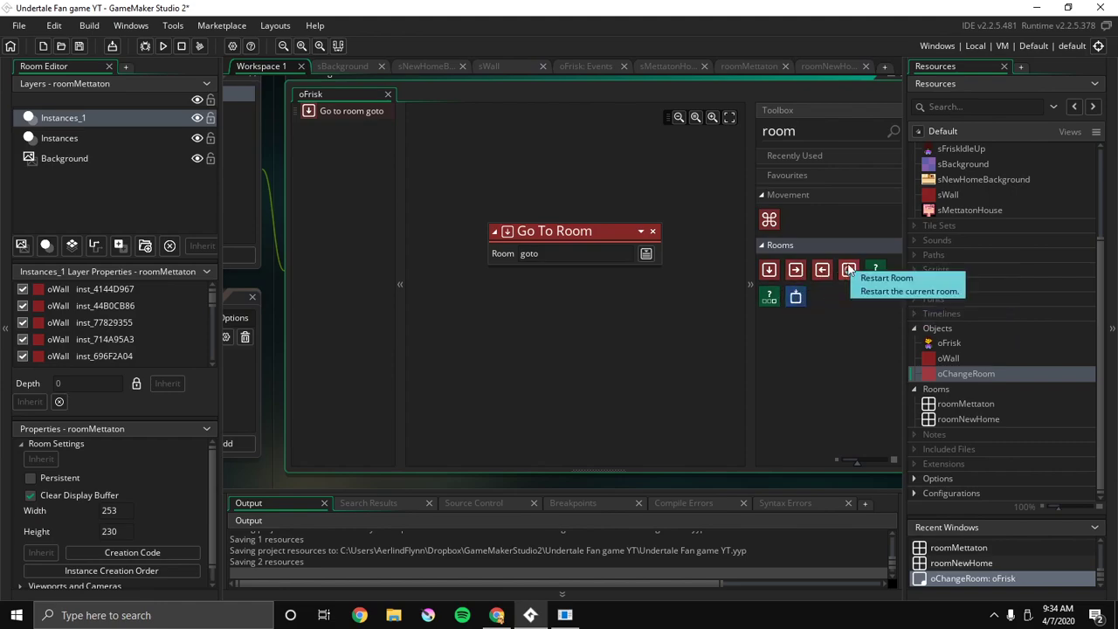
pyautogui.moveTo(795, 269)
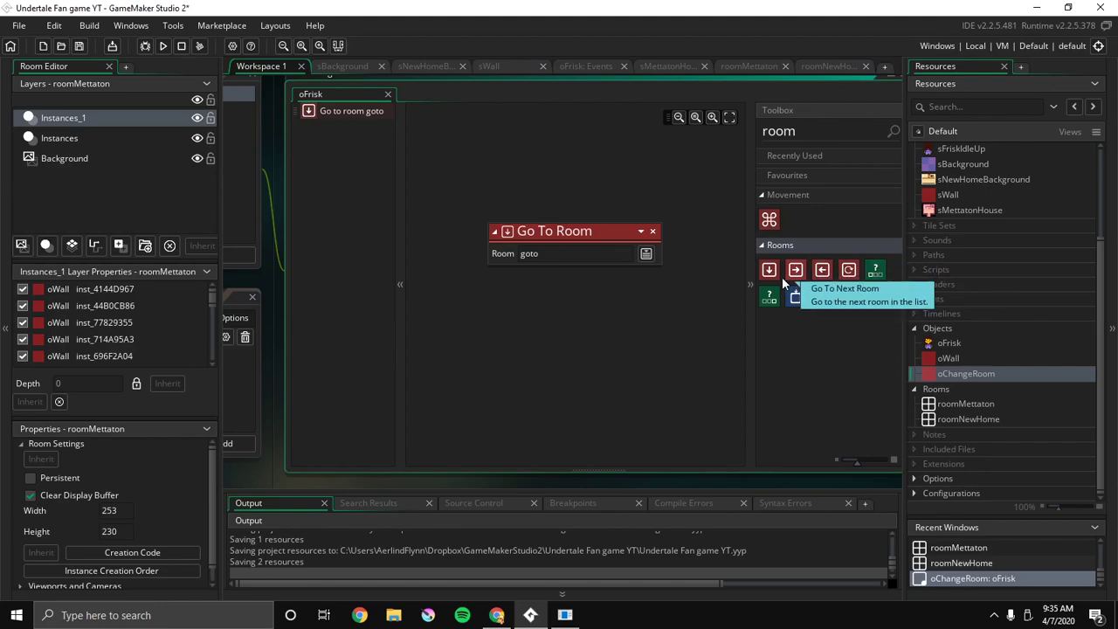
pyautogui.moveTo(769, 219)
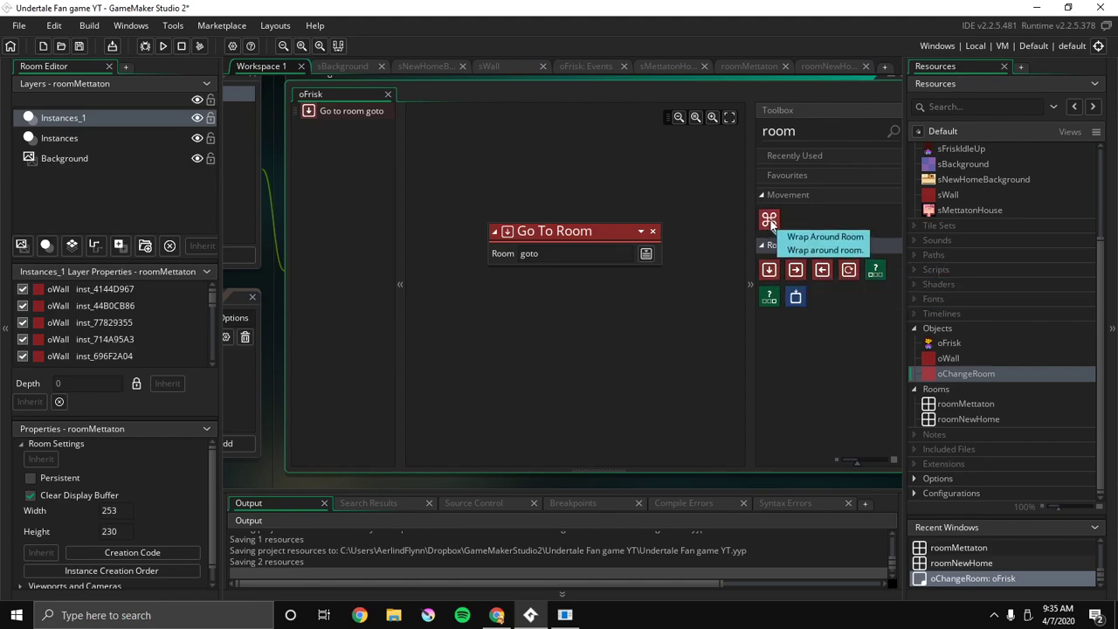
pyautogui.moveTo(1025, 417)
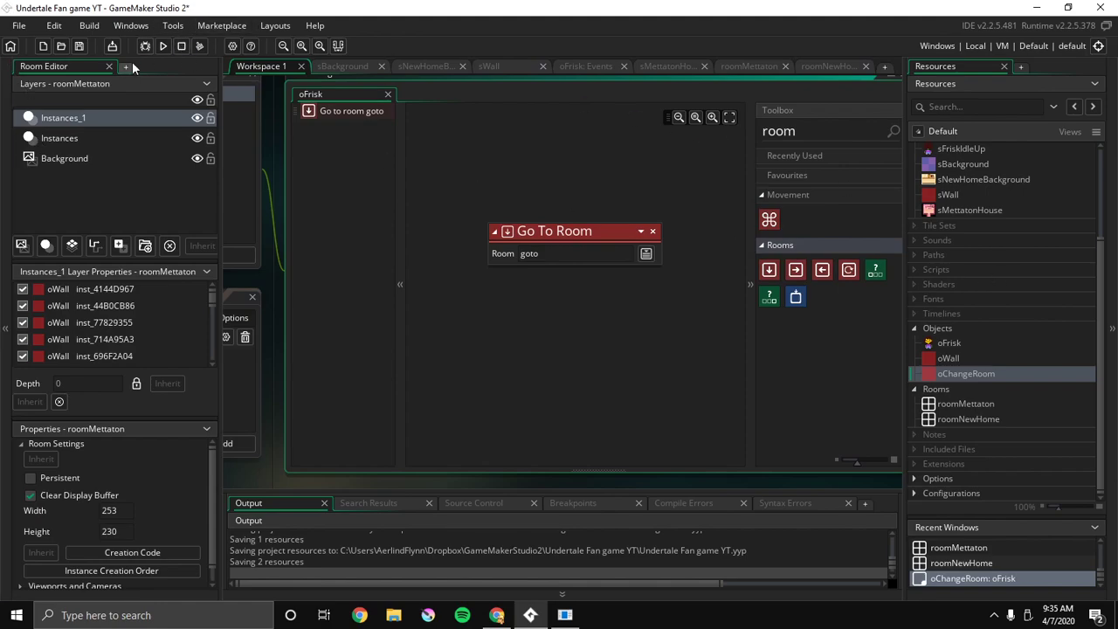
# Set the roomNewHome trigger instance's goto to roomMettaton and start a test run
pyautogui.doubleClick(966, 403)
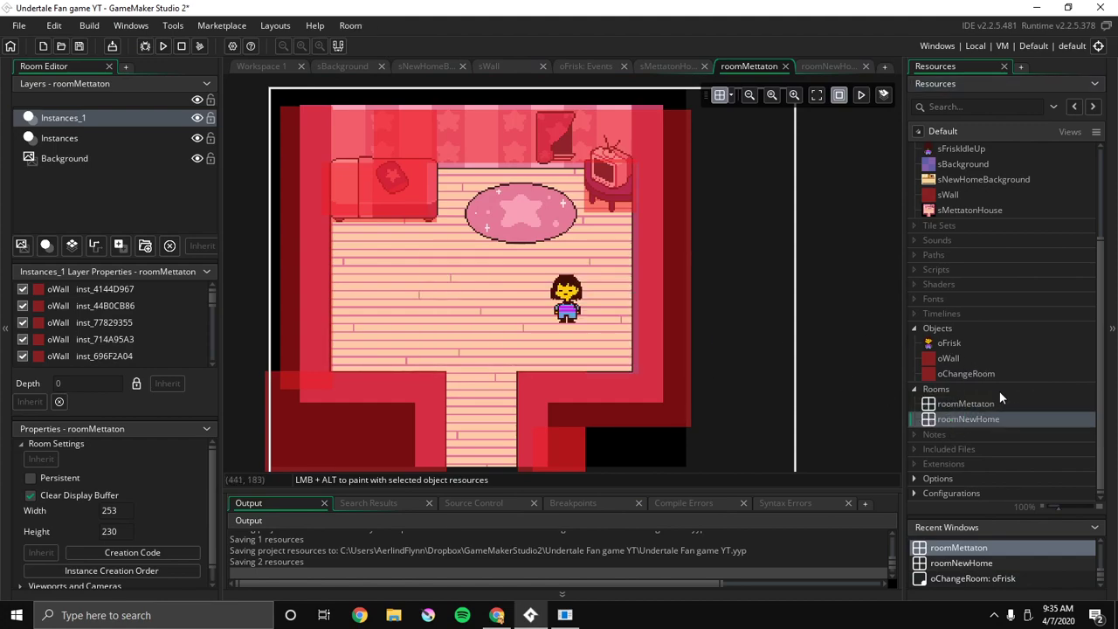
pyautogui.click(967, 403)
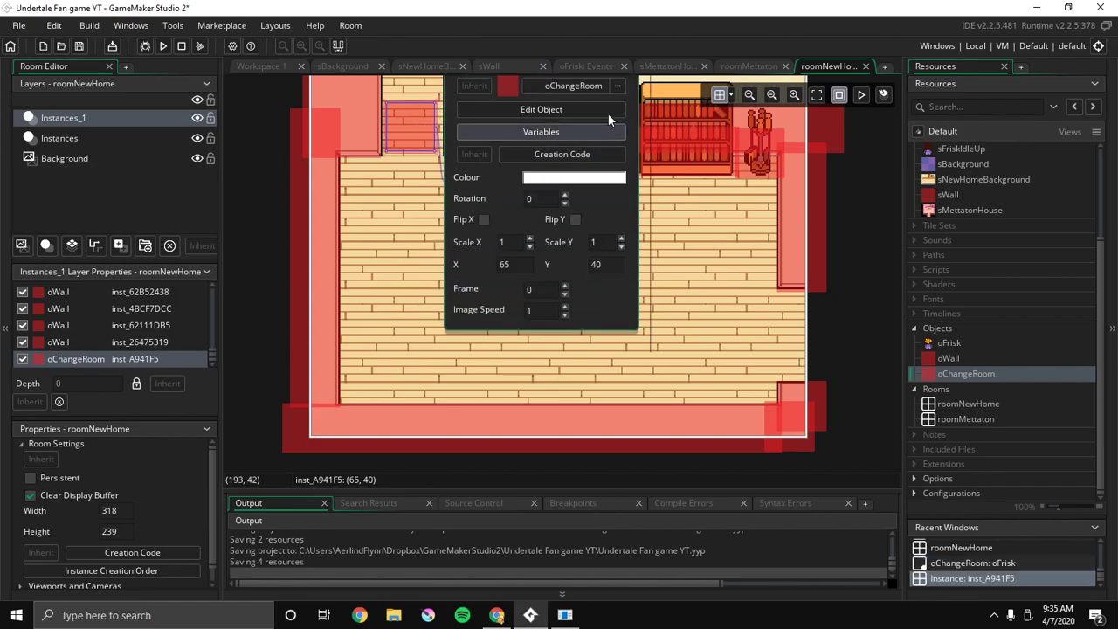
pyautogui.click(541, 131)
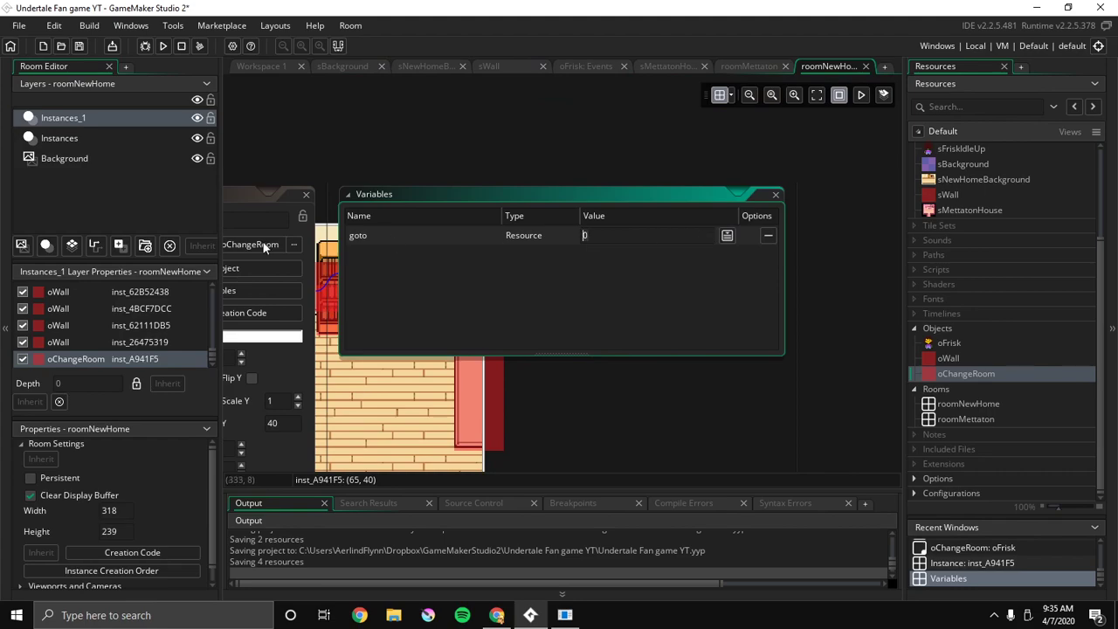
pyautogui.moveTo(140, 260)
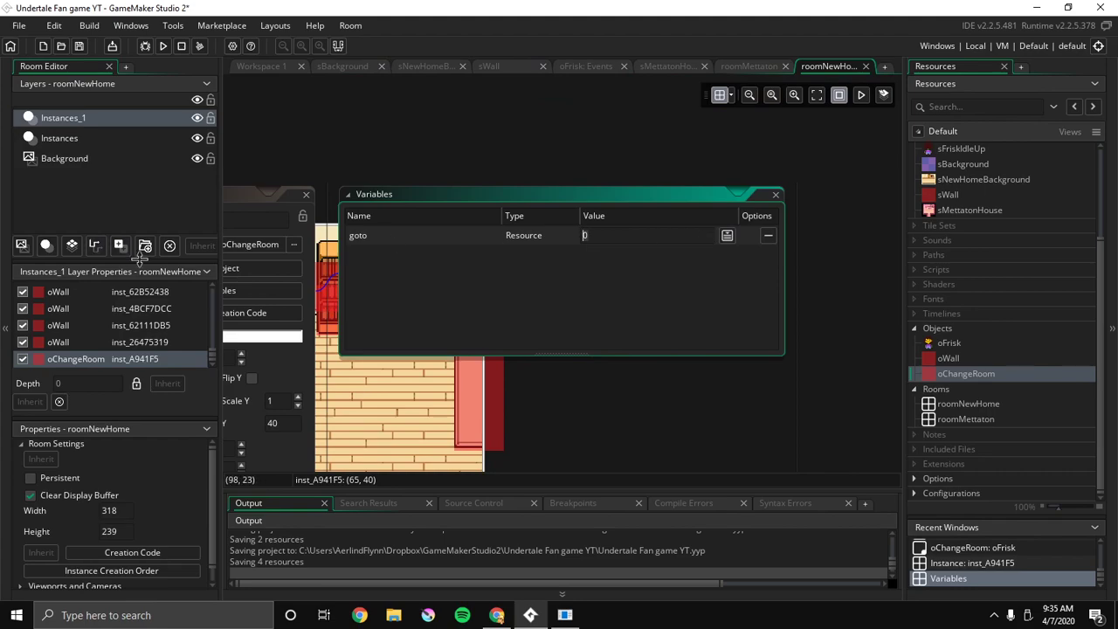
pyautogui.write('roomMettaton')
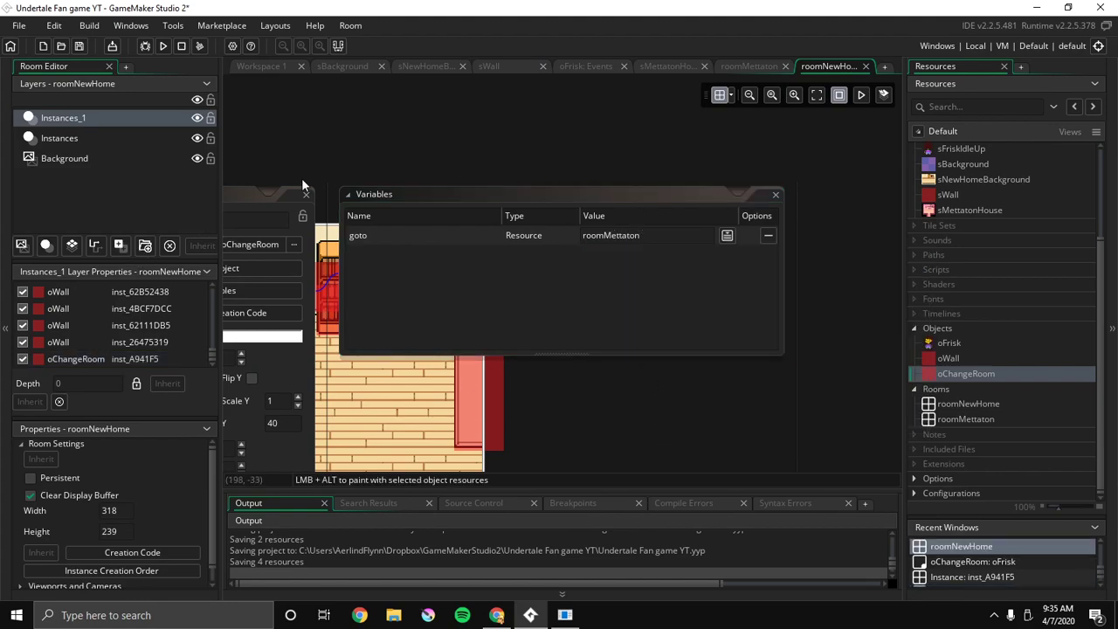
pyautogui.click(774, 194)
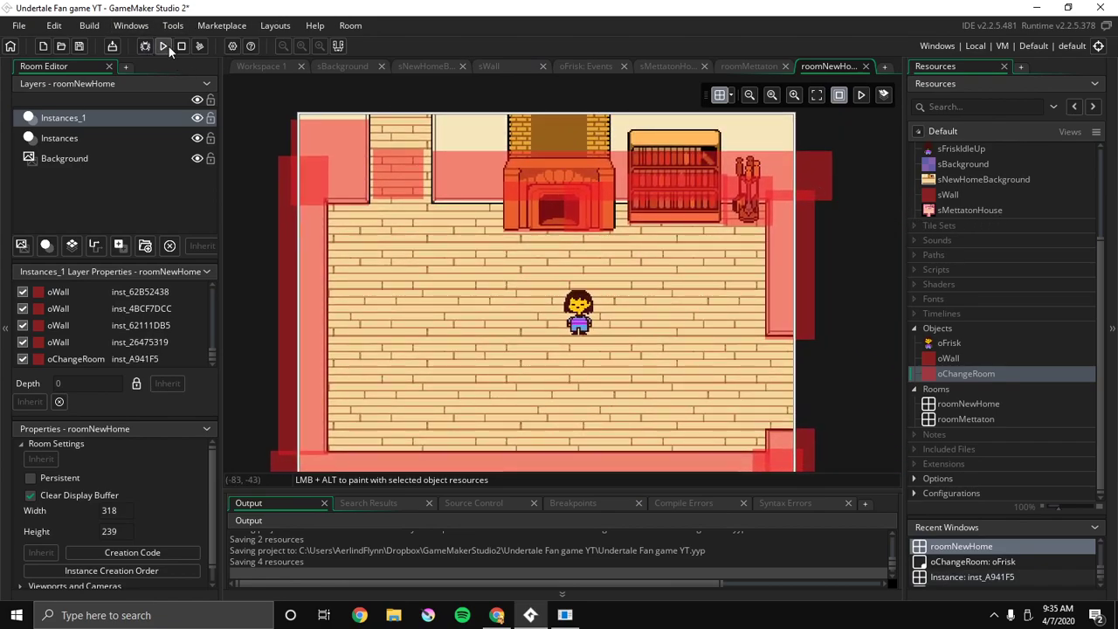
pyautogui.click(163, 45)
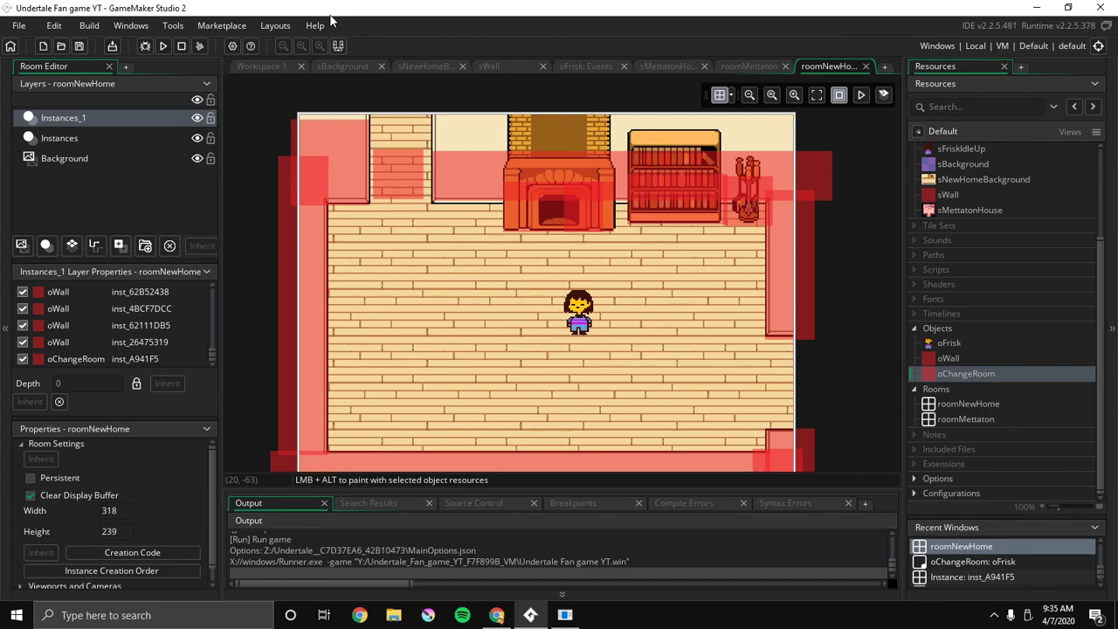
pyautogui.moveTo(264, 71)
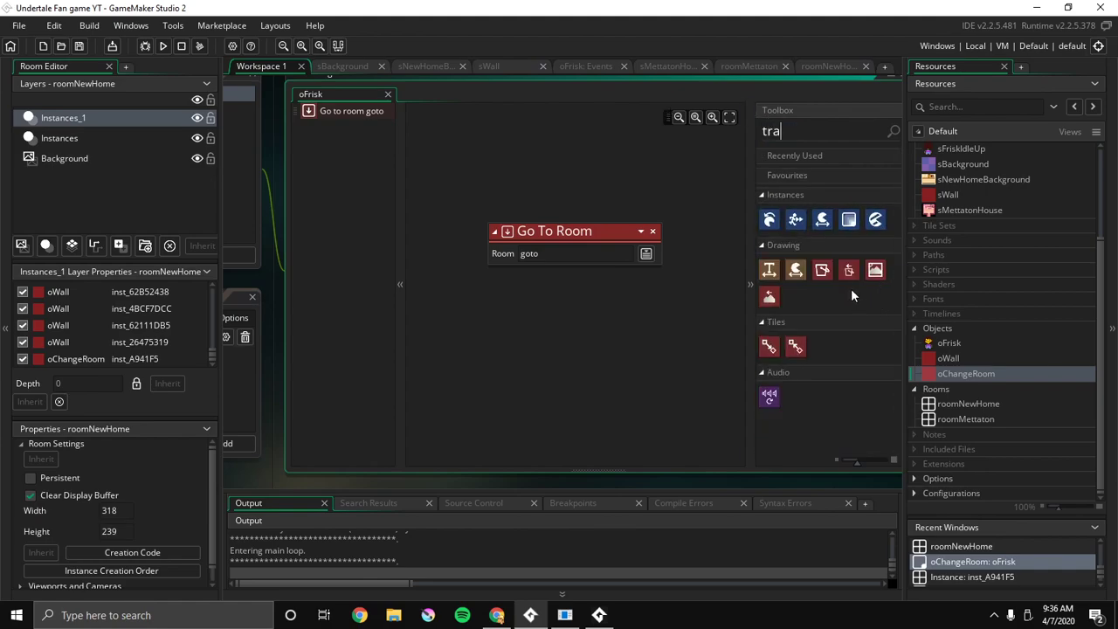
# Walk Frisk through the trigger into roomMettaton, then close the game window
pyautogui.write('nsition')
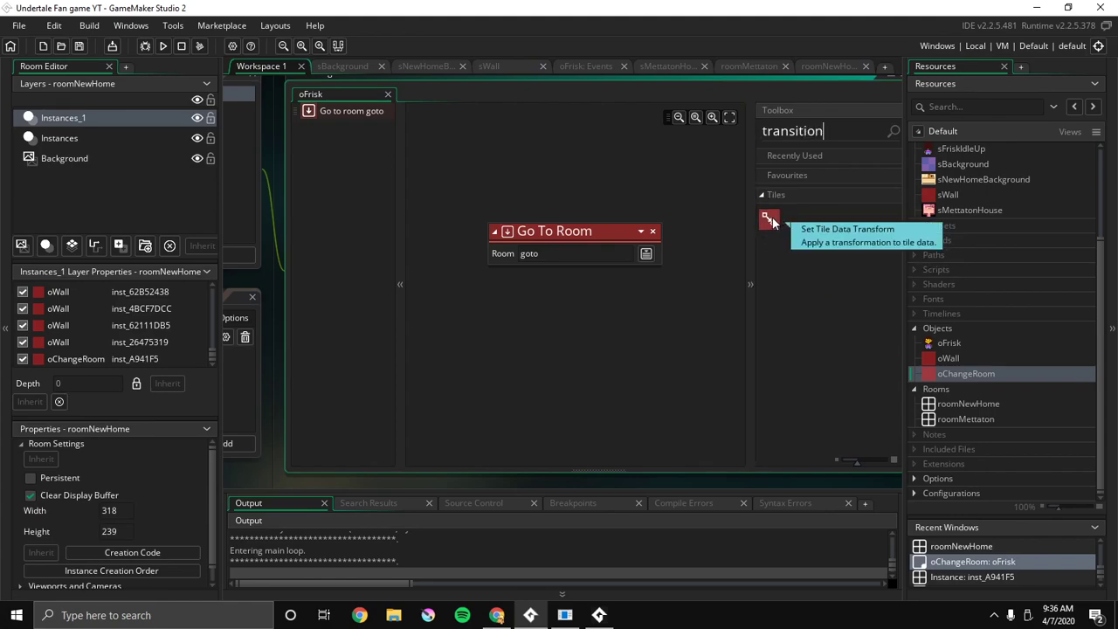
pyautogui.press('Backspace')
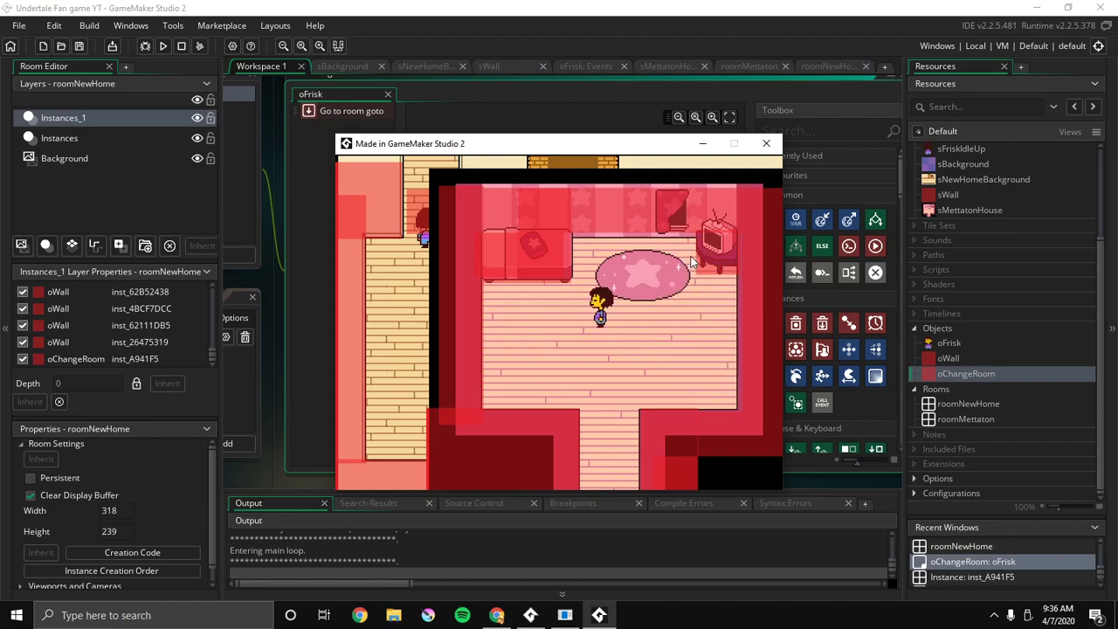
pyautogui.click(767, 142)
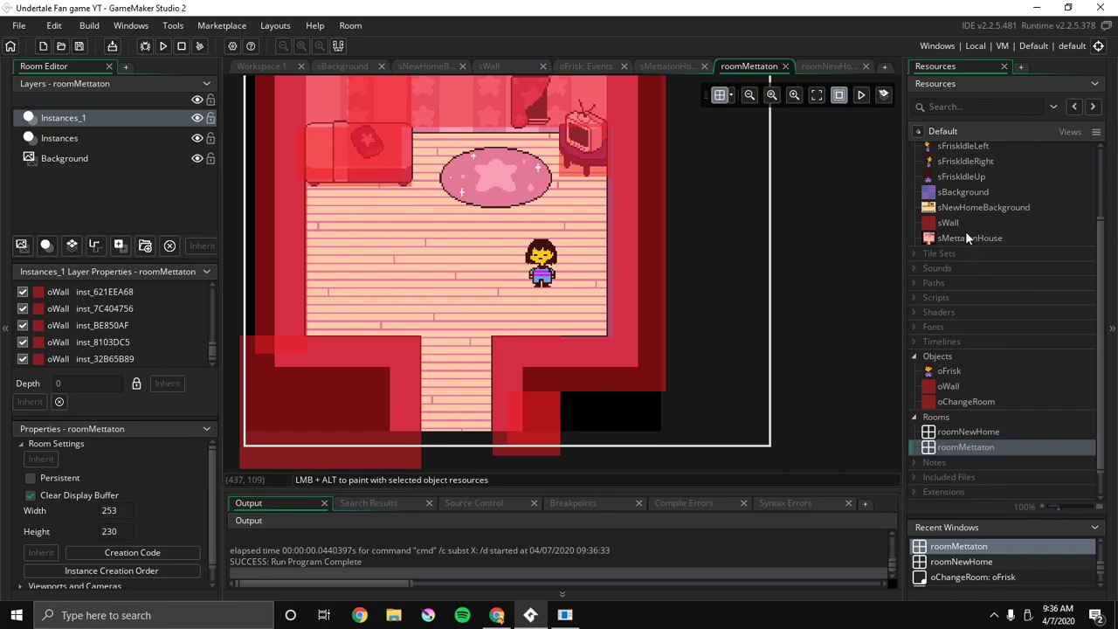
# Check roomMettaton's 320×240 camera and open the 253×230 sMettatonHouse image for editing
pyautogui.doubleClick(970, 237)
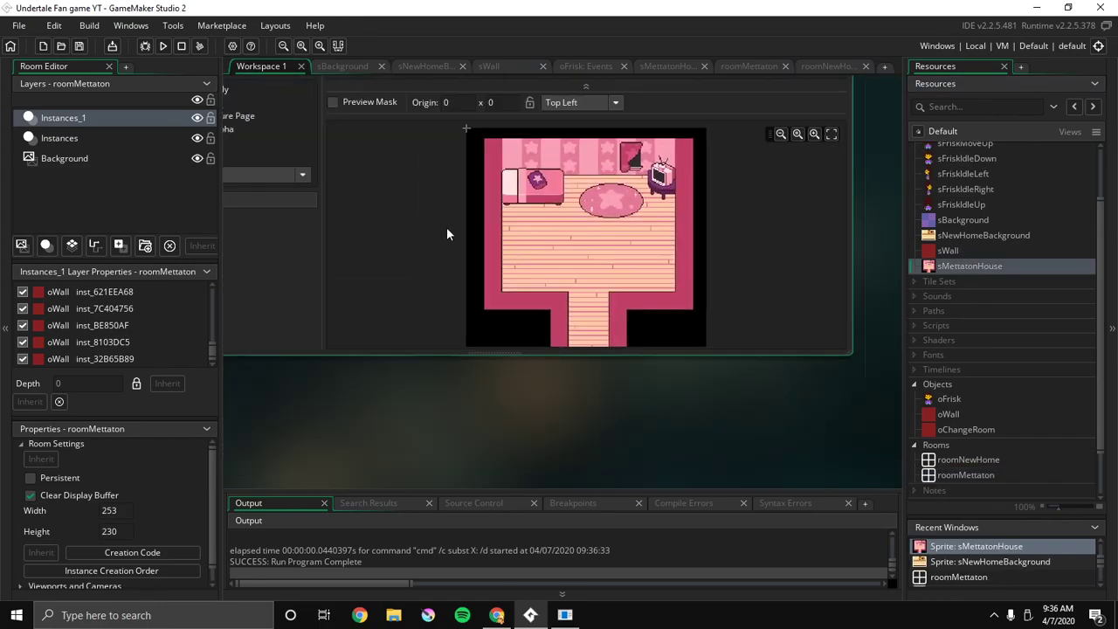
pyautogui.doubleClick(970, 266)
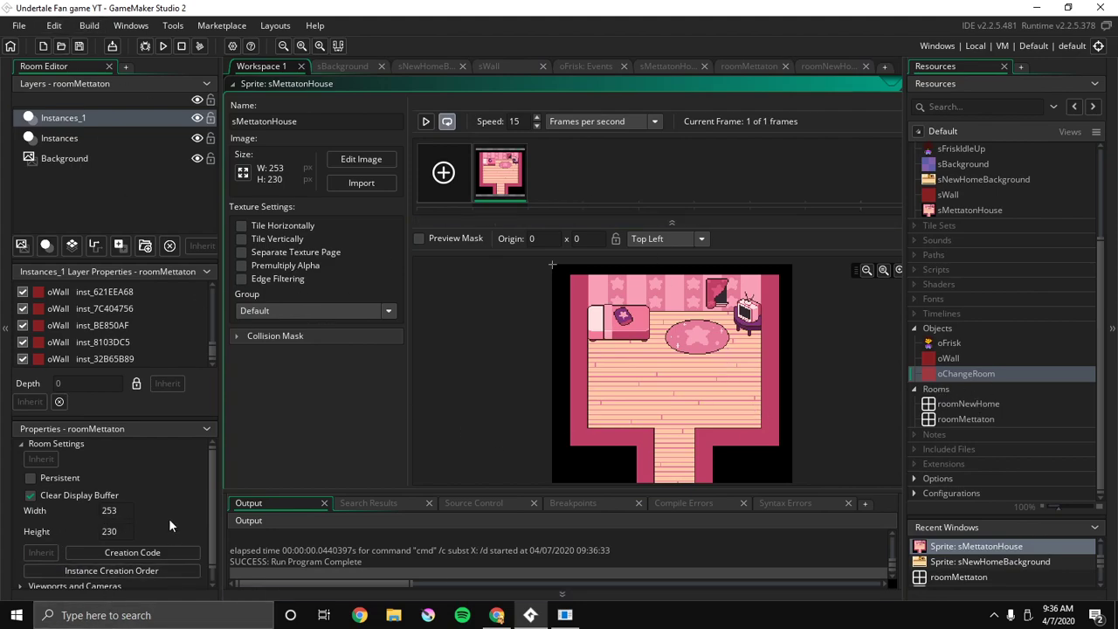
pyautogui.moveTo(904, 426)
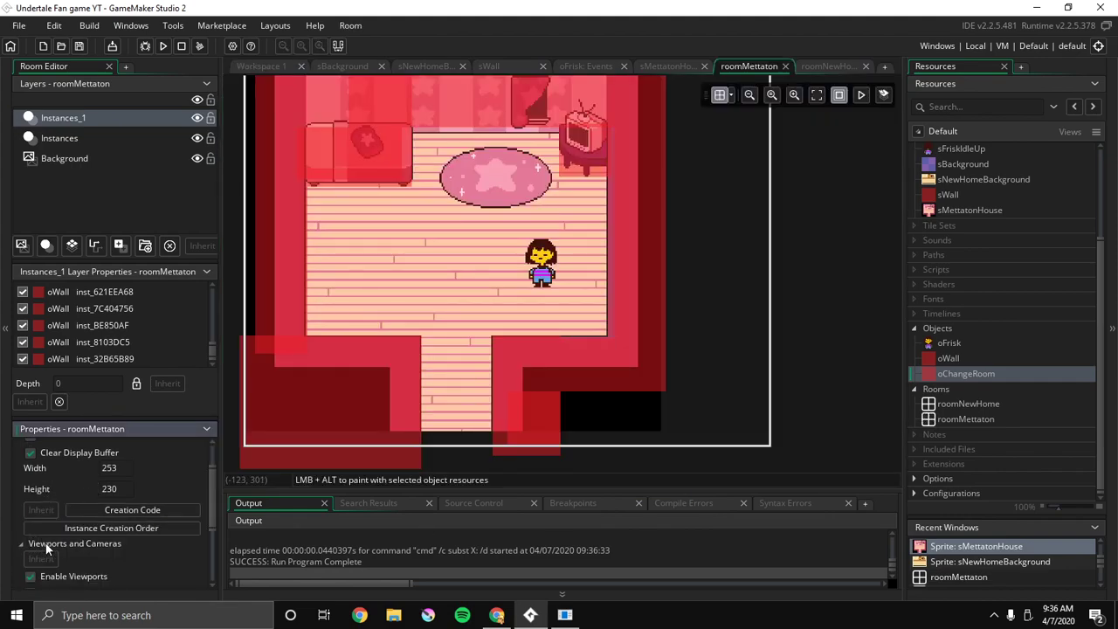
pyautogui.click(75, 542)
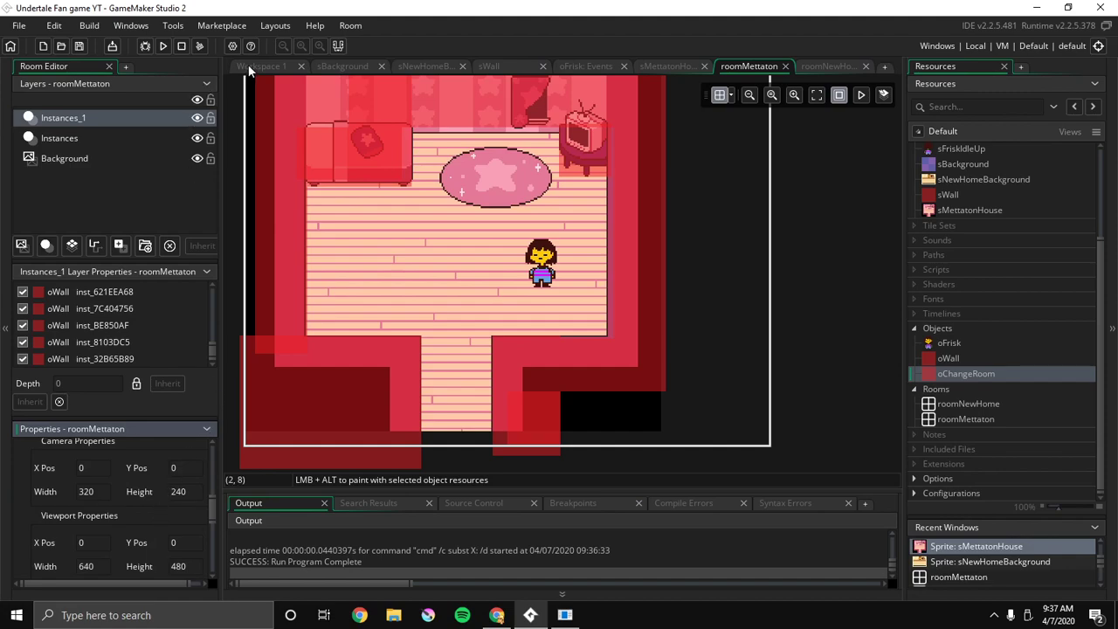
pyautogui.doubleClick(970, 209)
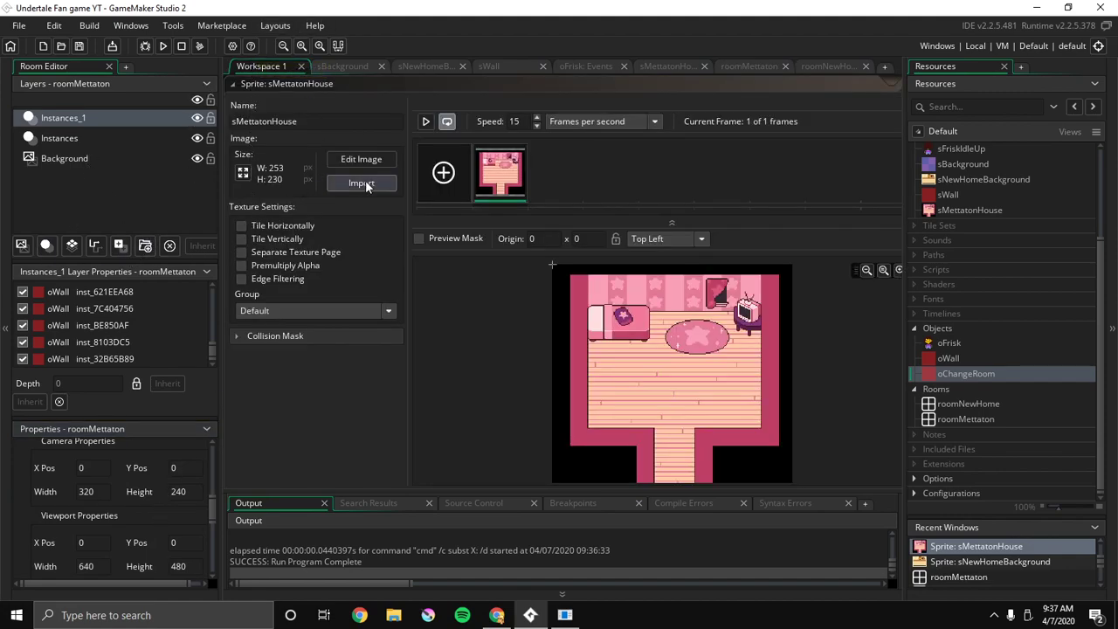
pyautogui.click(361, 159)
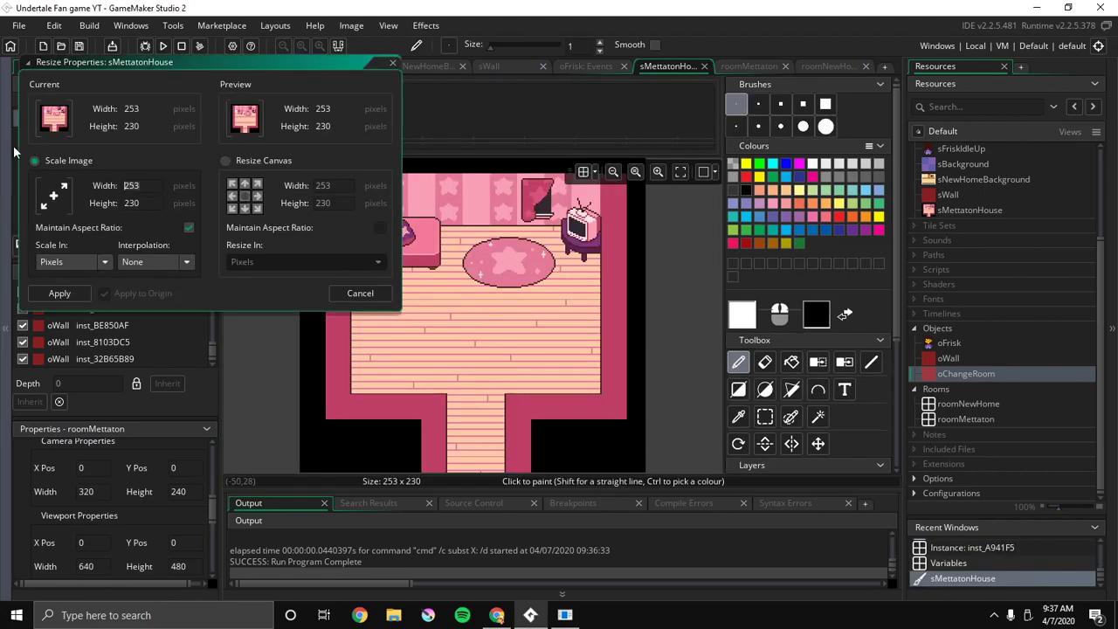
# Enlarge the sMettatonHouse canvas to 320×240 and fill its empty border black
pyautogui.click(224, 160)
pyautogui.write('320')
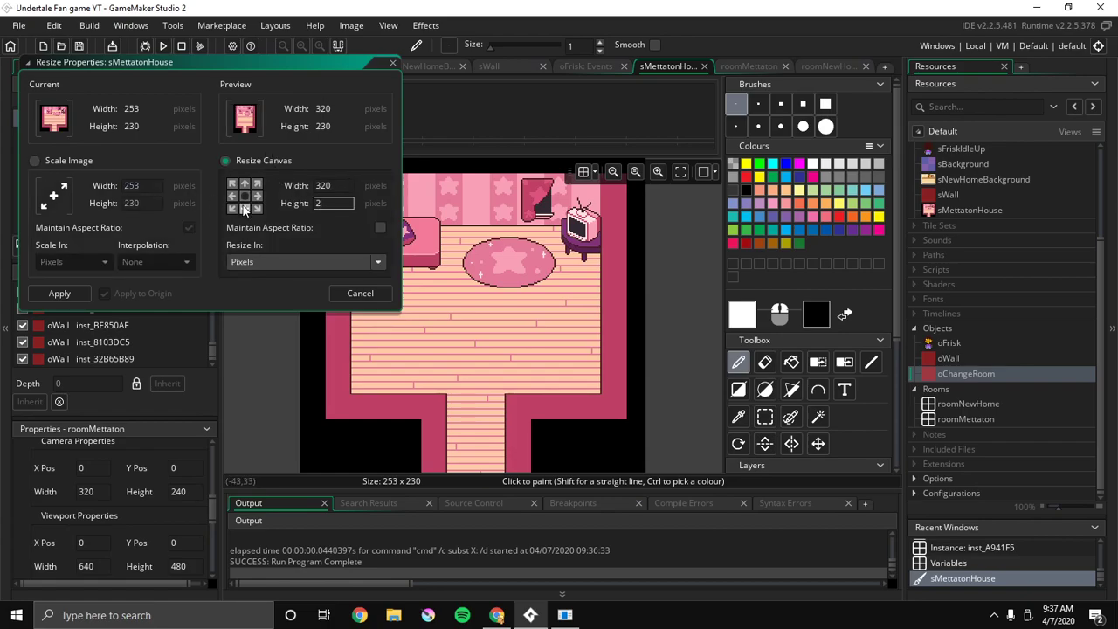
pyautogui.click(59, 293)
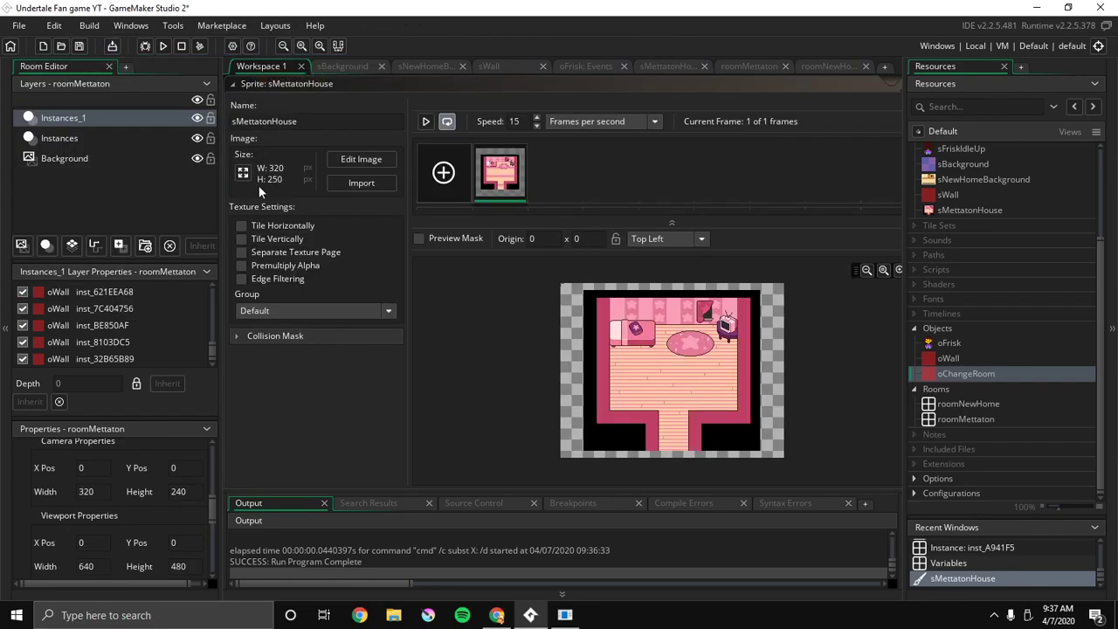
pyautogui.click(361, 158)
pyautogui.write('240')
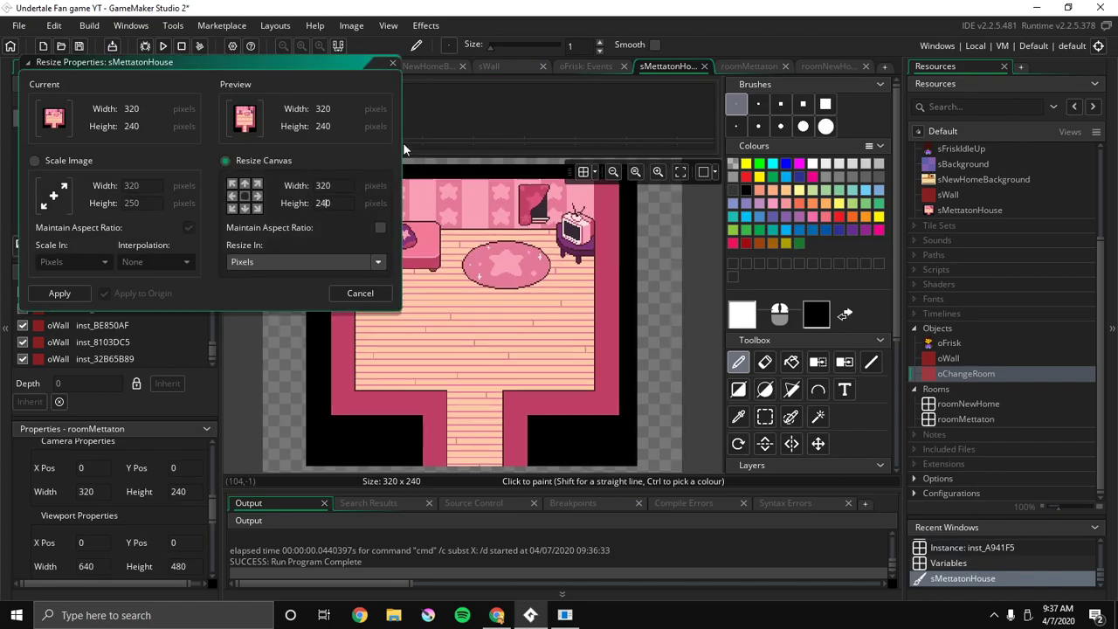
pyautogui.click(360, 292)
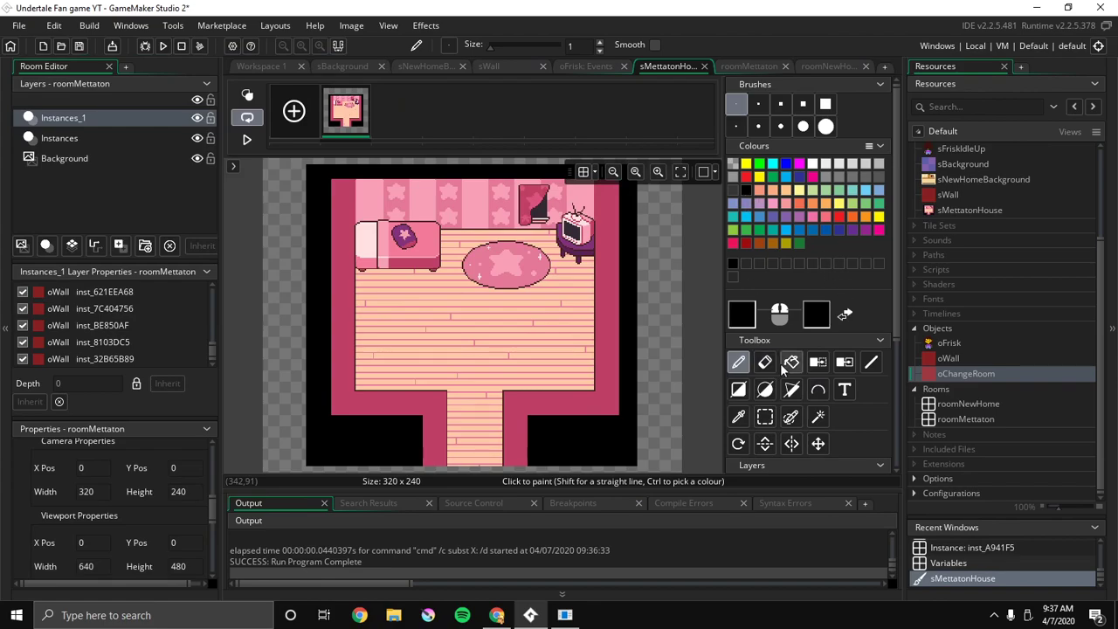
pyautogui.click(792, 361)
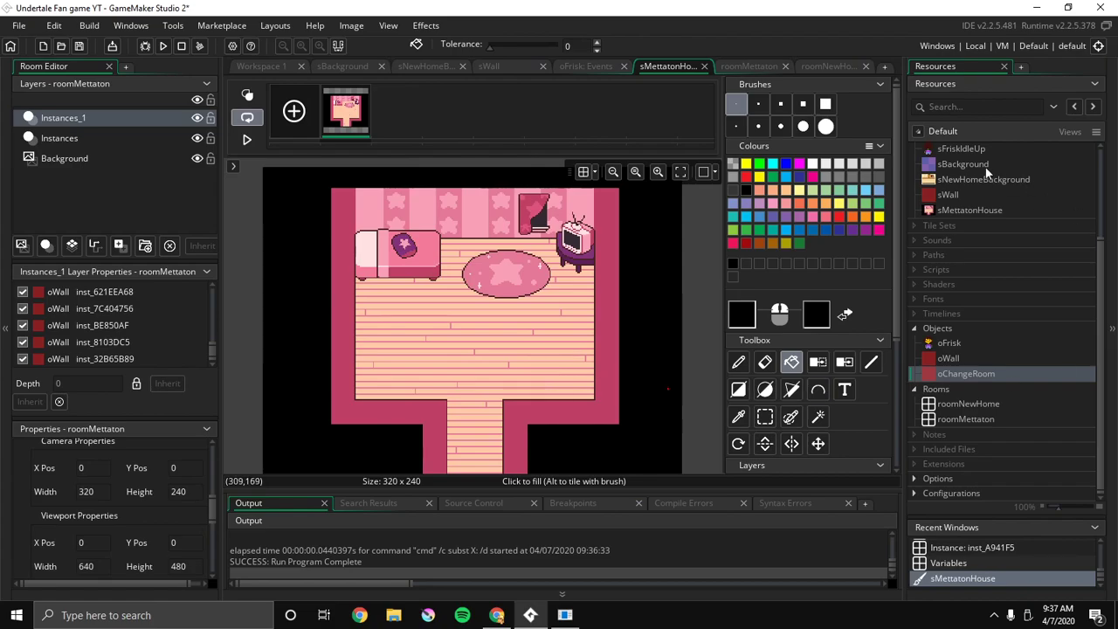
pyautogui.doubleClick(983, 180)
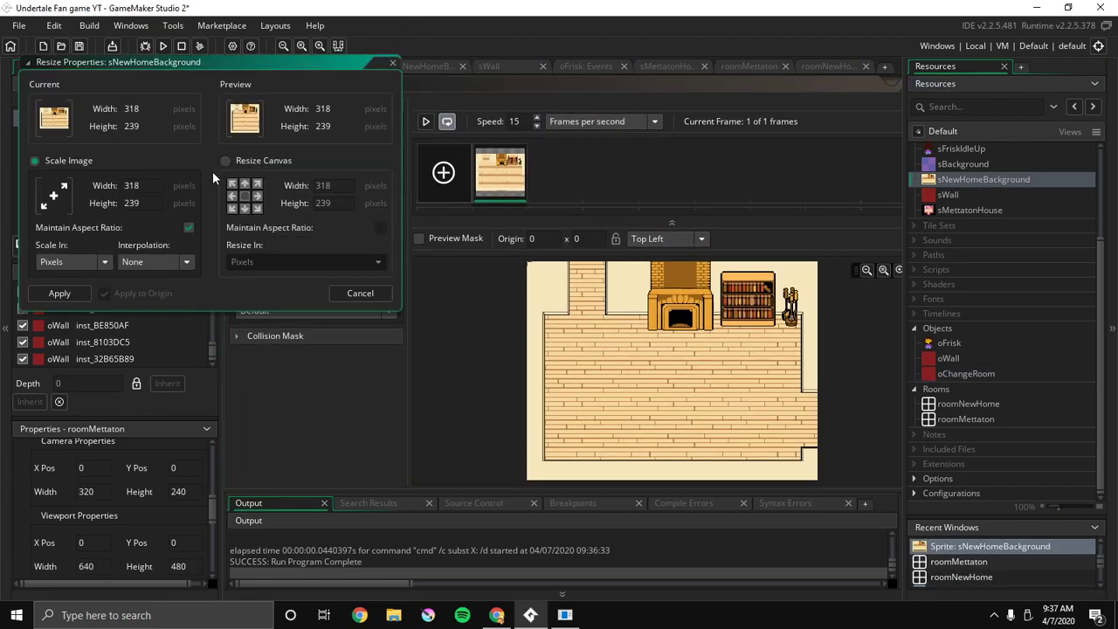
# Enlarge sNewHomeBackground's canvas to 320×240 without scaling, then edit it with the Fill tool
pyautogui.click(226, 160)
pyautogui.write('240')
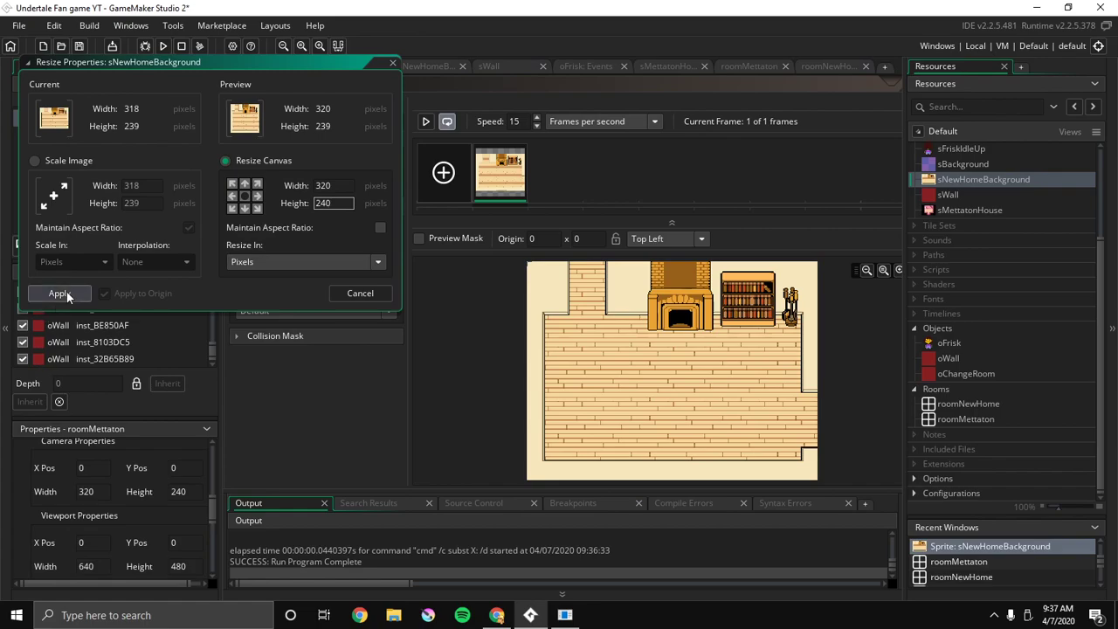
pyautogui.click(60, 293)
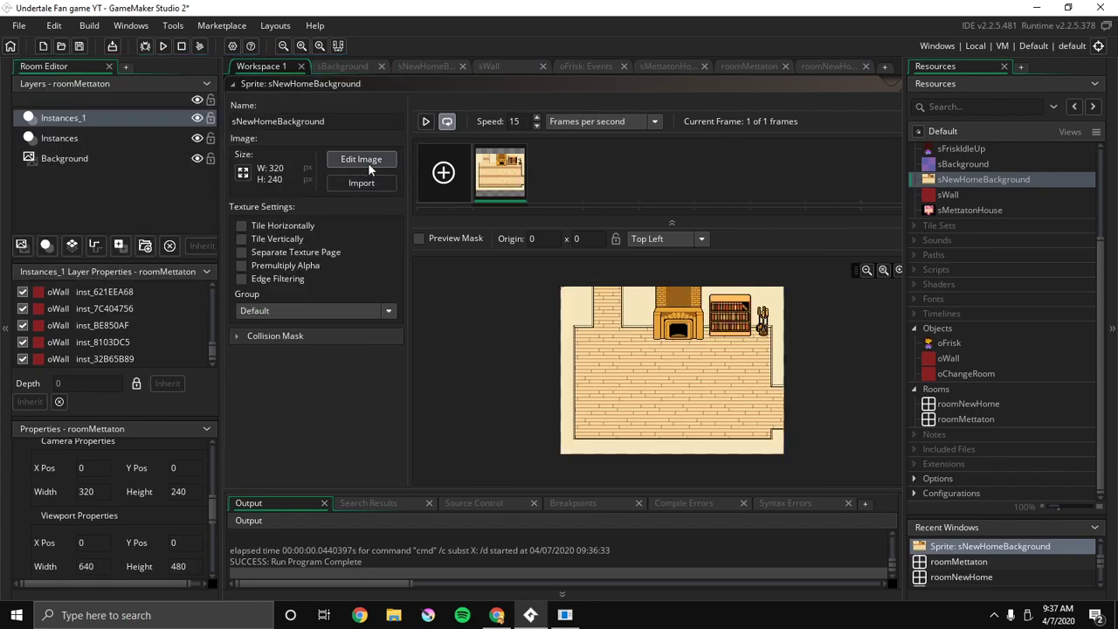
pyautogui.click(360, 158)
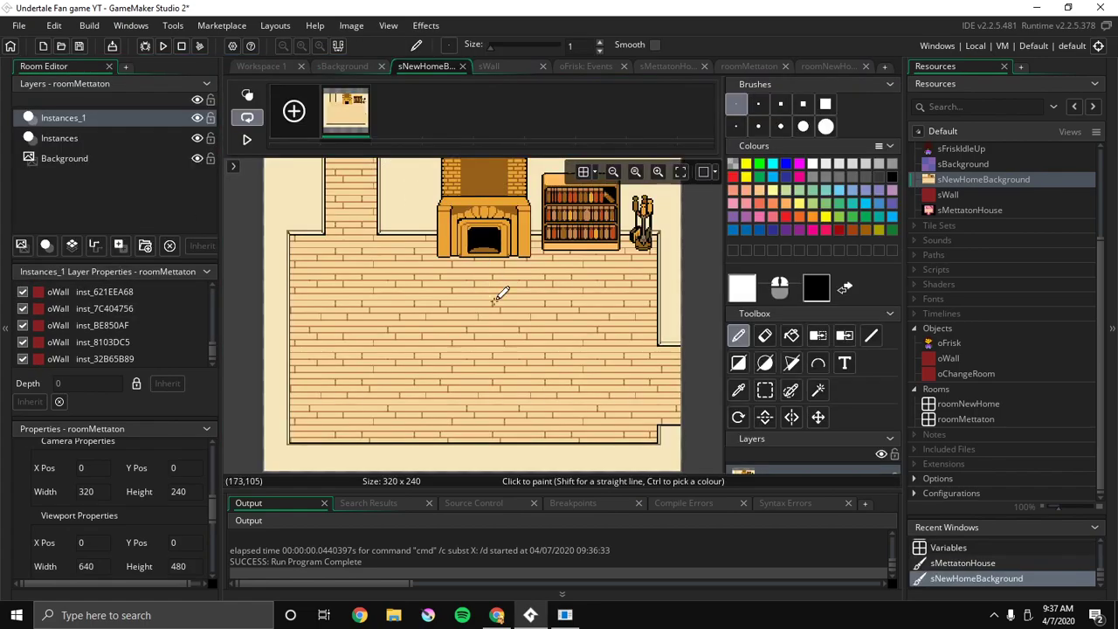
pyautogui.moveTo(686, 441)
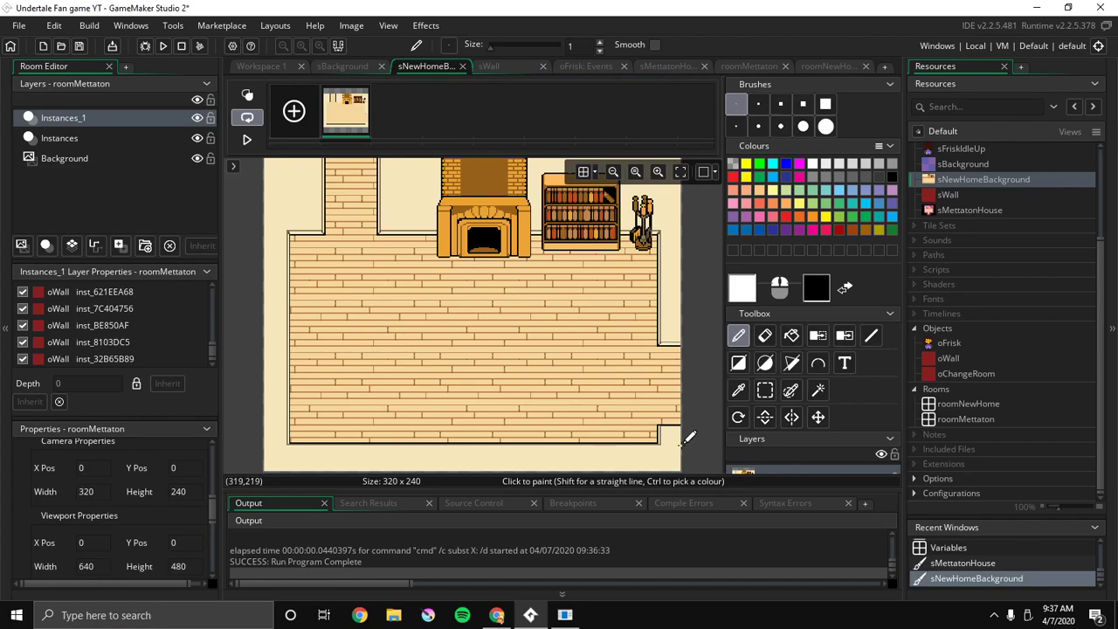
pyautogui.click(791, 336)
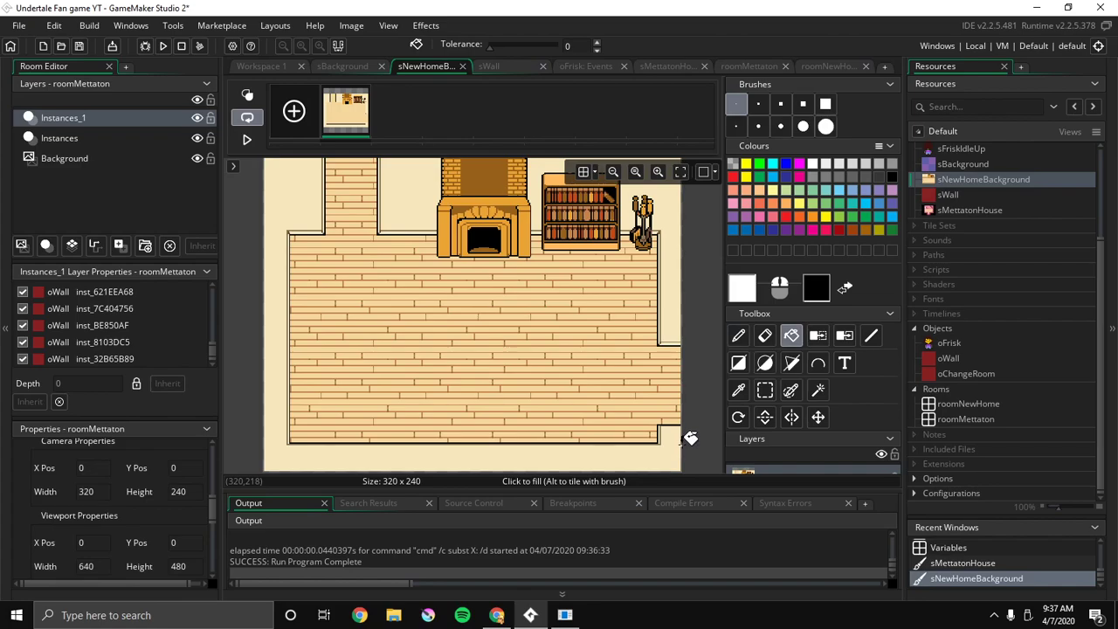
pyautogui.moveTo(720, 396)
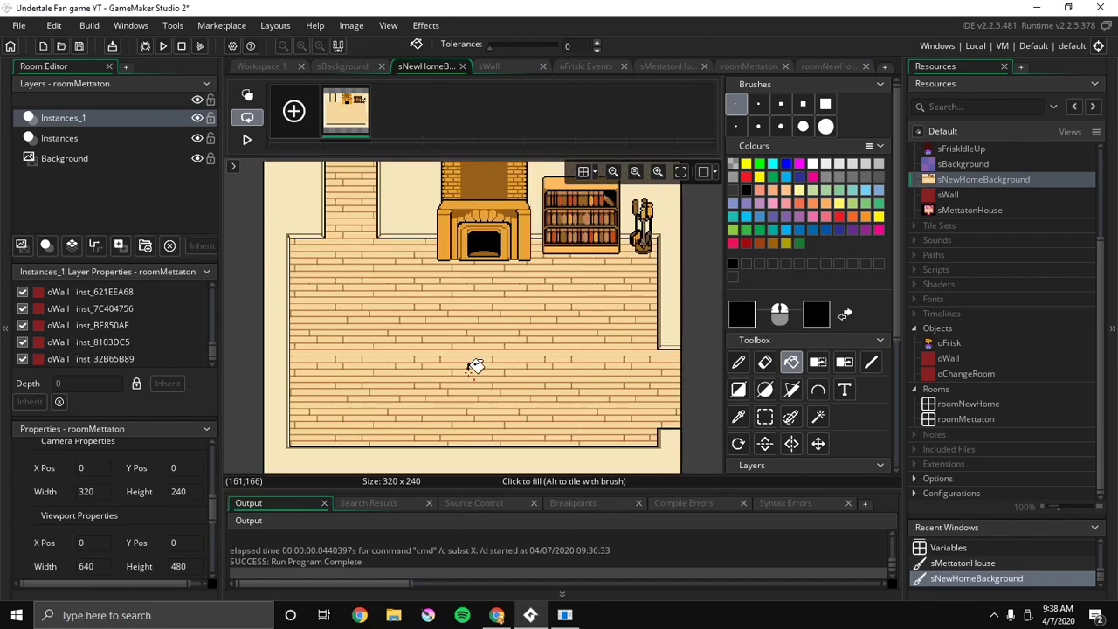
pyautogui.moveTo(448, 311)
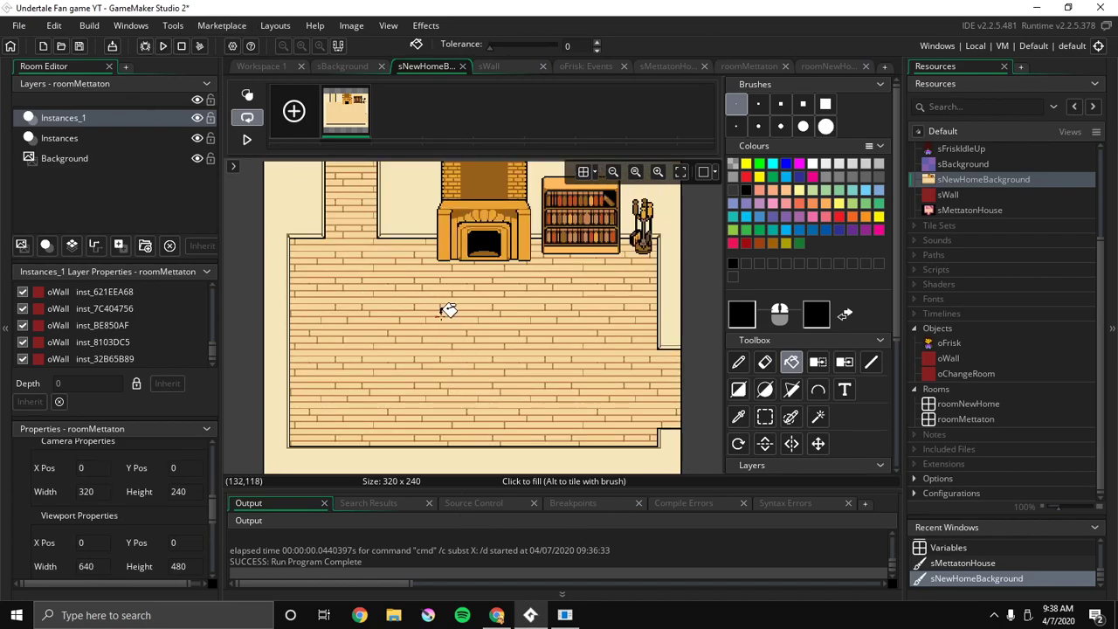
pyautogui.click(163, 45)
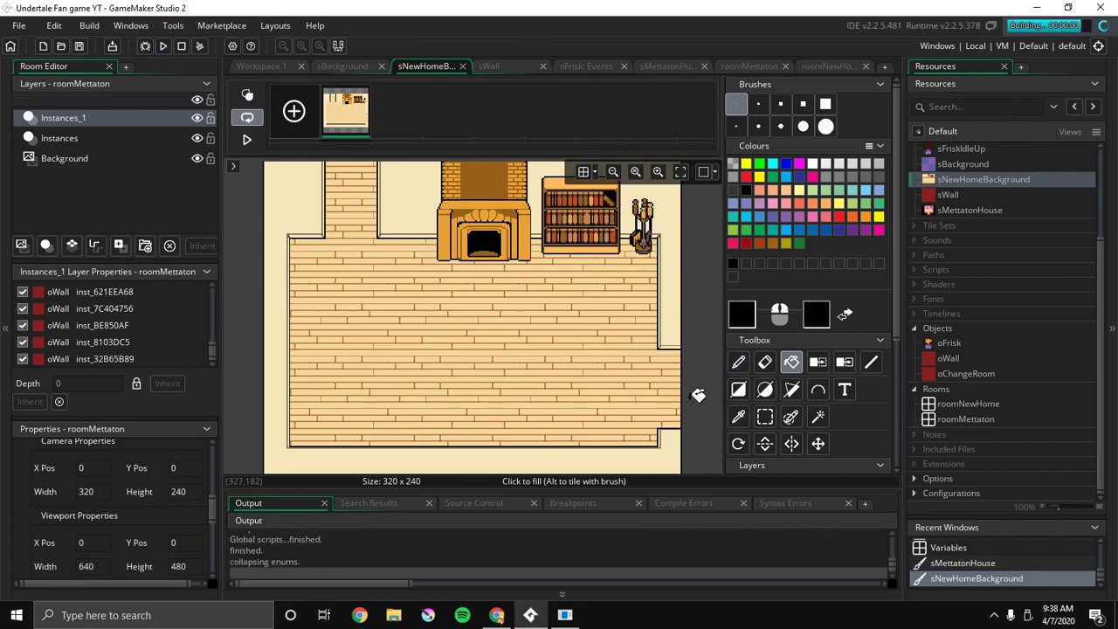
# Run the game to test Frisk walking in the bedroom, then close the test window
pyautogui.click(162, 45)
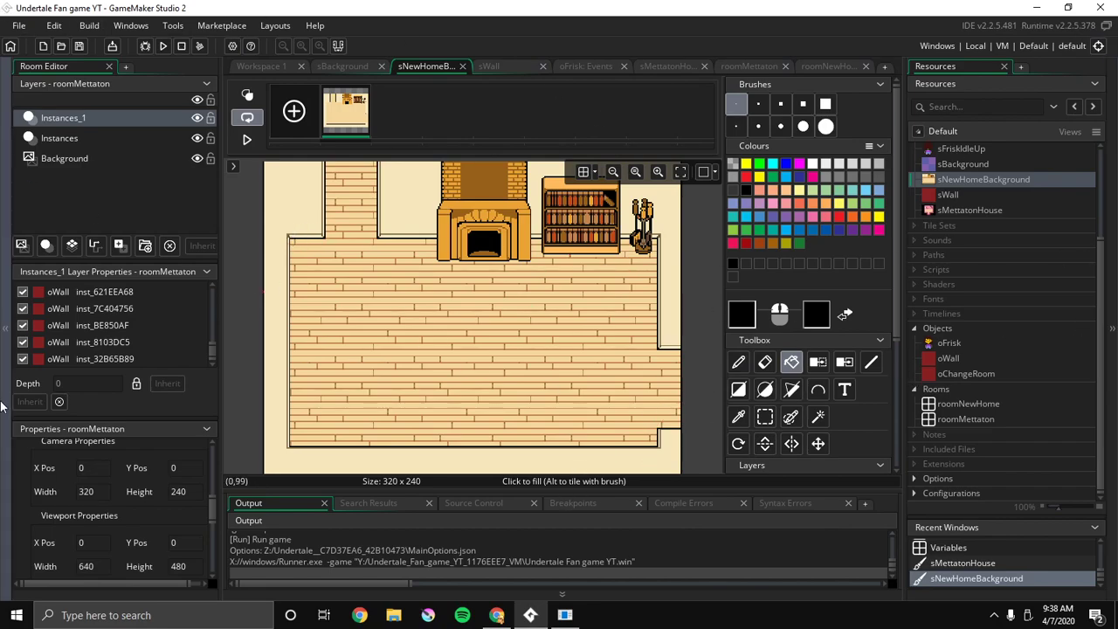
pyautogui.click(162, 46)
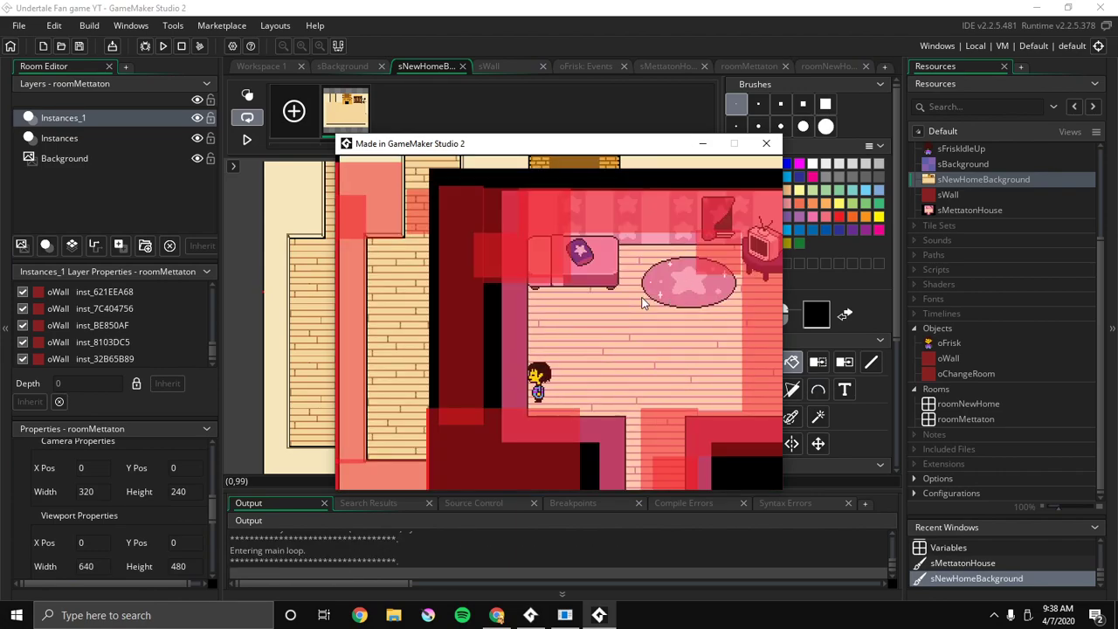
pyautogui.click(766, 143)
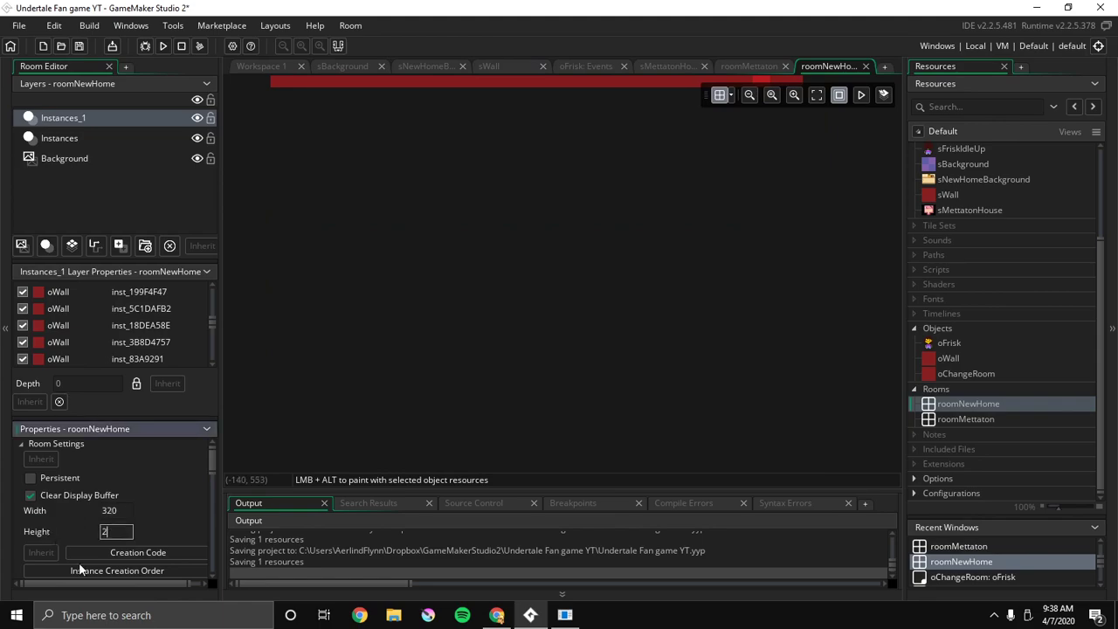
# Set roomNewHome's height to 240, test-run the game, then open roomMettaton
pyautogui.write('40')
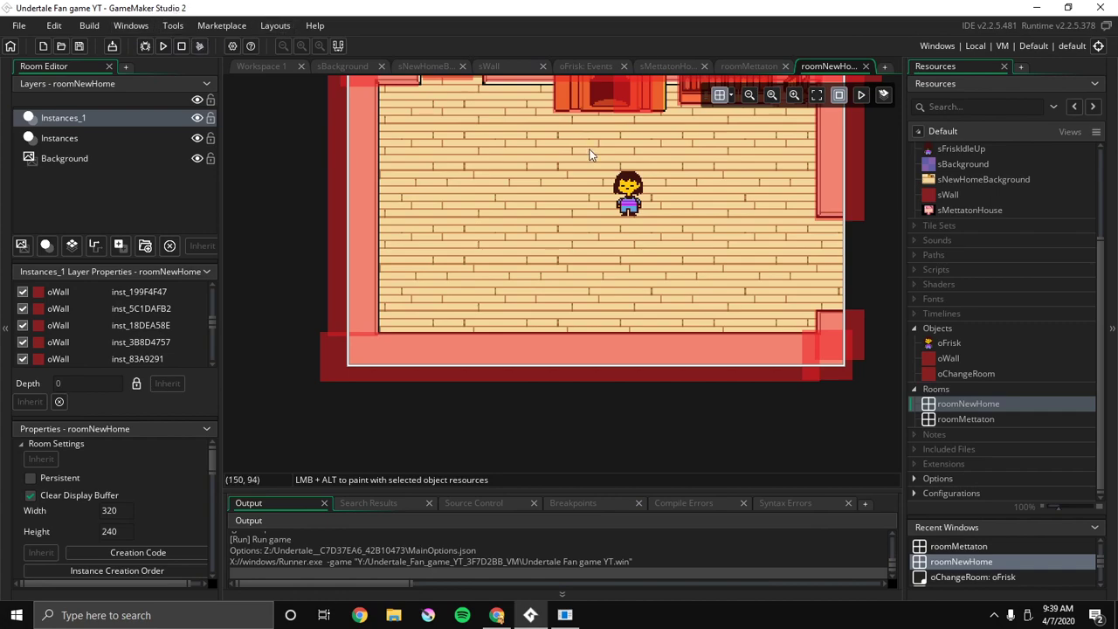
pyautogui.moveTo(509, 203)
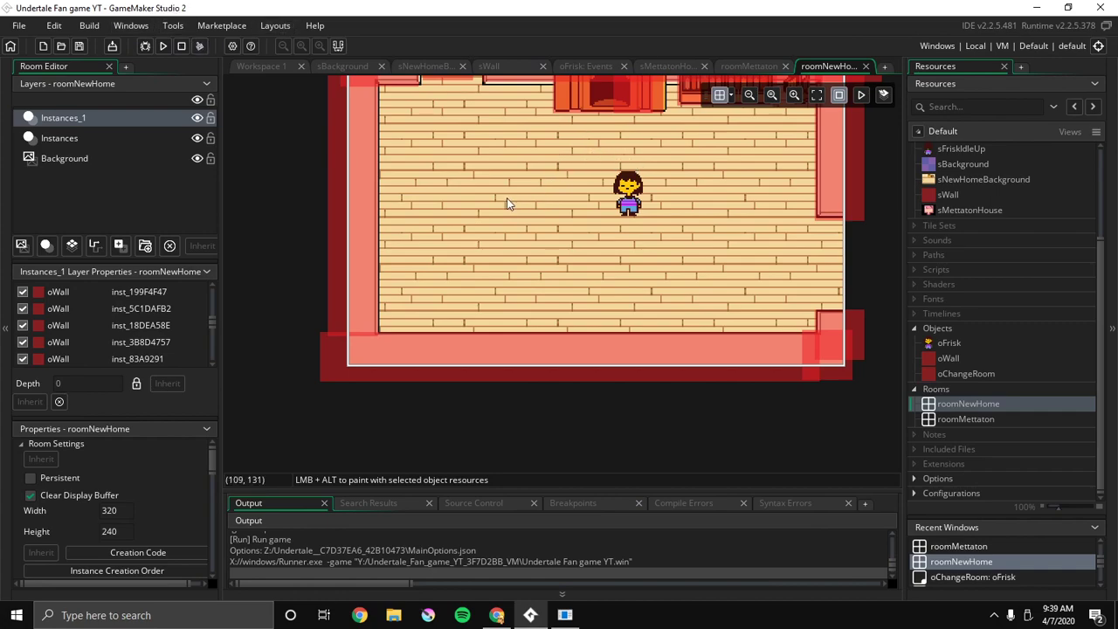
pyautogui.click(163, 46)
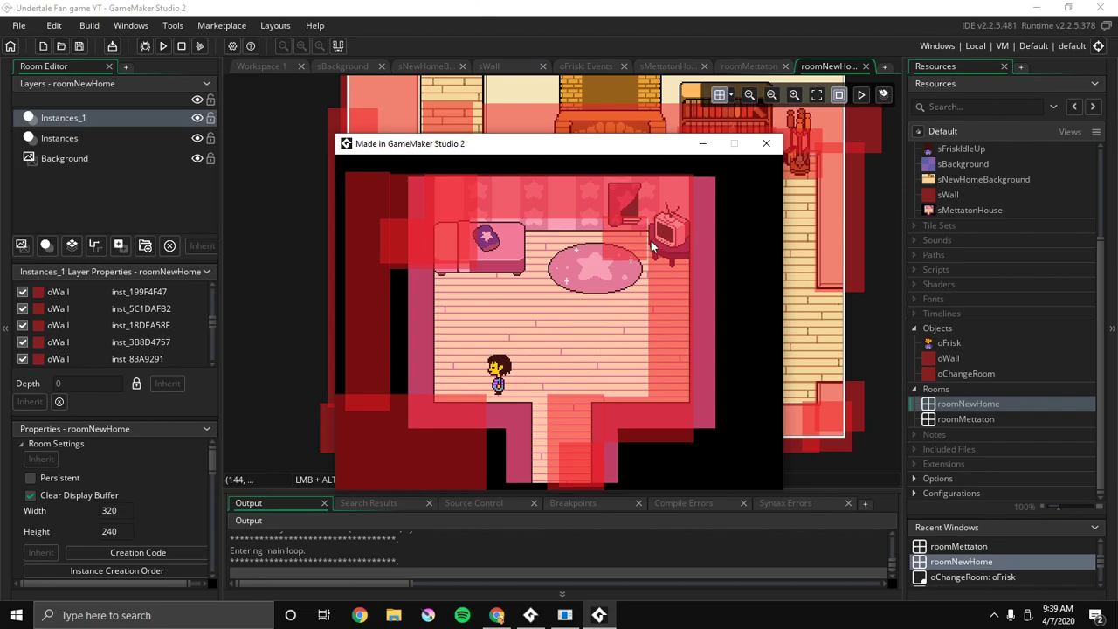
pyautogui.click(766, 143)
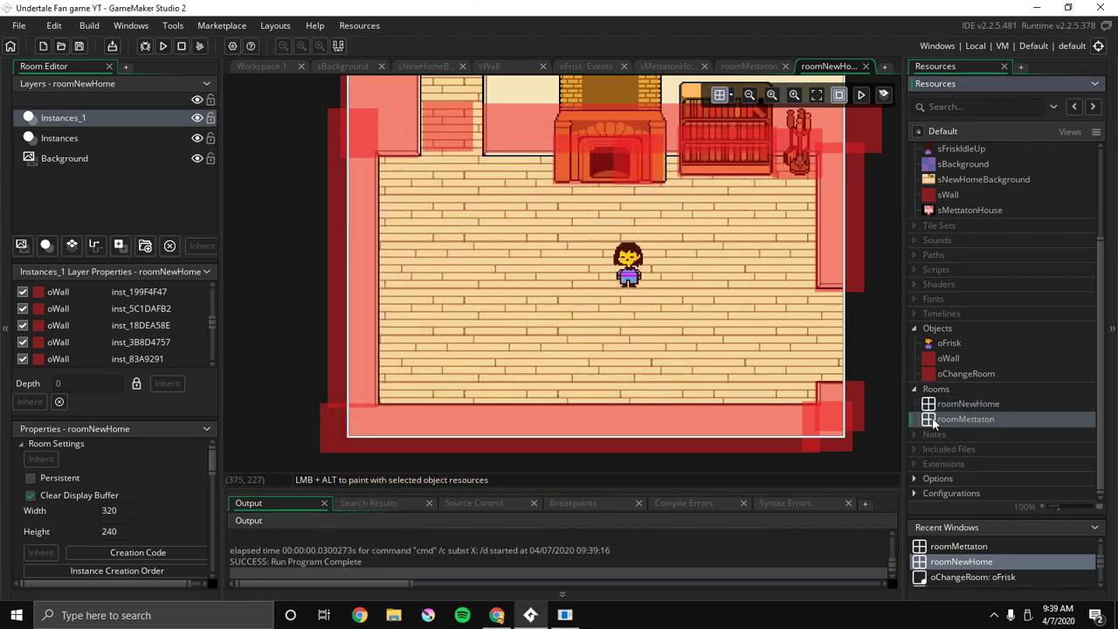
pyautogui.click(966, 419)
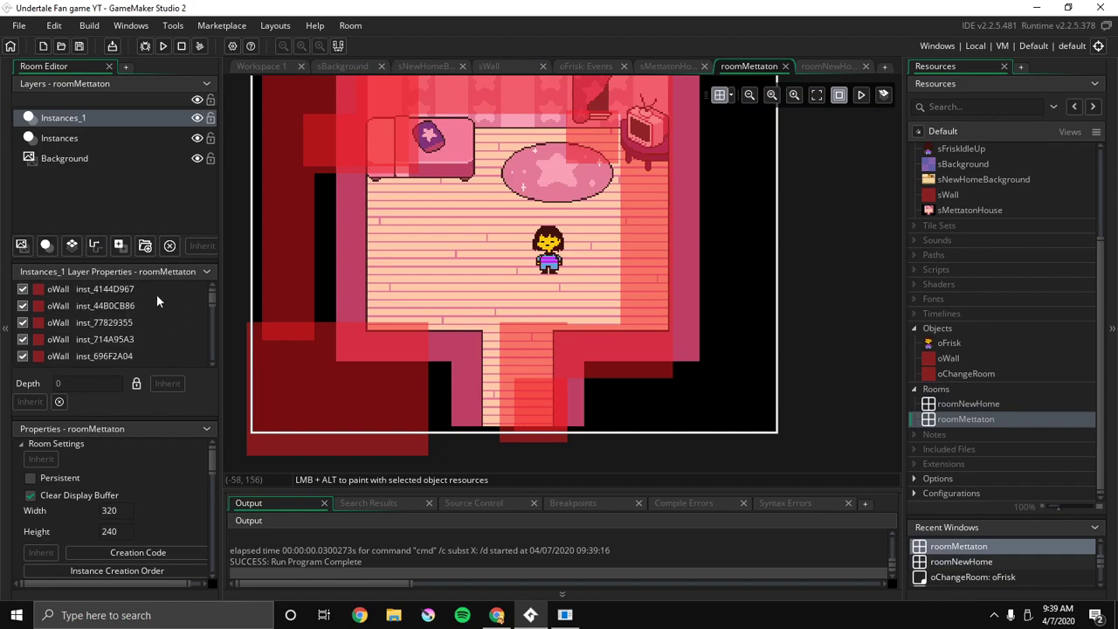
# Hide roomMettaton's Instances_1 wall layer, check roomNewHome, and return to roomMettaton
pyautogui.click(329, 138)
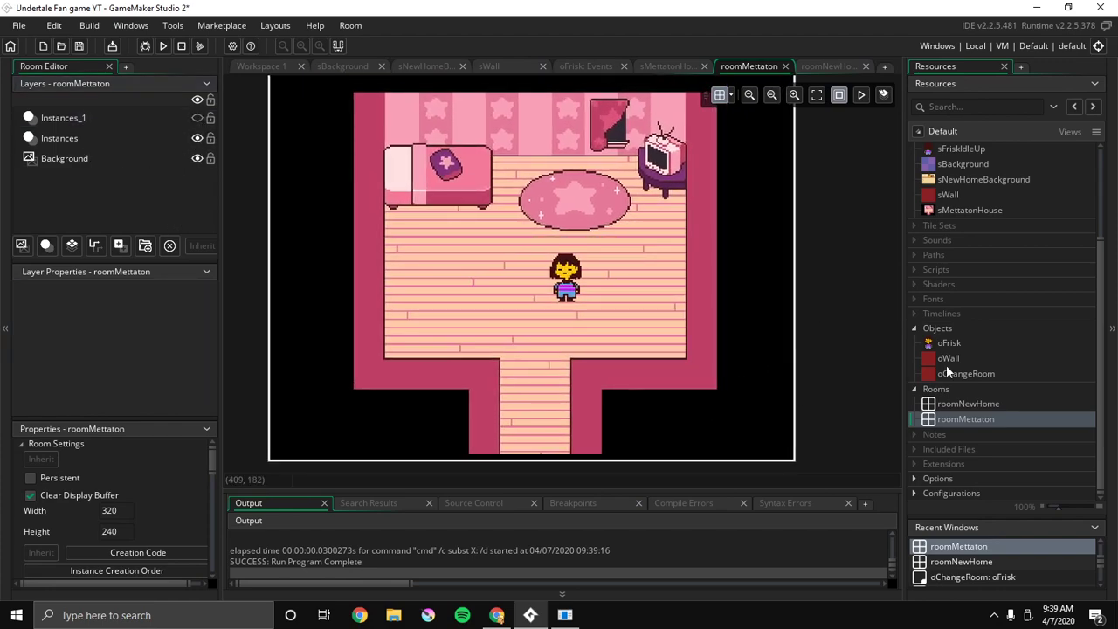
pyautogui.click(968, 403)
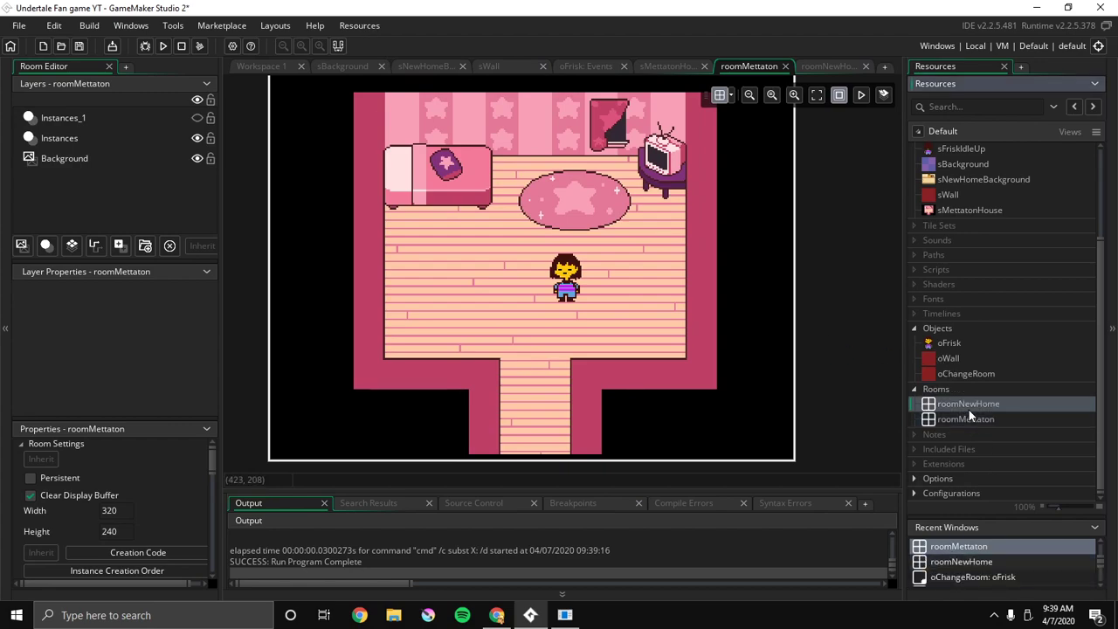
pyautogui.doubleClick(968, 402)
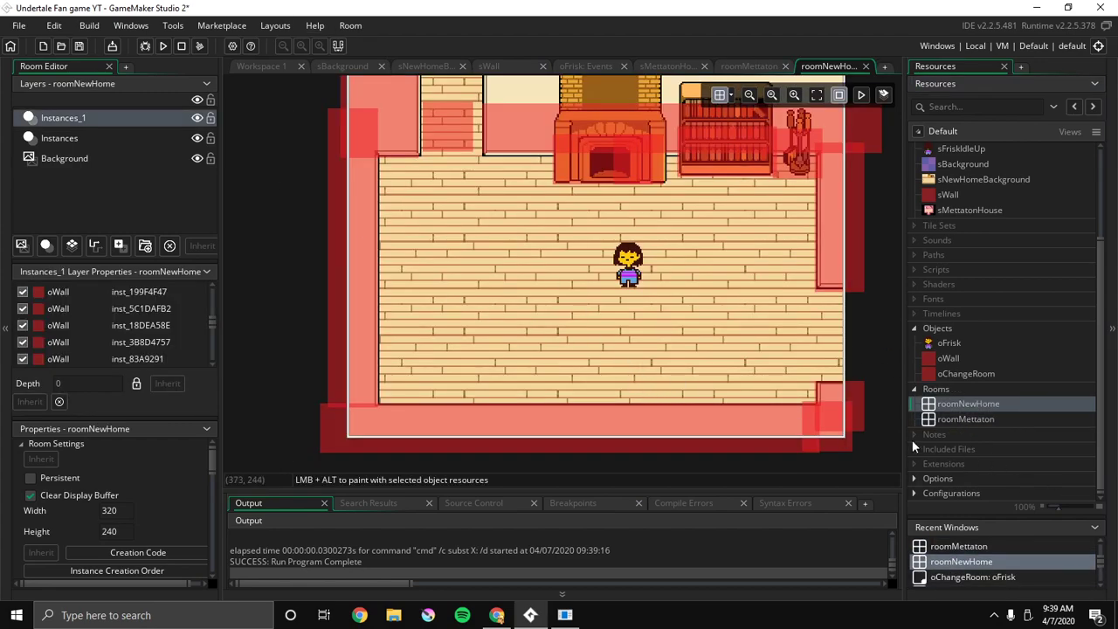
pyautogui.click(749, 65)
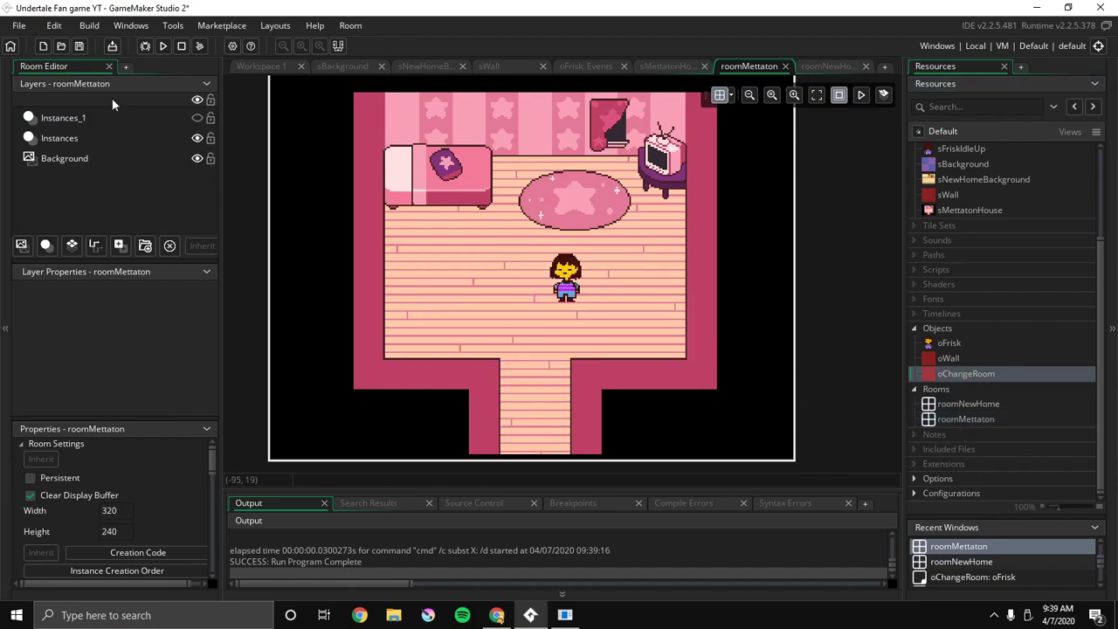
pyautogui.click(63, 117)
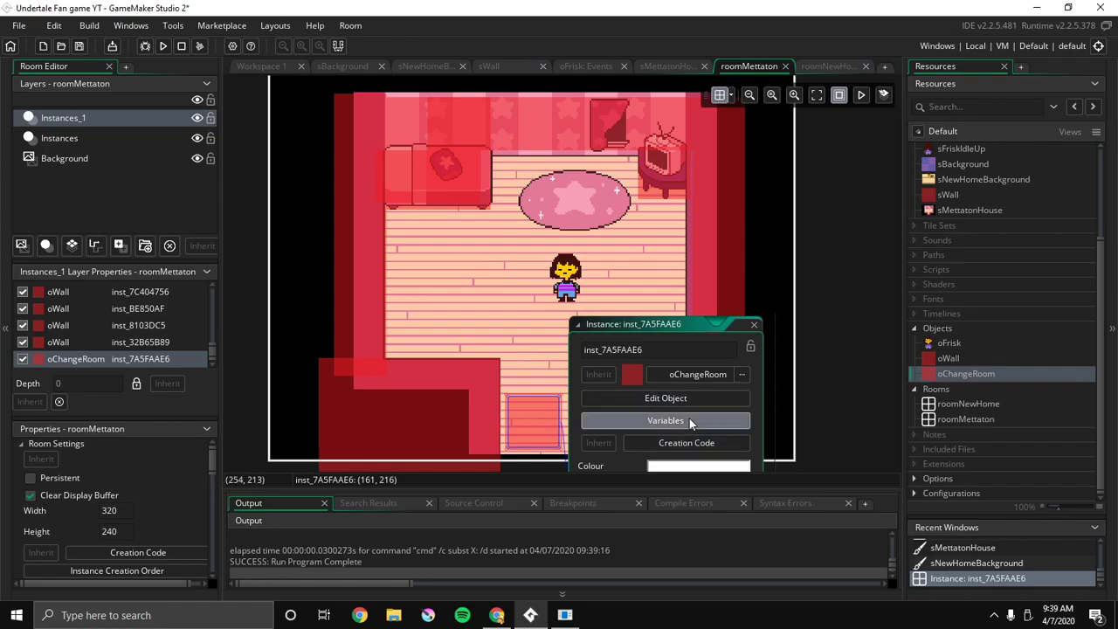
# Give the oChangeRoom trigger a goto value of roomNewHome and close its properties
pyautogui.click(666, 420)
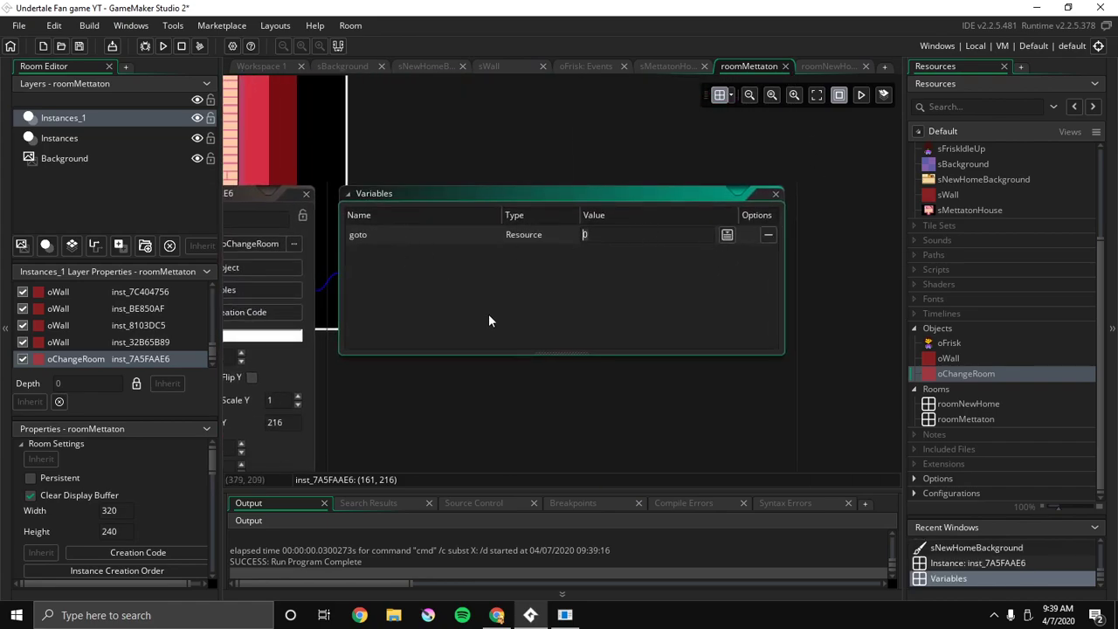
pyautogui.moveTo(489, 322)
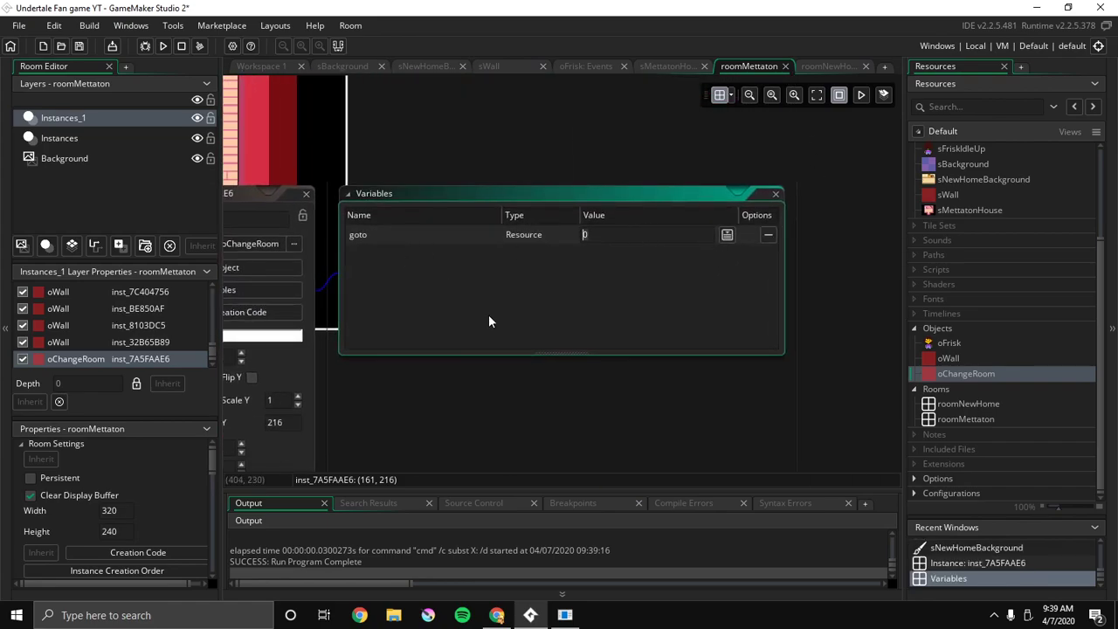
pyautogui.write('roomNewHome')
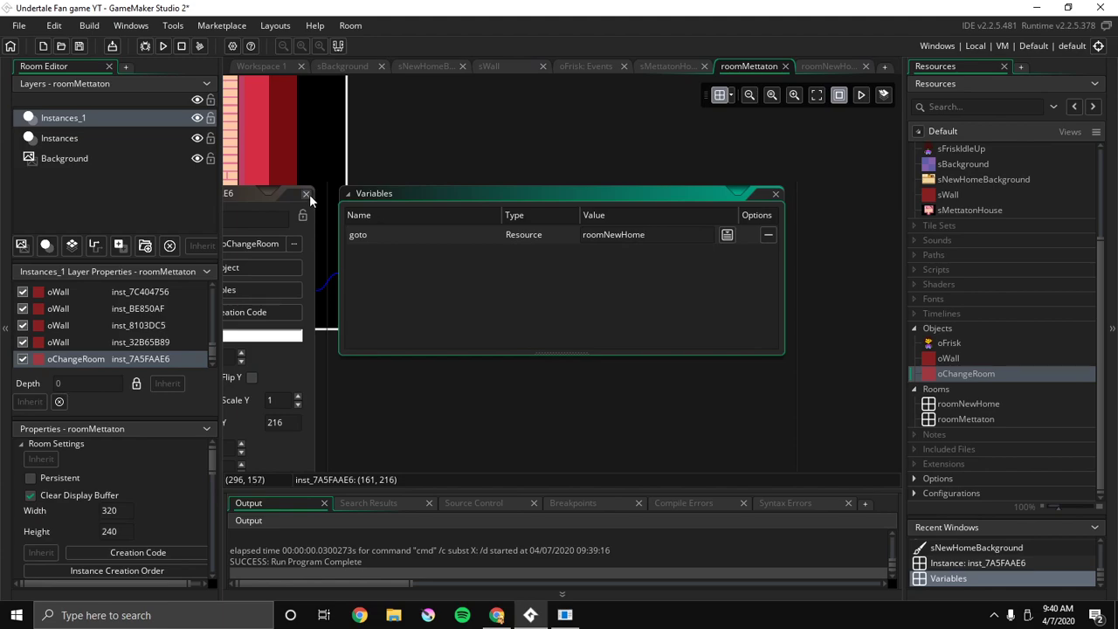
pyautogui.click(775, 193)
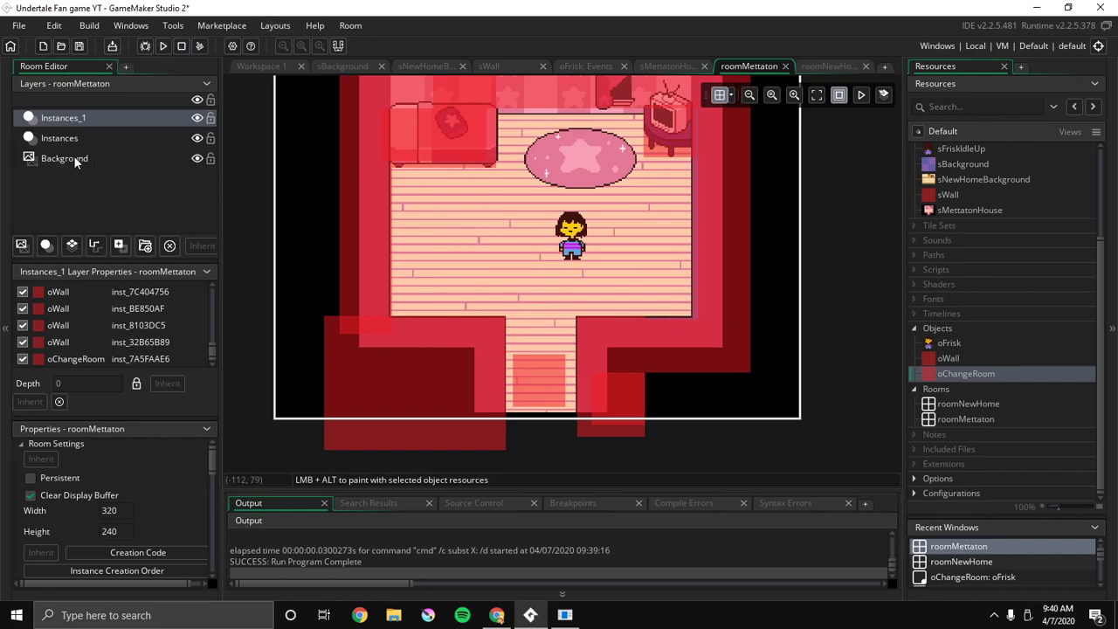
# Move Frisk down into the Mettaton hallway just above the room-change trigger
pyautogui.click(60, 137)
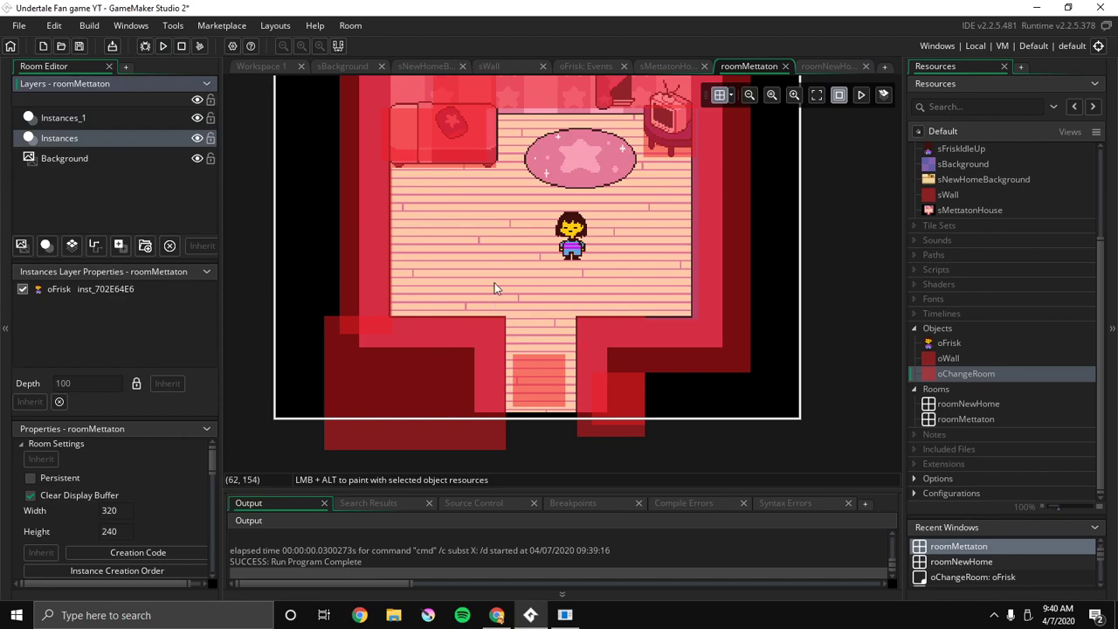
pyautogui.moveTo(572, 236); pyautogui.dragTo(542, 317)
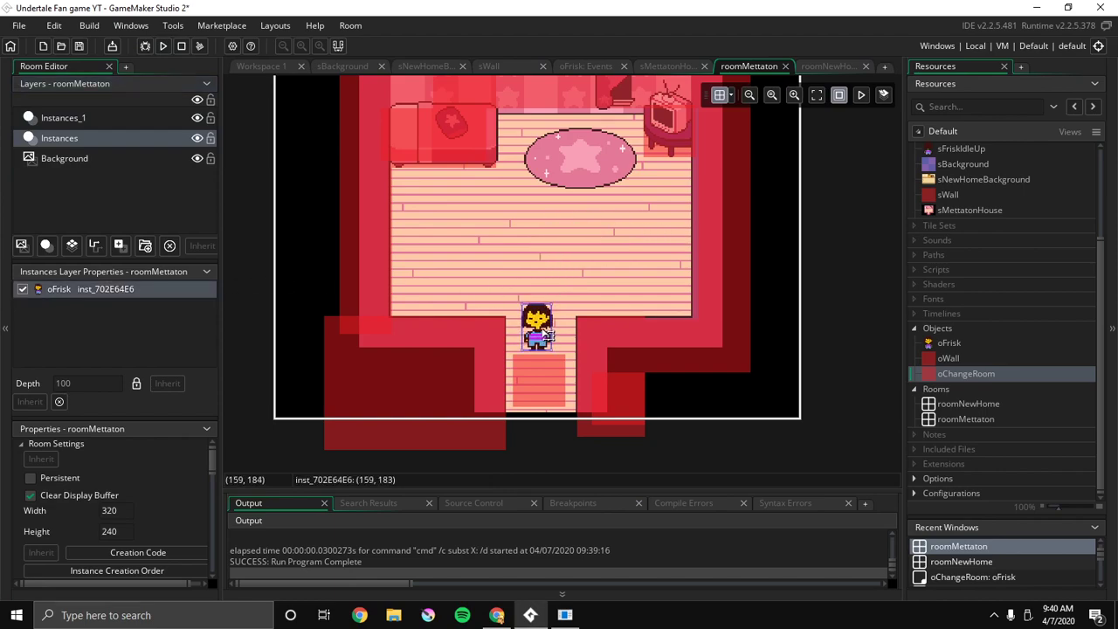
pyautogui.doubleClick(536, 327)
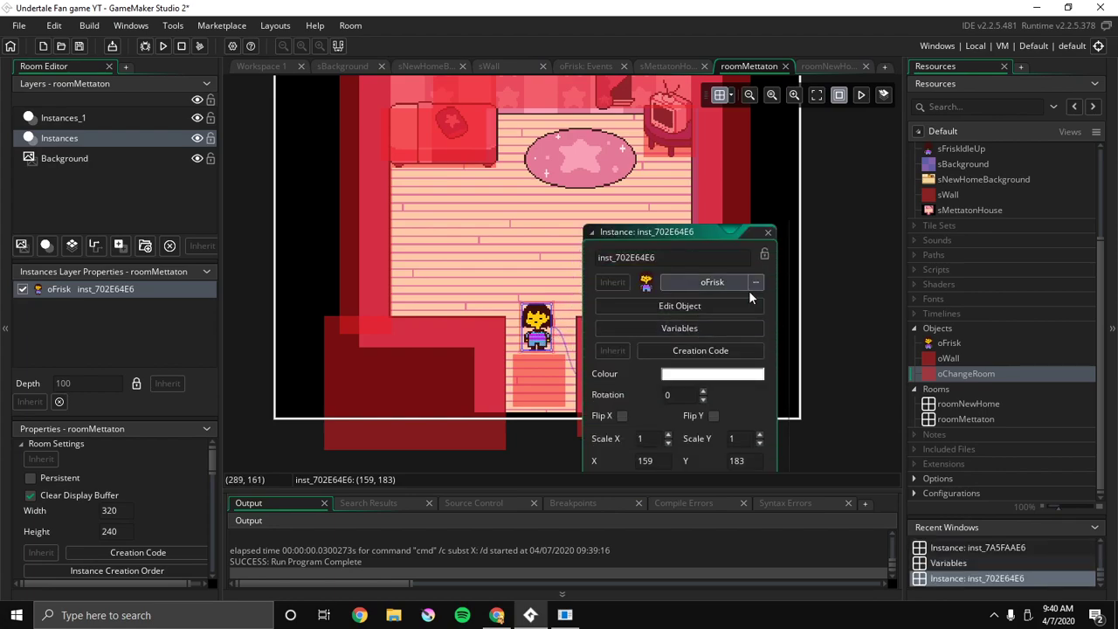
pyautogui.click(755, 281)
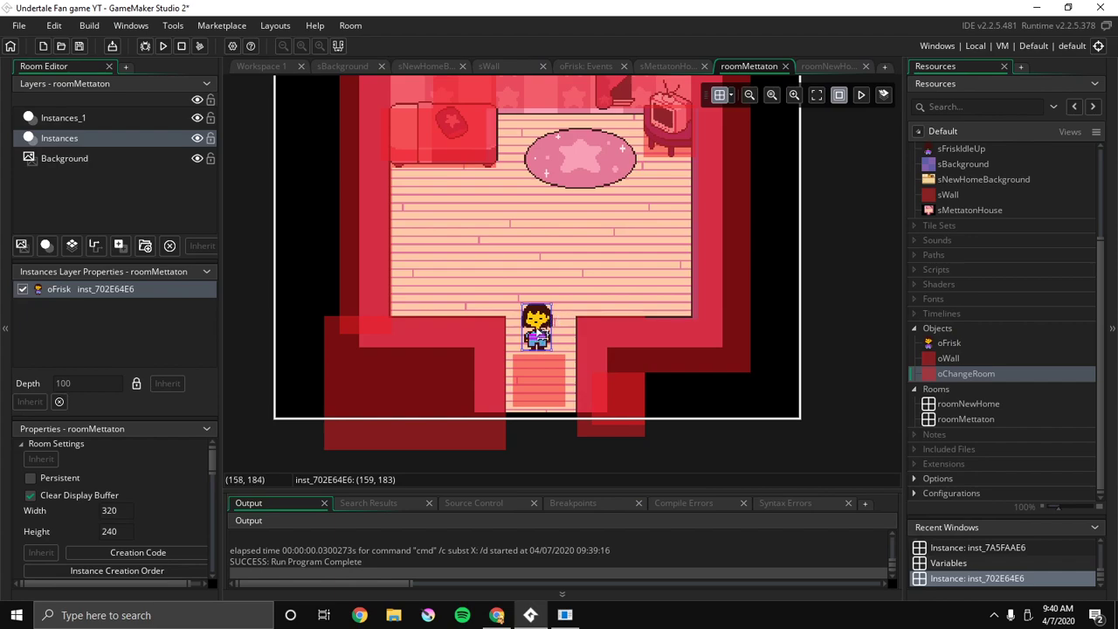
# Place Frisk at the right side of roomNewHome beside the wall opening
pyautogui.doubleClick(536, 328)
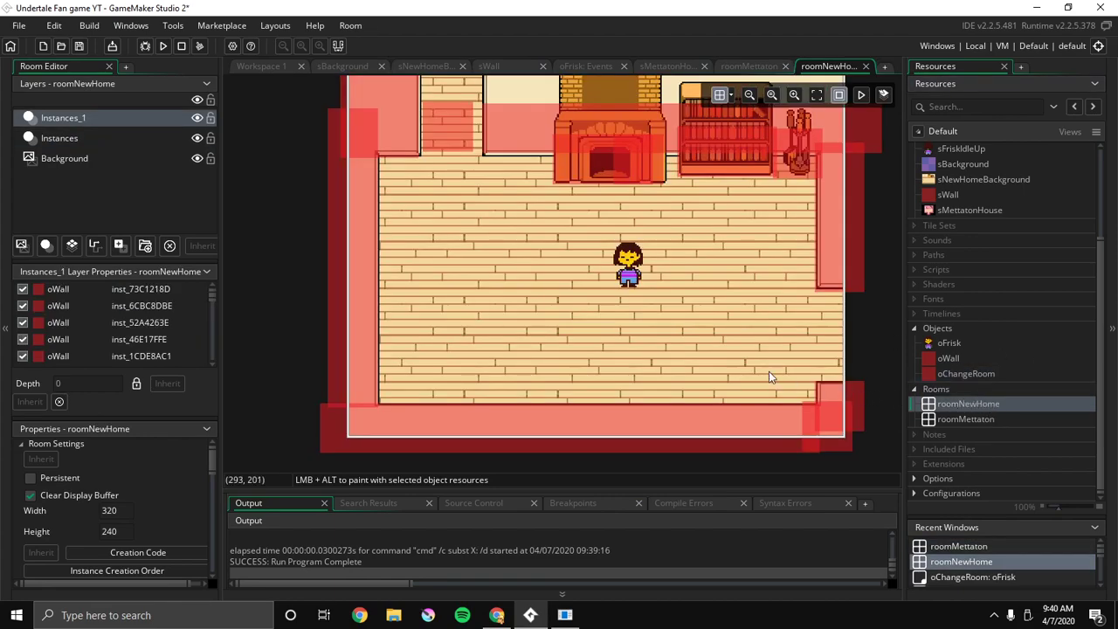
pyautogui.moveTo(479, 273)
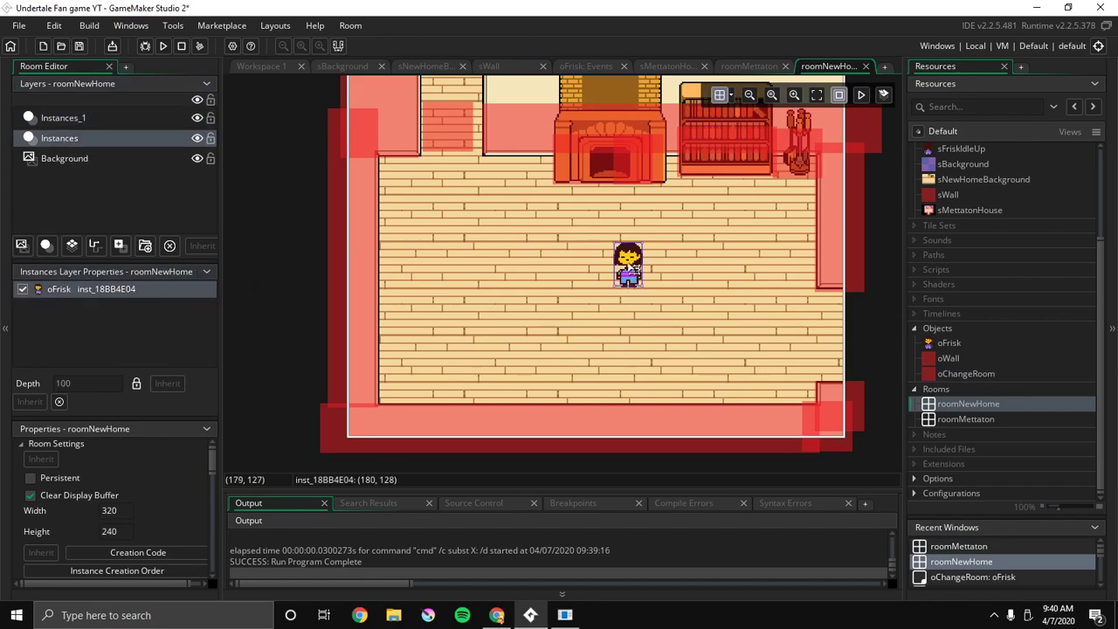
pyautogui.moveTo(629, 267); pyautogui.dragTo(830, 336)
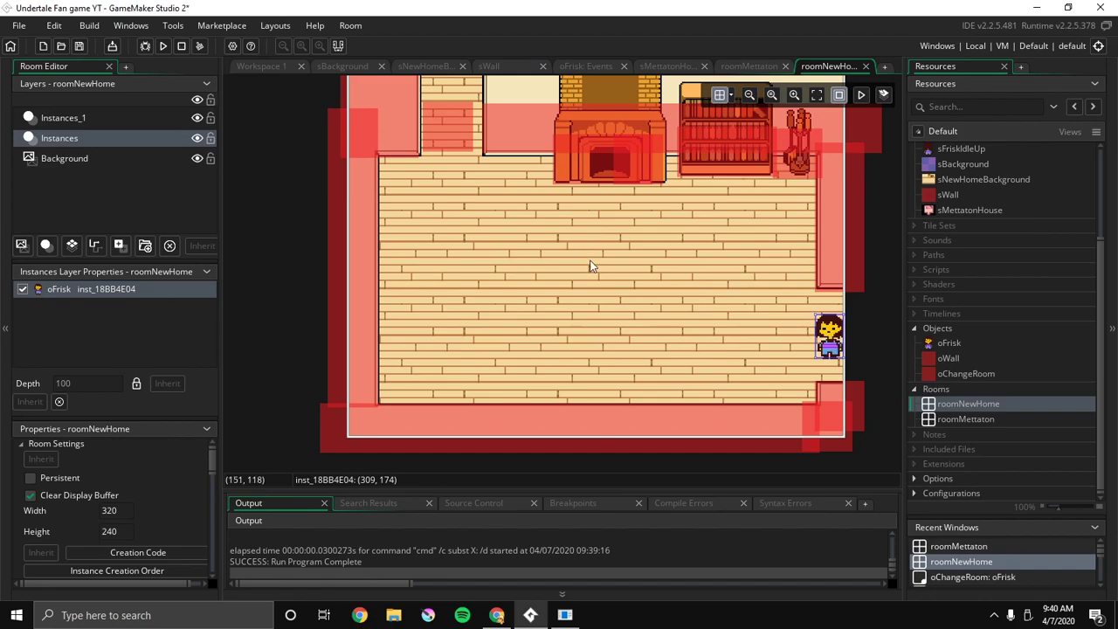
pyautogui.click(937, 148)
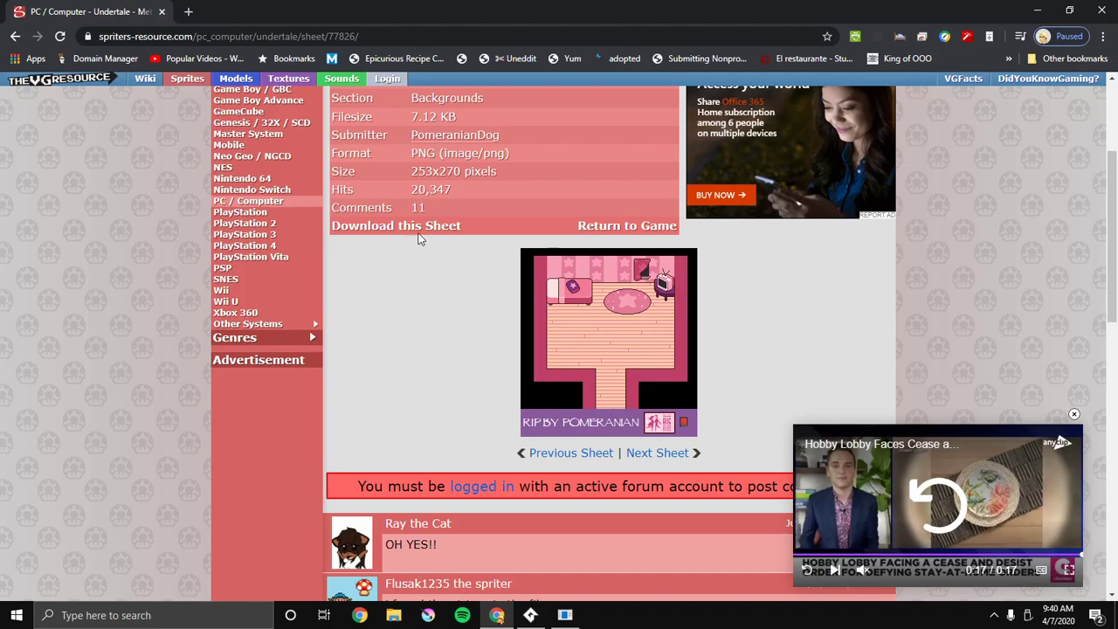
# Search The Spriters Resource for 'undertale' and save the Home and New Home sheet as 76337.png
pyautogui.scroll(3)
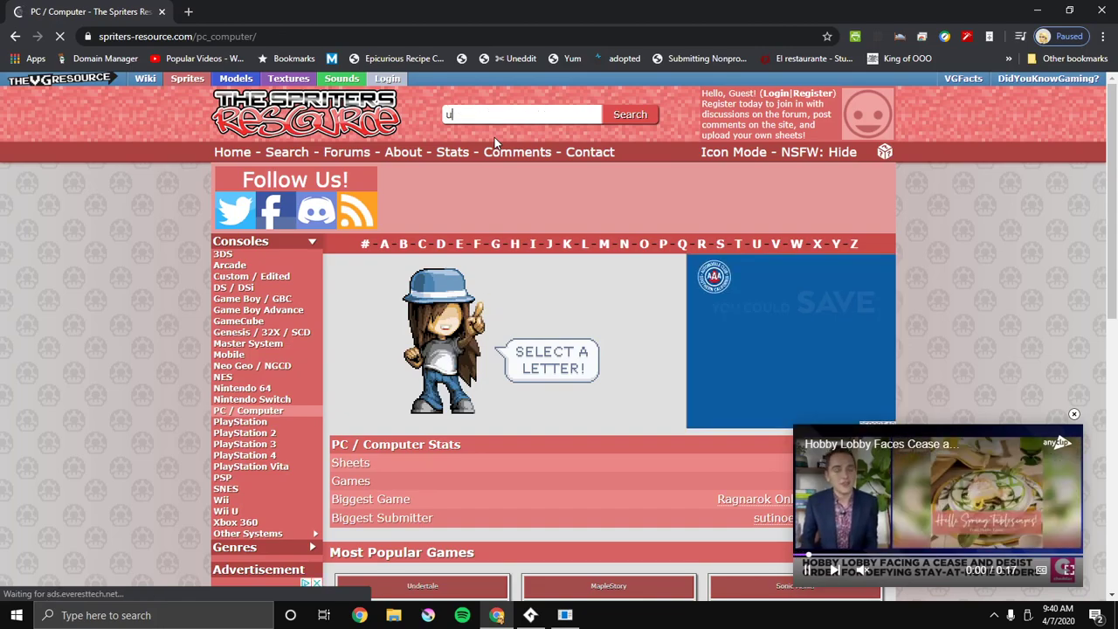
pyautogui.write('ndertal')
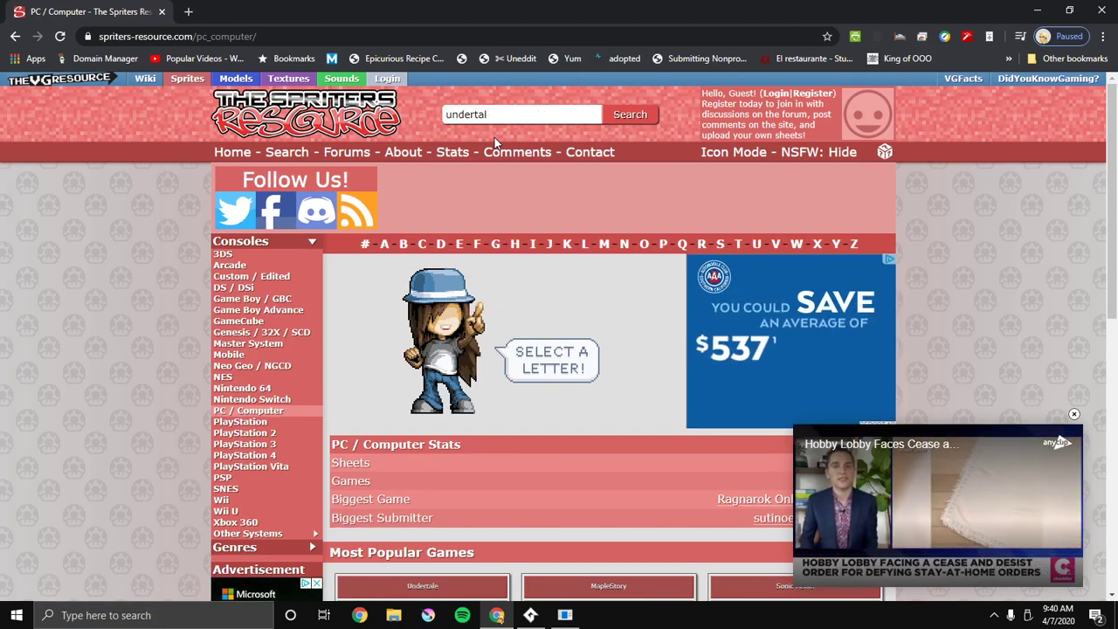
pyautogui.click(630, 115)
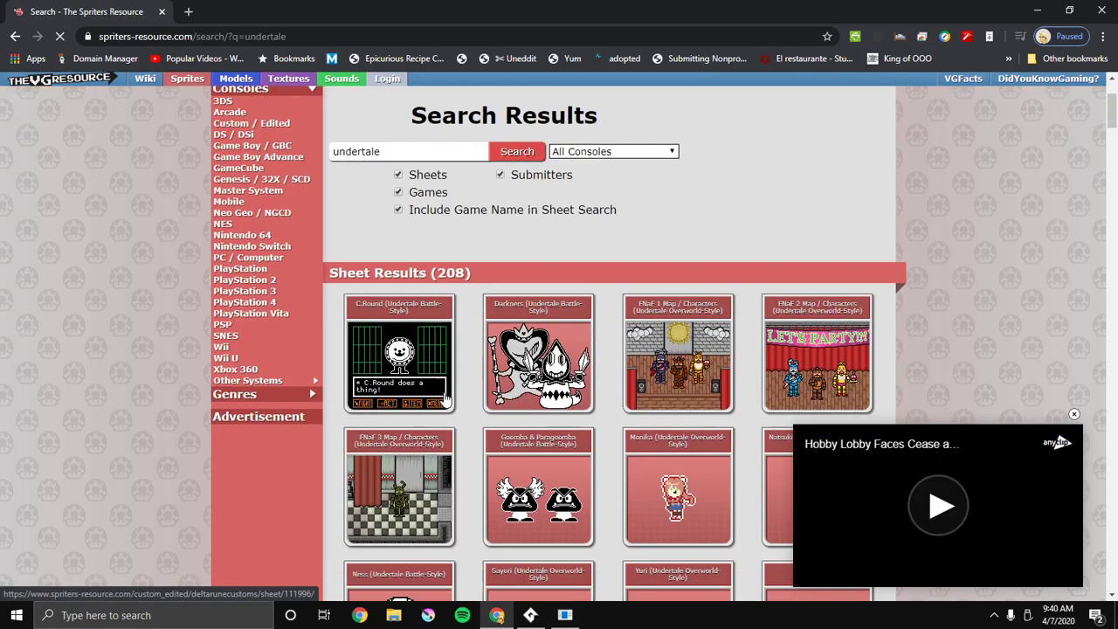
pyautogui.scroll(-3)
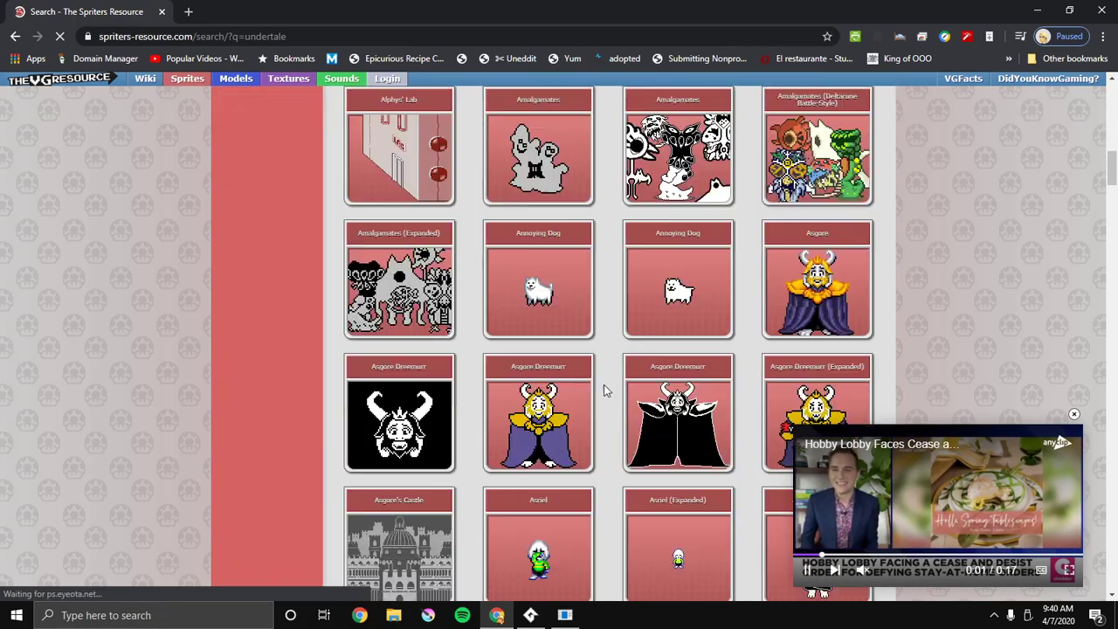
pyautogui.scroll(-3)
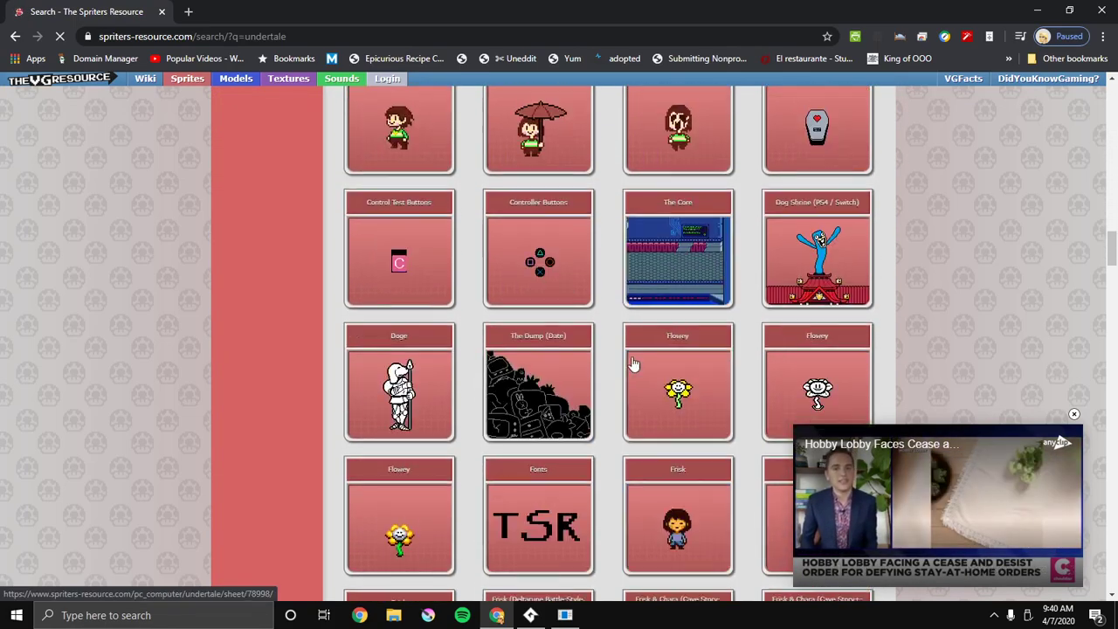
pyautogui.scroll(-3)
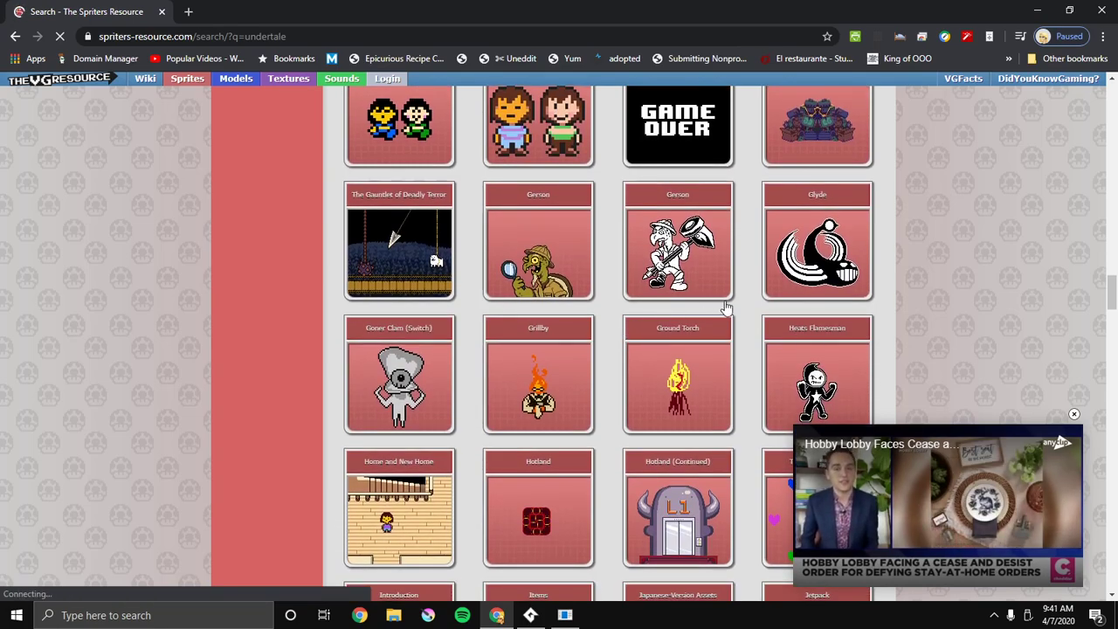
pyautogui.scroll(-3)
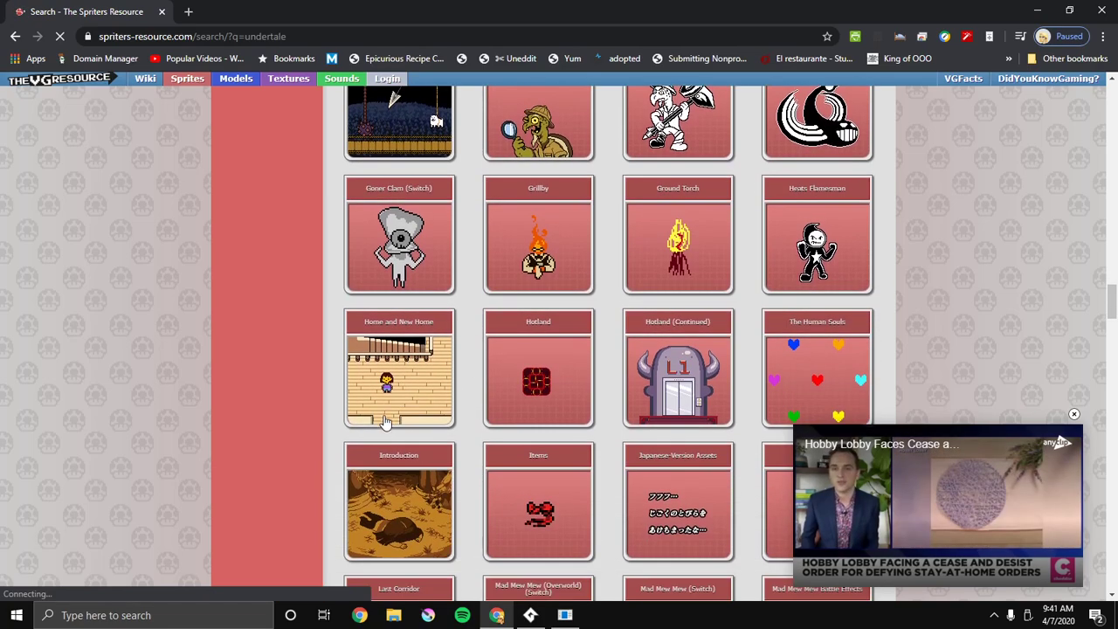
pyautogui.click(398, 369)
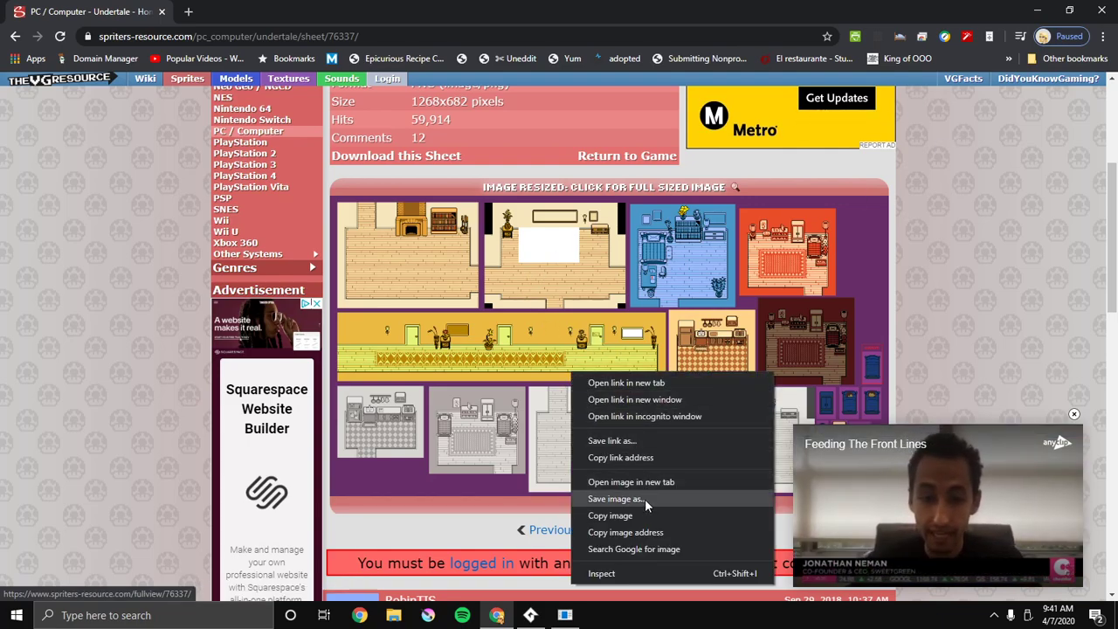
pyautogui.click(614, 498)
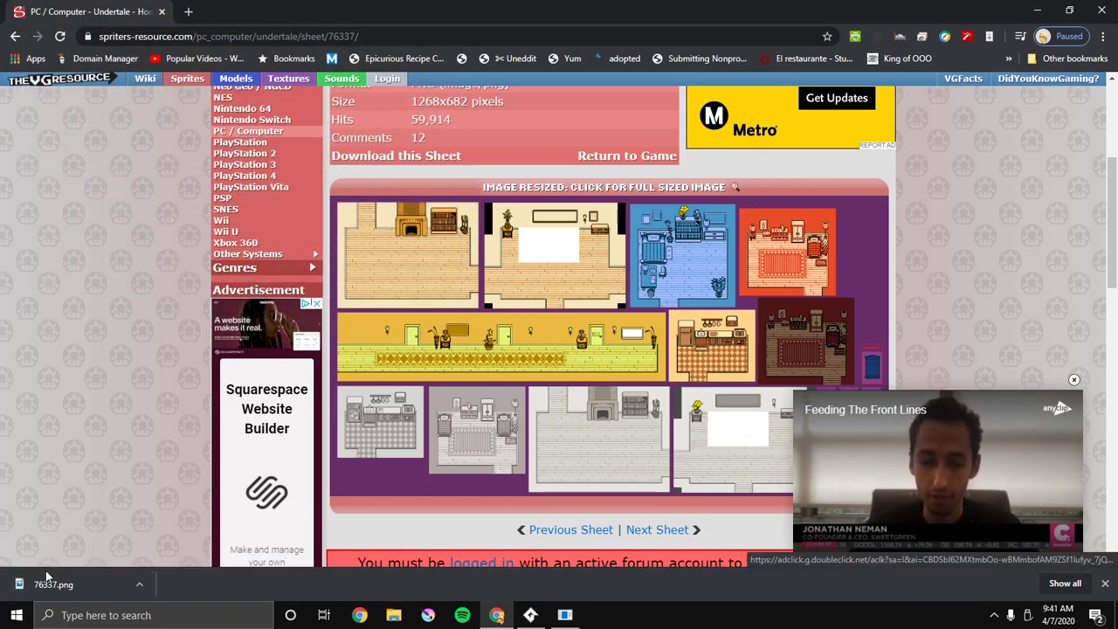
pyautogui.click(563, 615)
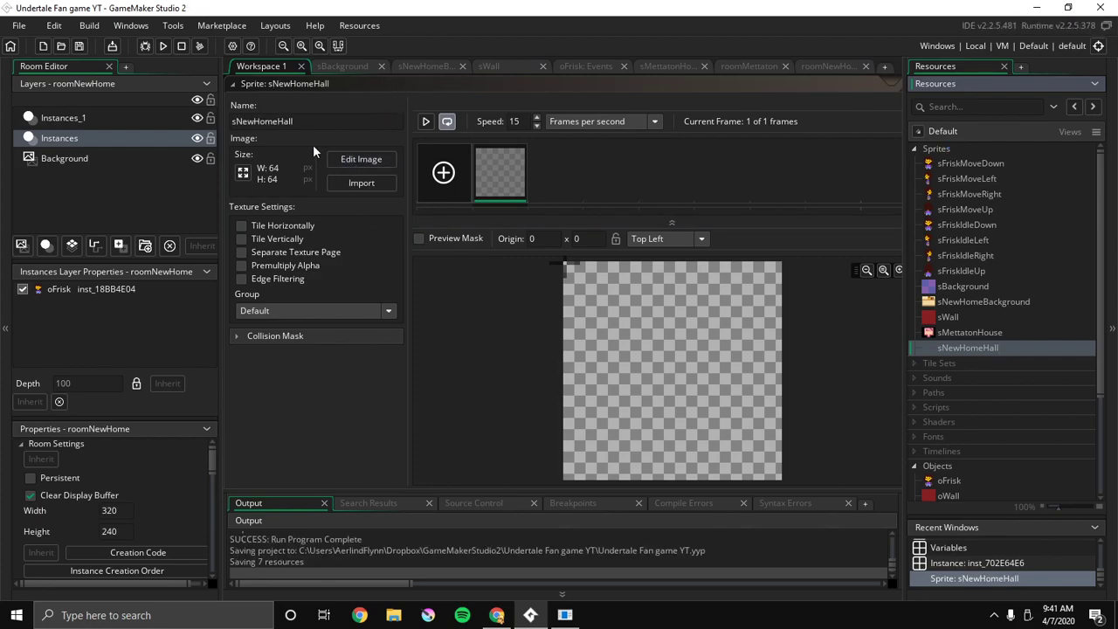
# Import 76337.png into sNewHomeHall, accept the warning, and open the image editor
pyautogui.click(360, 182)
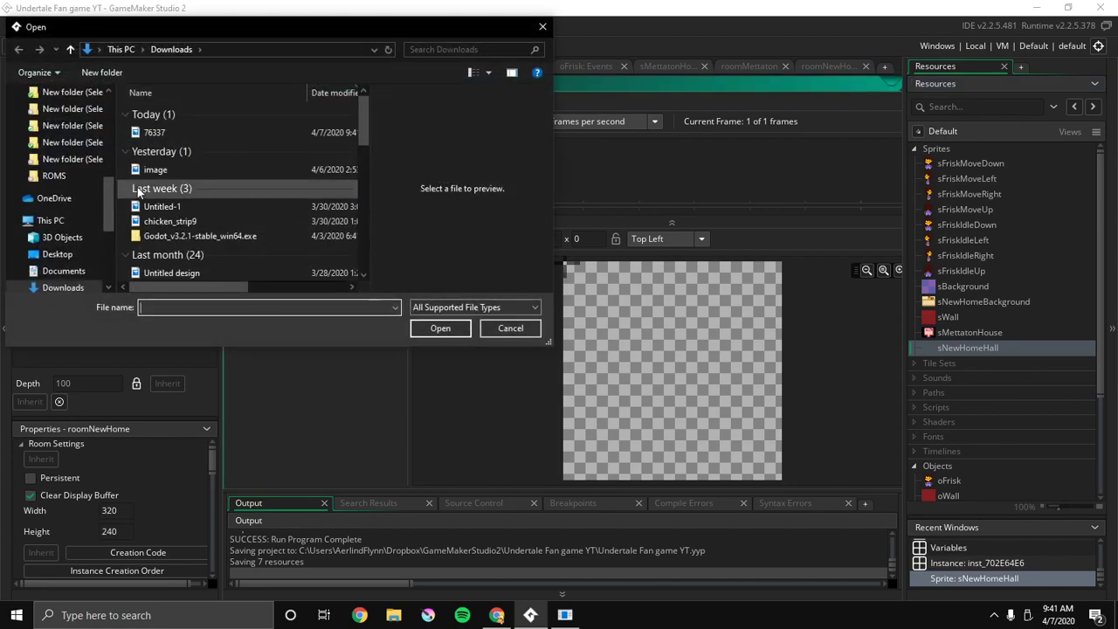
pyautogui.click(441, 328)
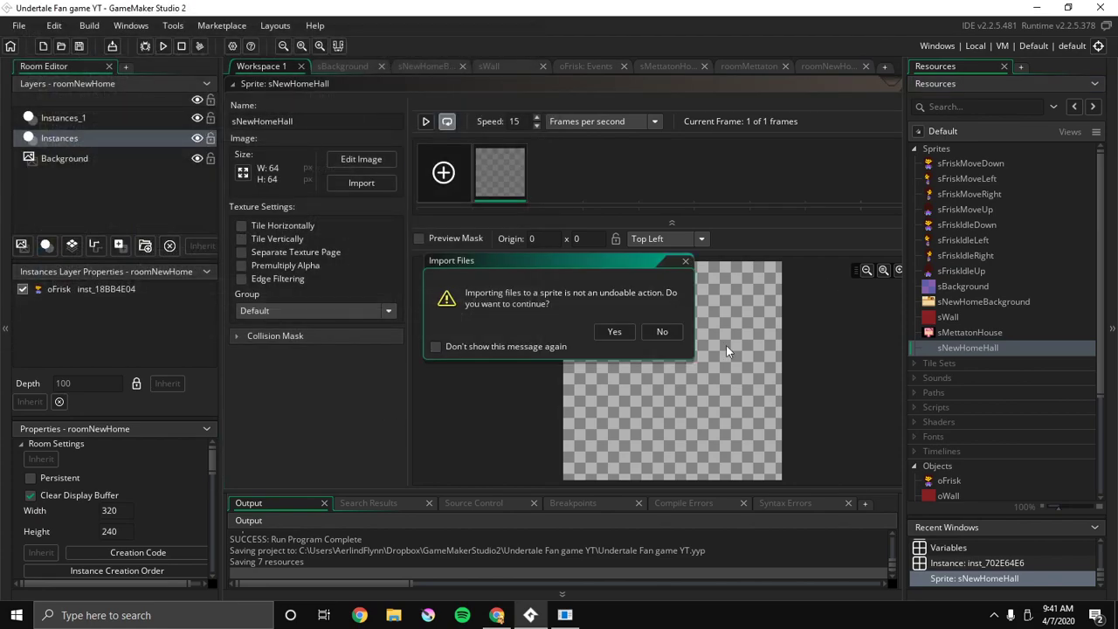
pyautogui.click(614, 331)
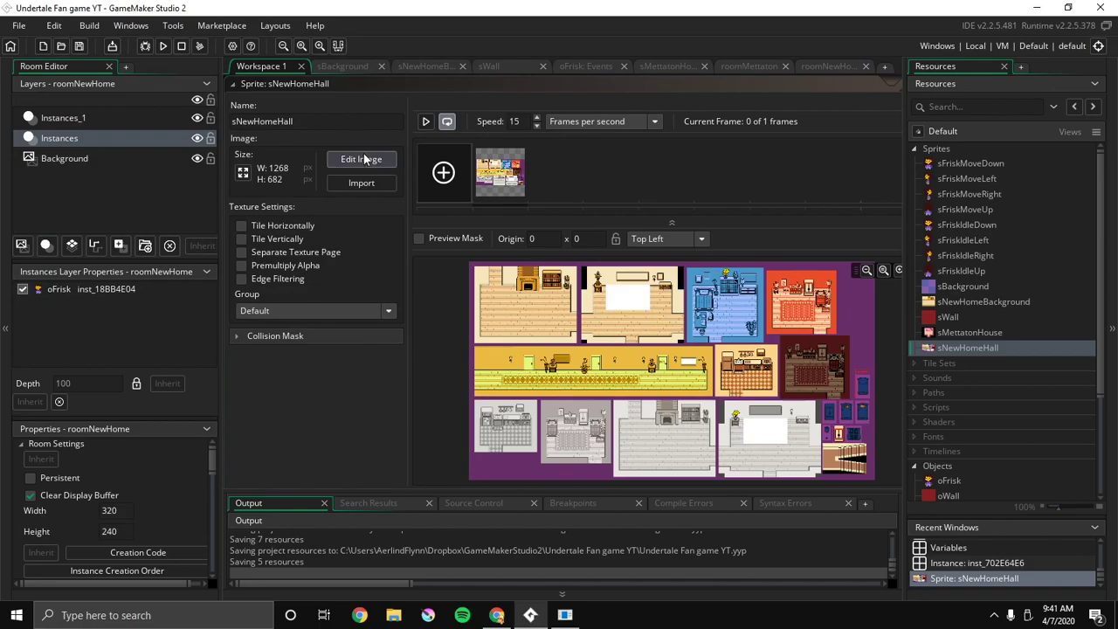
pyautogui.click(361, 159)
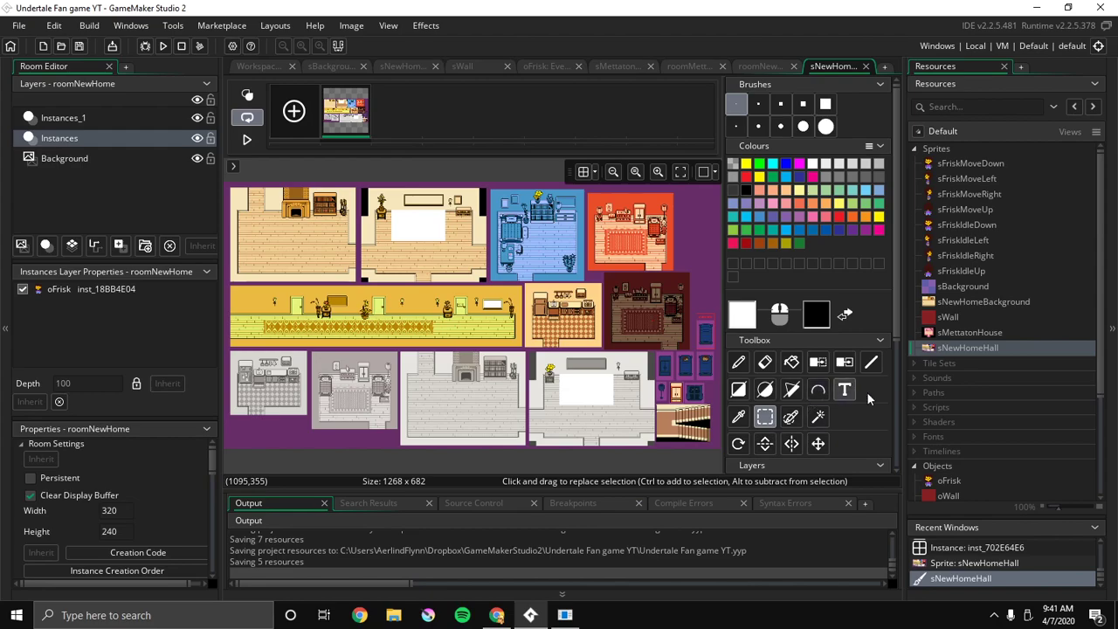
# Delete the purple backdrop by colour and rectangle-select away the rooms around the yellow hallway
pyautogui.click(819, 417)
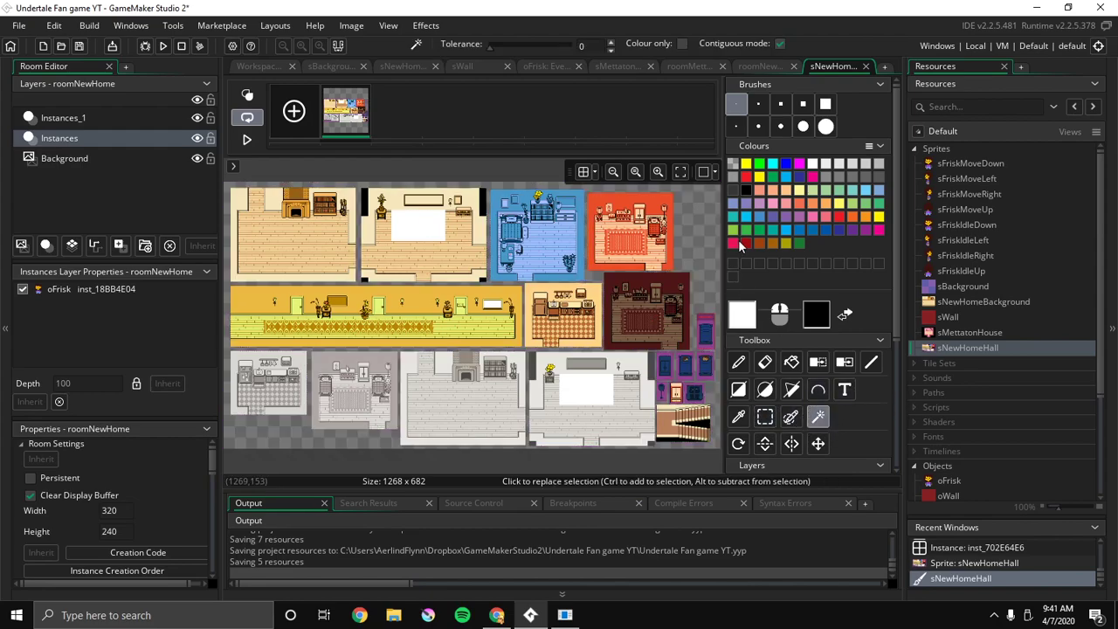
pyautogui.moveTo(768, 413)
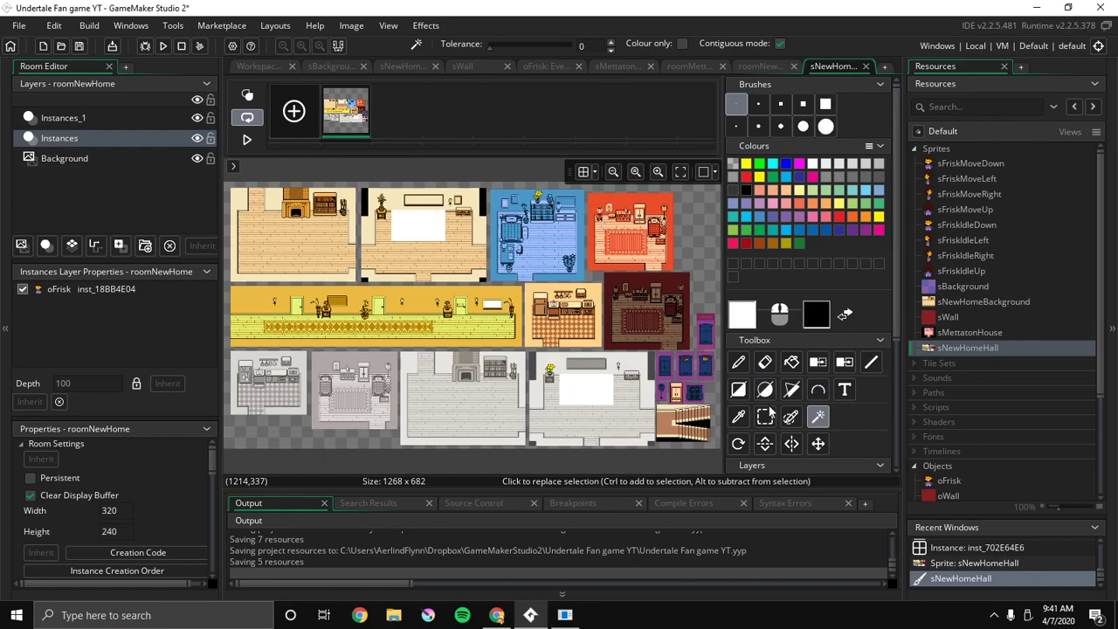
pyautogui.click(765, 416)
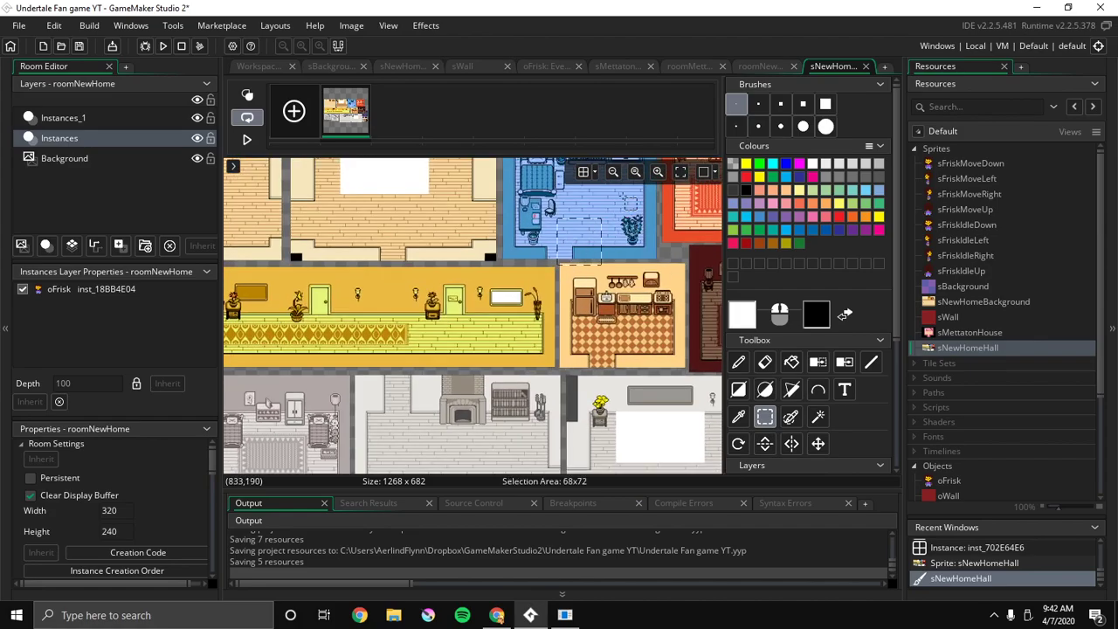
pyautogui.click(613, 171)
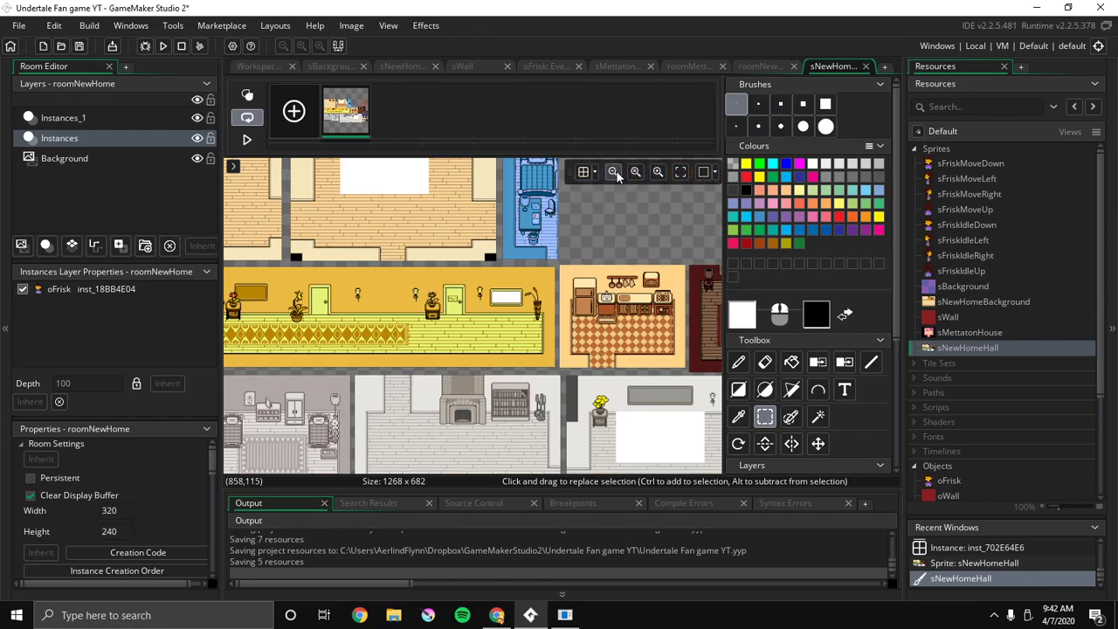
pyautogui.click(635, 172)
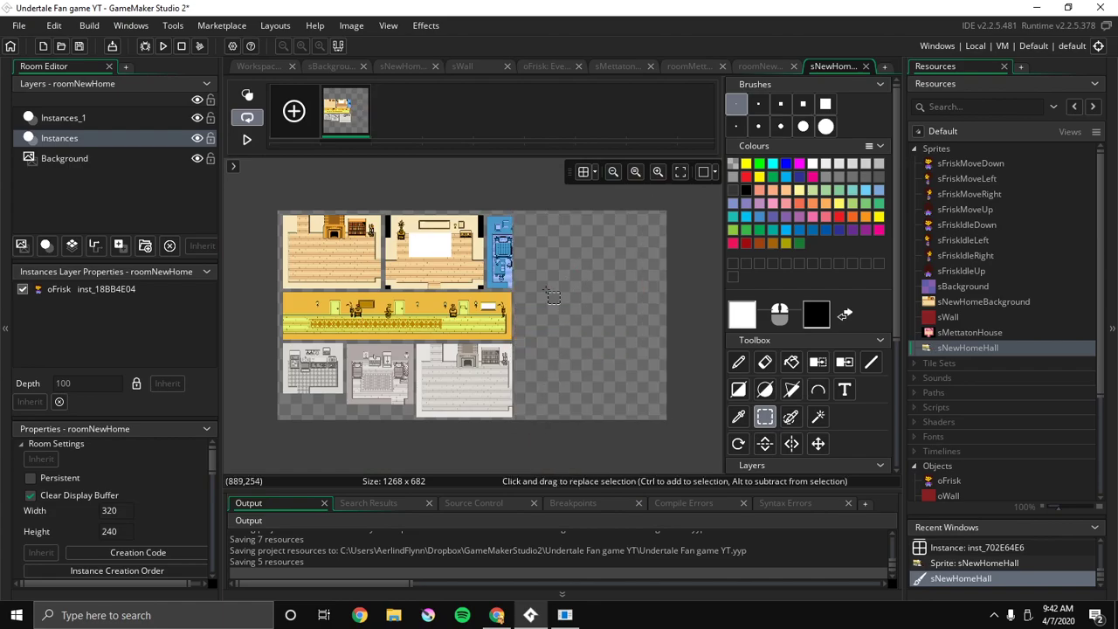
pyautogui.moveTo(253, 221); pyautogui.dragTo(555, 297)
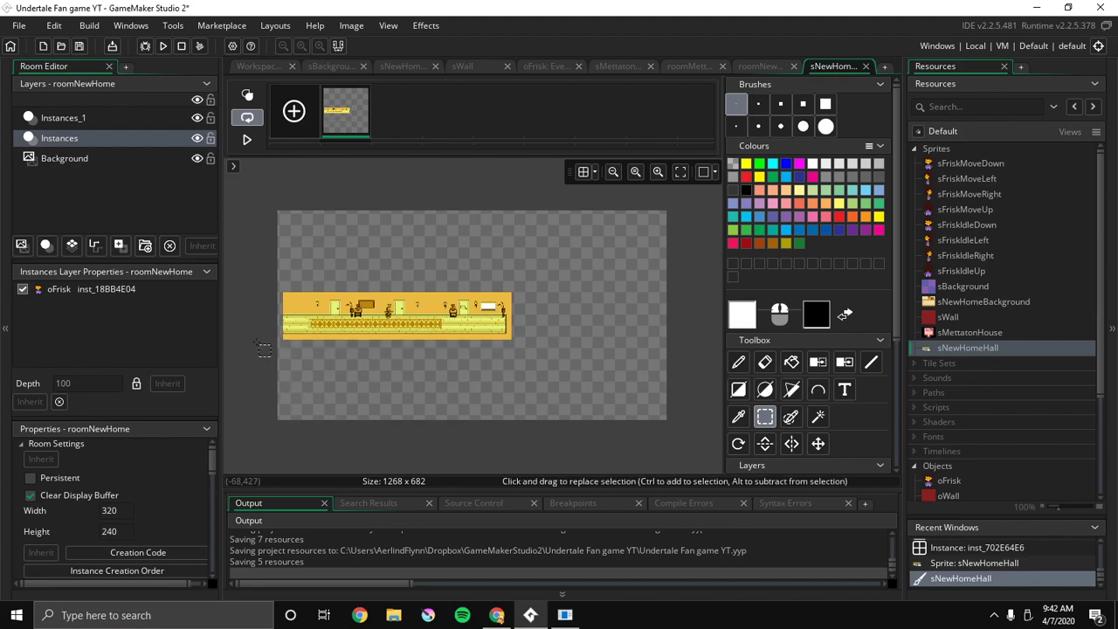
pyautogui.moveTo(672, 180)
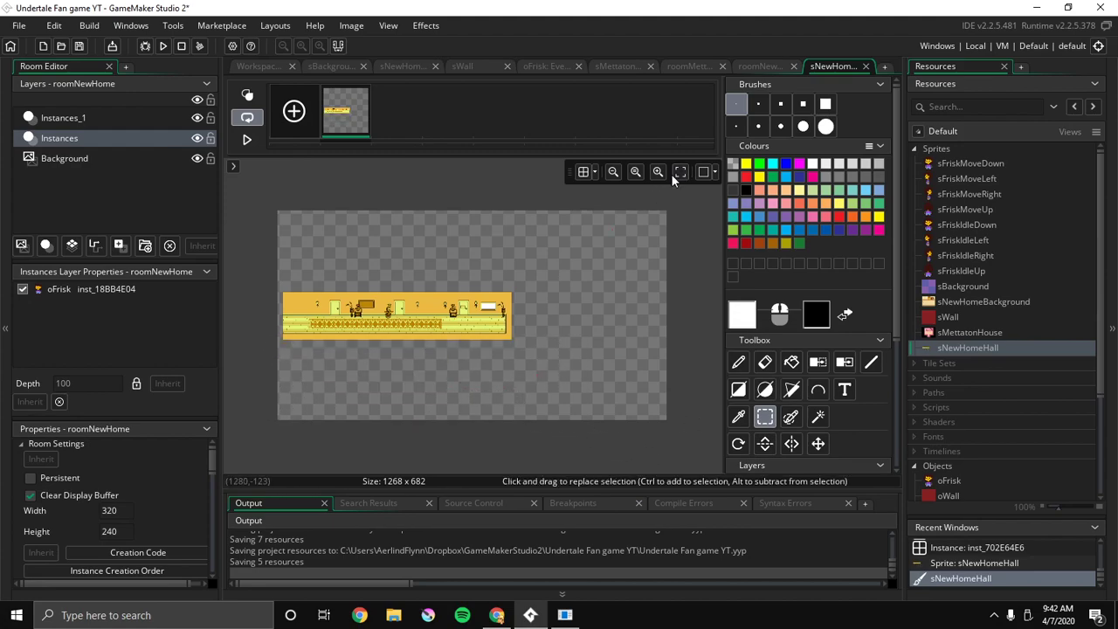
# Clear the picture interior with the magic wand and crop to the 745×156 hallway
pyautogui.click(658, 172)
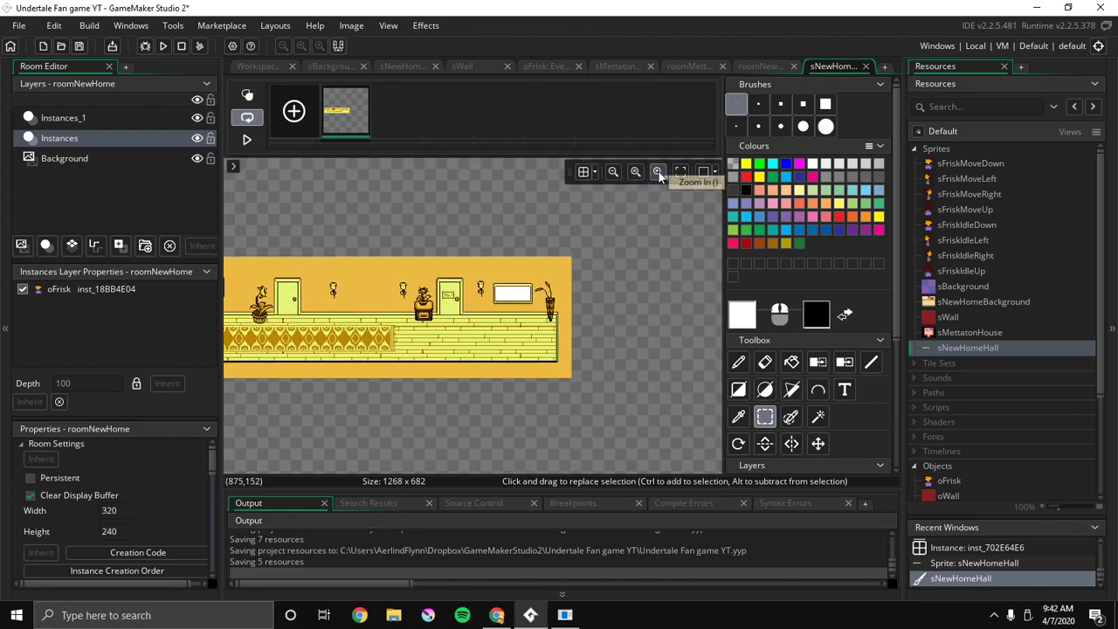
pyautogui.click(658, 171)
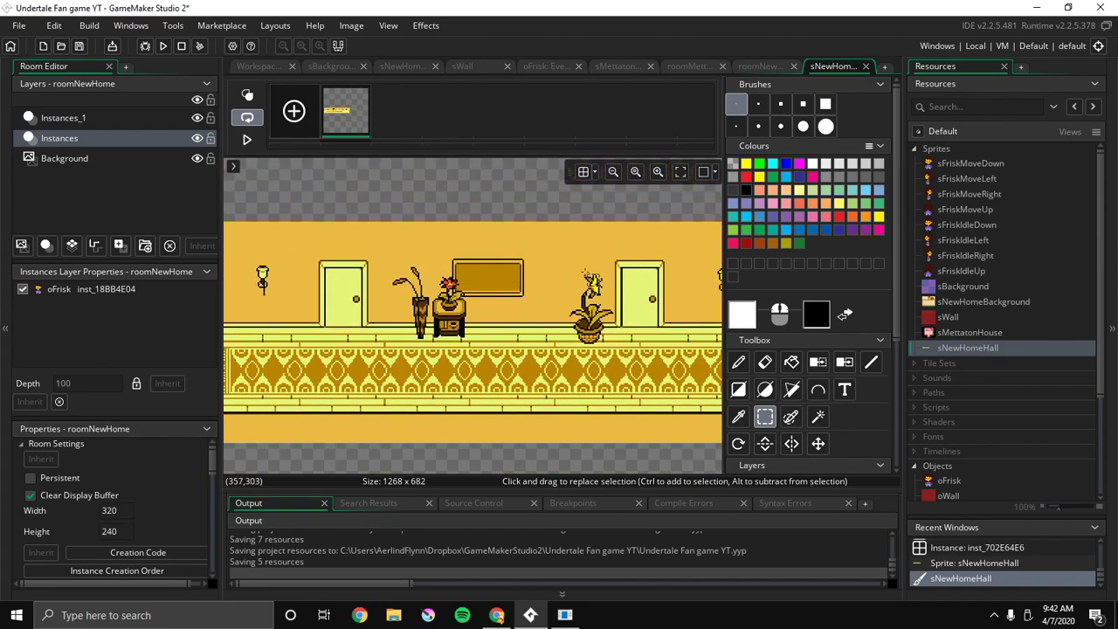
pyautogui.click(819, 417)
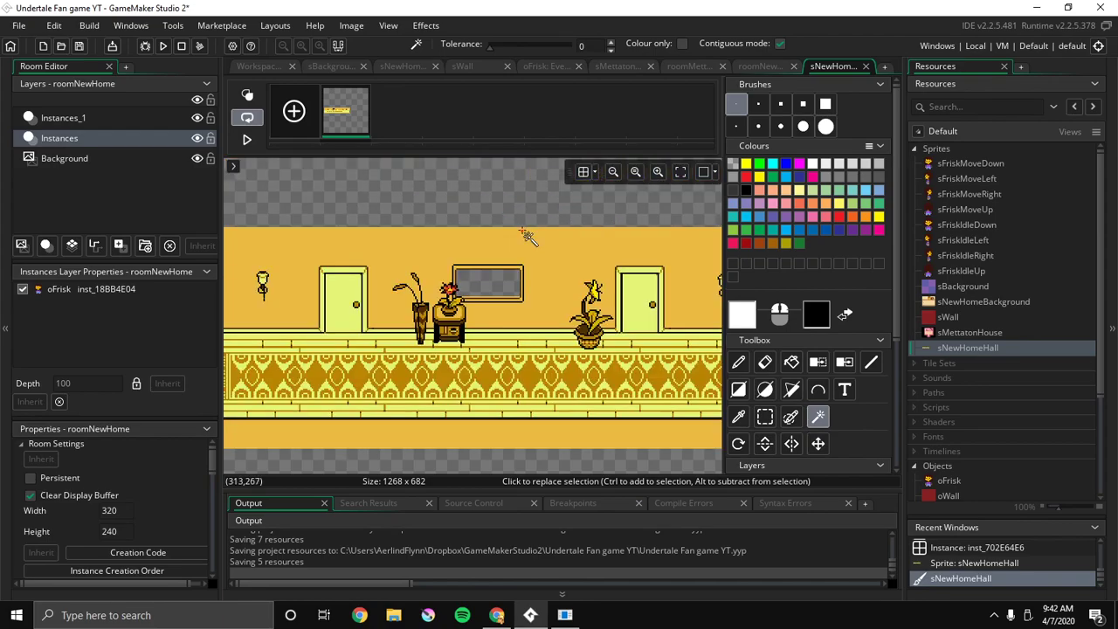
pyautogui.moveTo(787, 103)
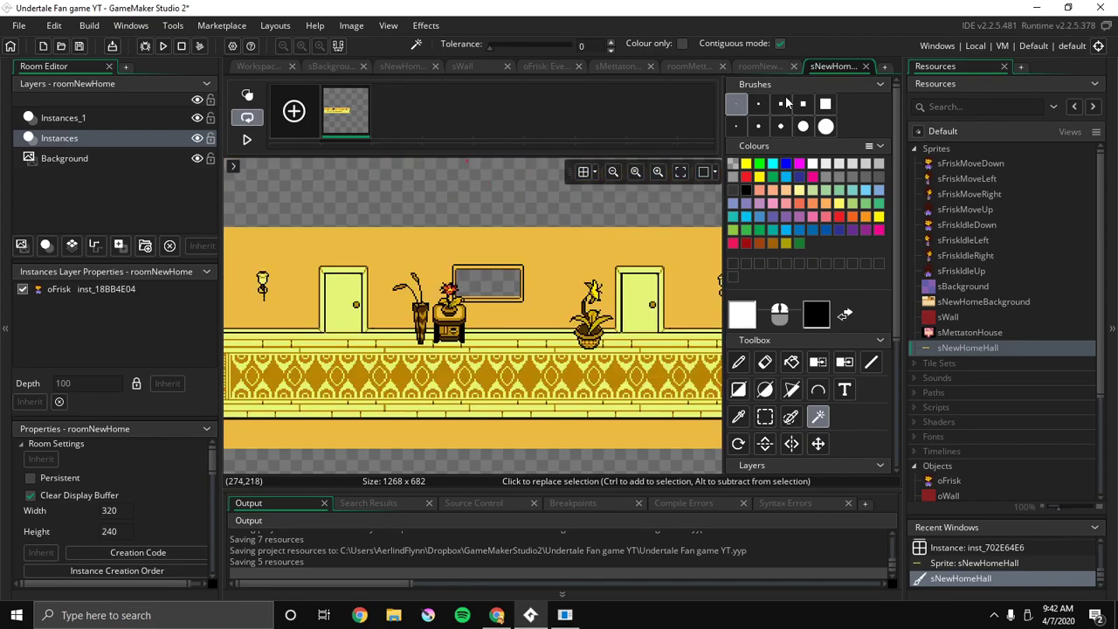
pyautogui.click(613, 172)
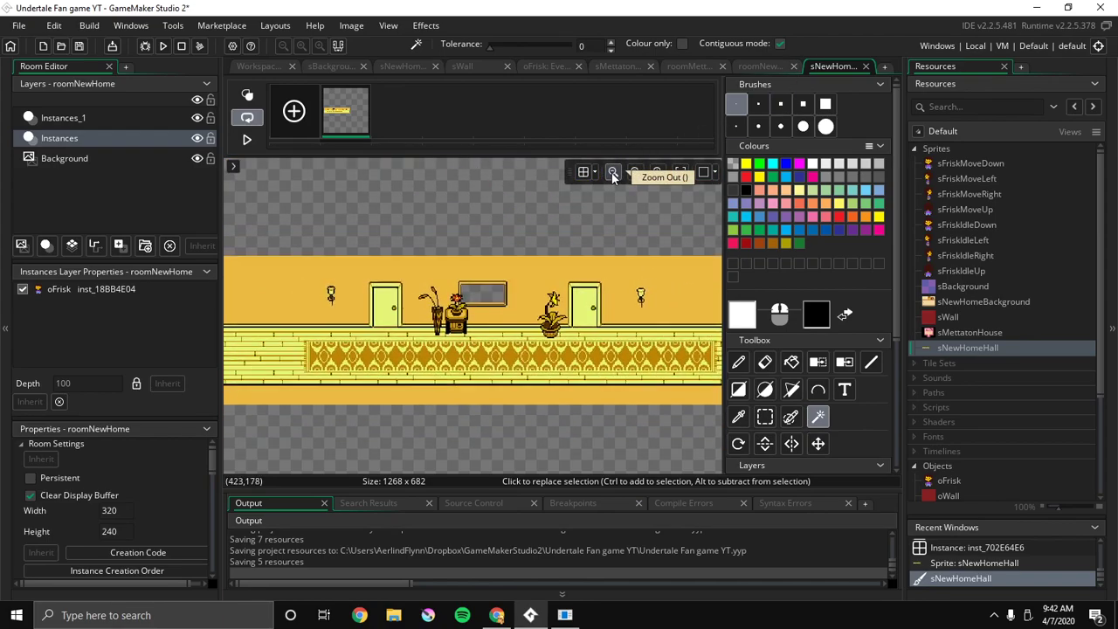
pyautogui.click(613, 171)
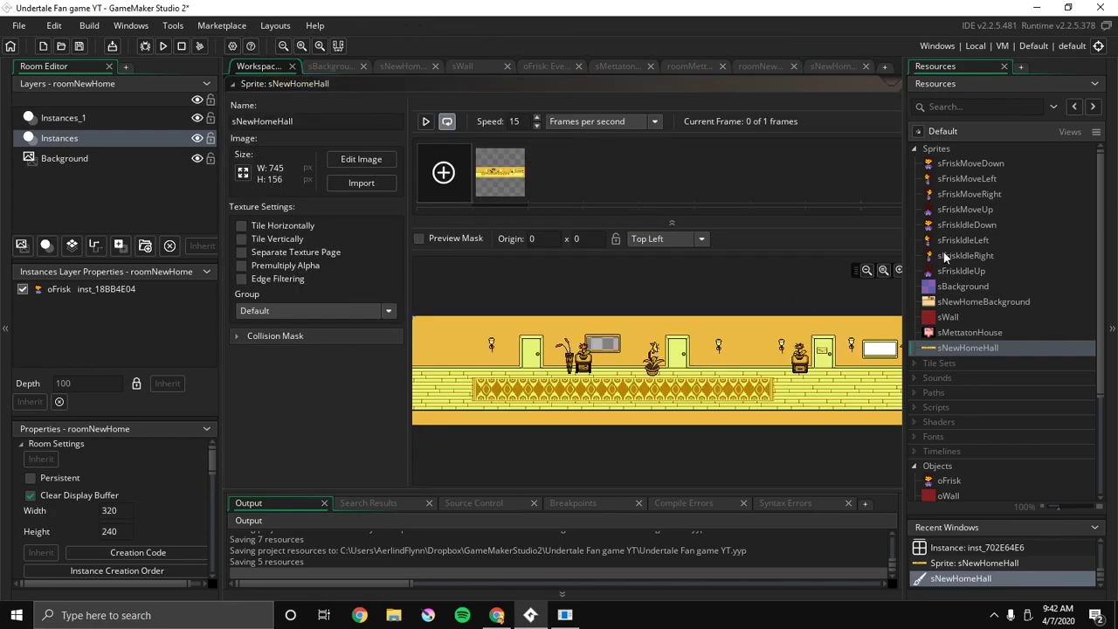
# Create a new room, rename it roomNewHomeHall, and move it right after roomNewHome
pyautogui.scroll(-3)
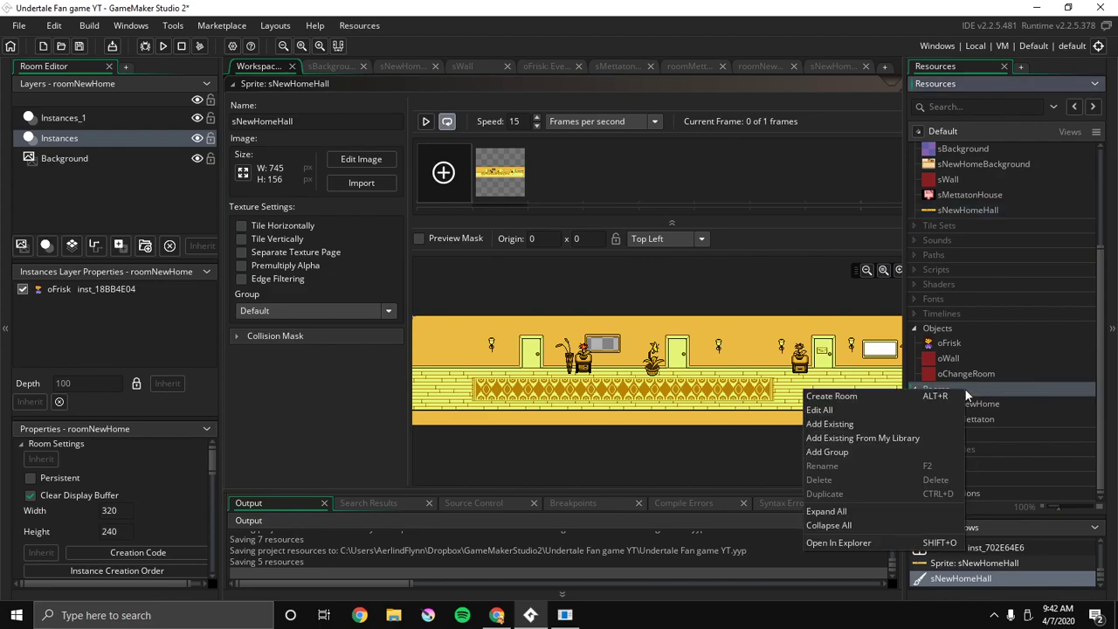
pyautogui.click(831, 396)
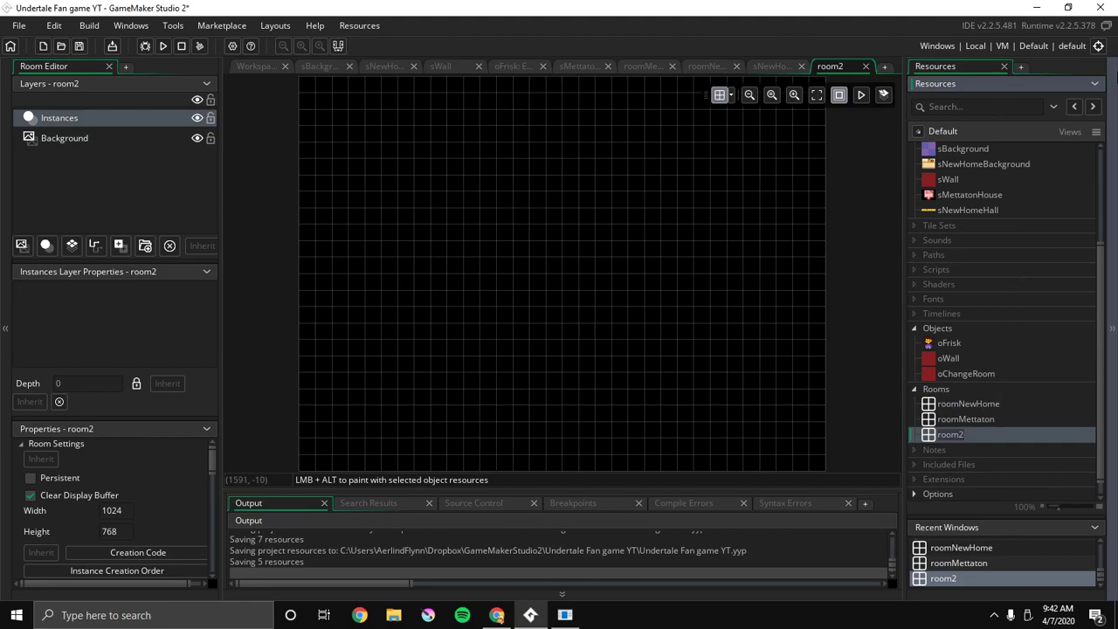
pyautogui.doubleClick(950, 435)
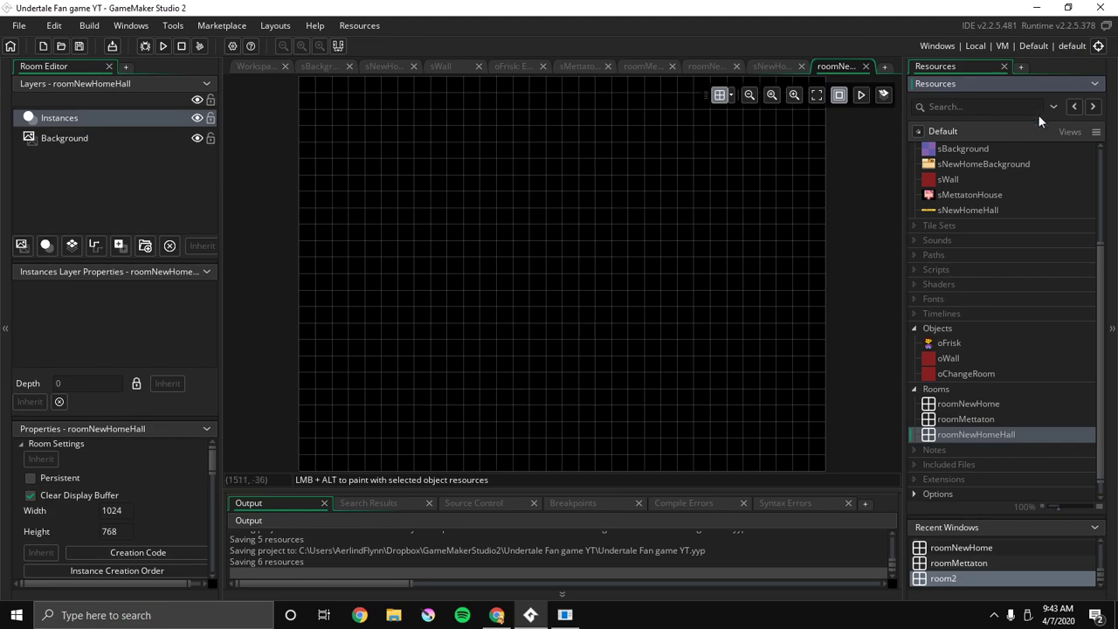
pyautogui.moveTo(975, 435); pyautogui.dragTo(976, 418)
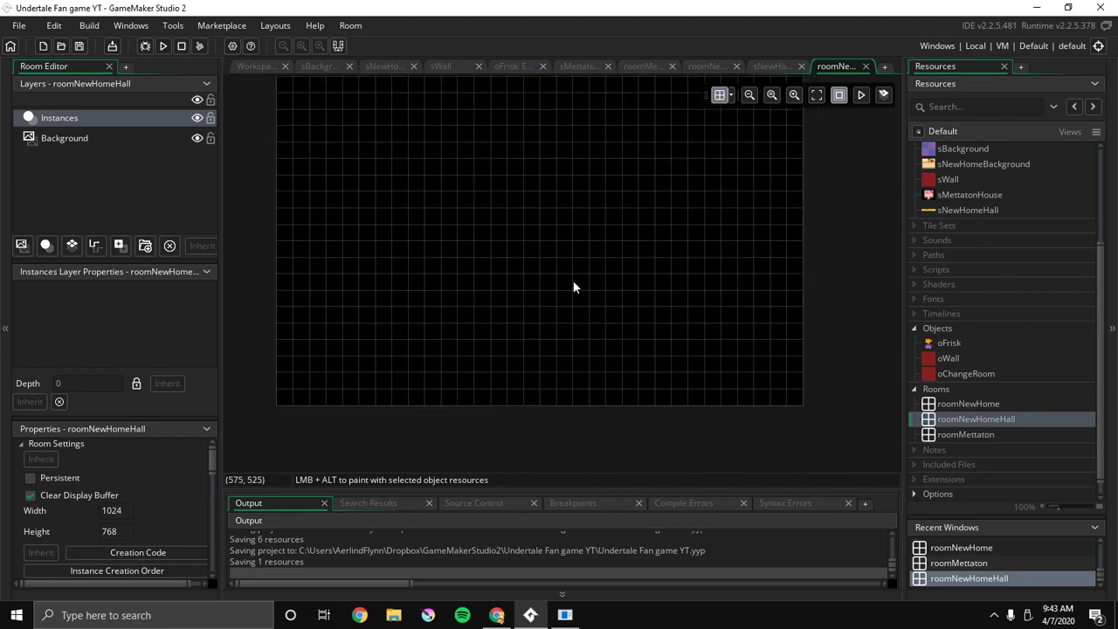
# Check sNewHomeHall's size, then make roomNewHomeHall 745×240 with sNewHomeHall as background, offset 40 down
pyautogui.doubleClick(968, 210)
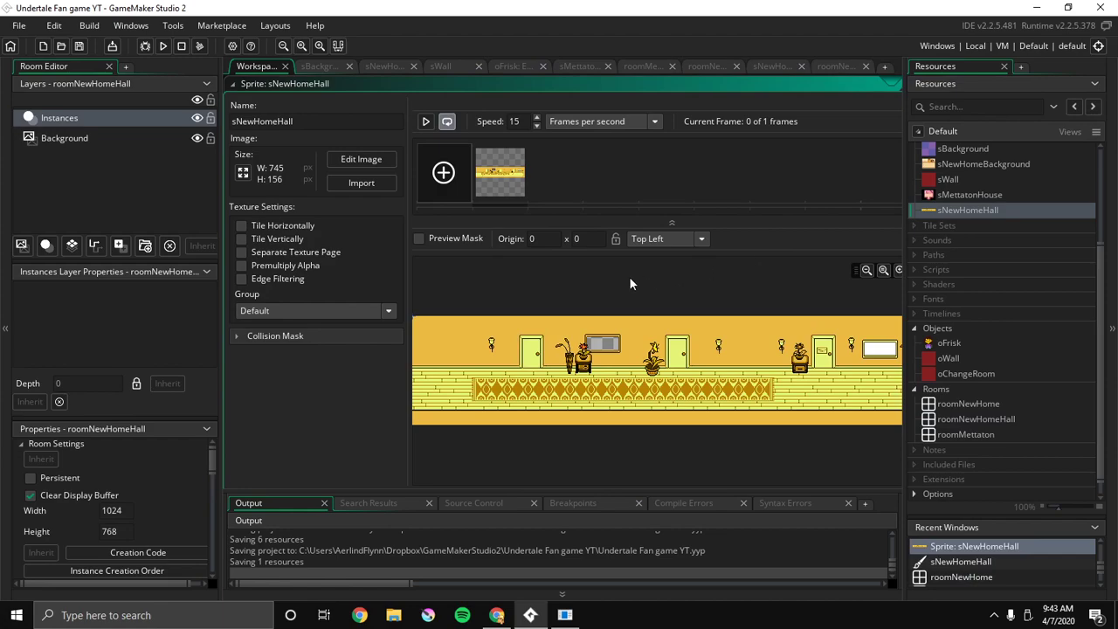
pyautogui.moveTo(281, 179)
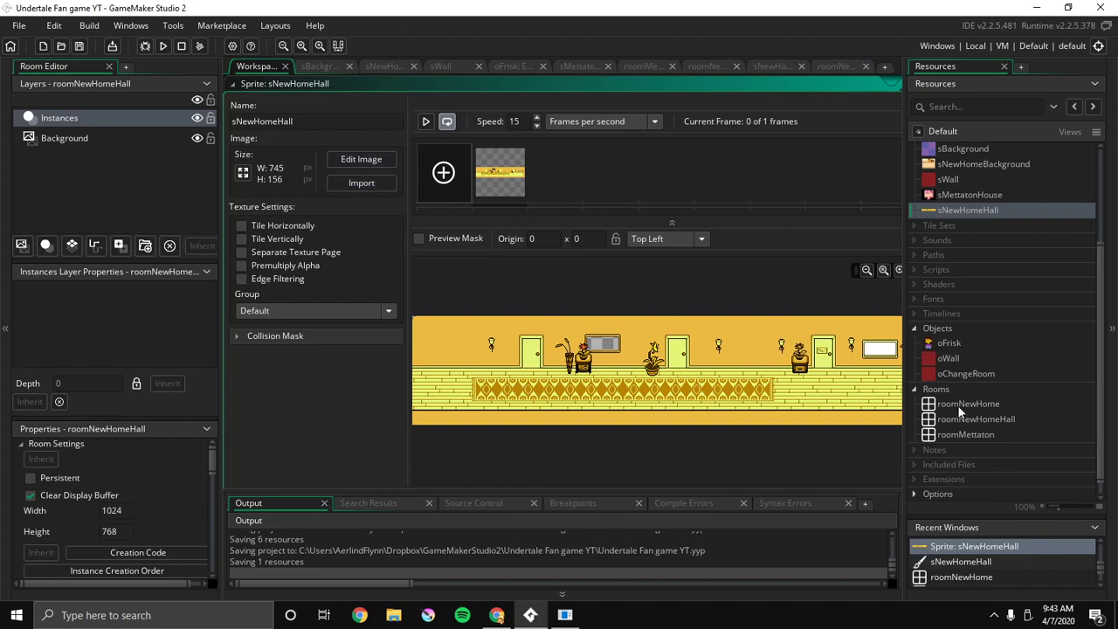
pyautogui.doubleClick(976, 419)
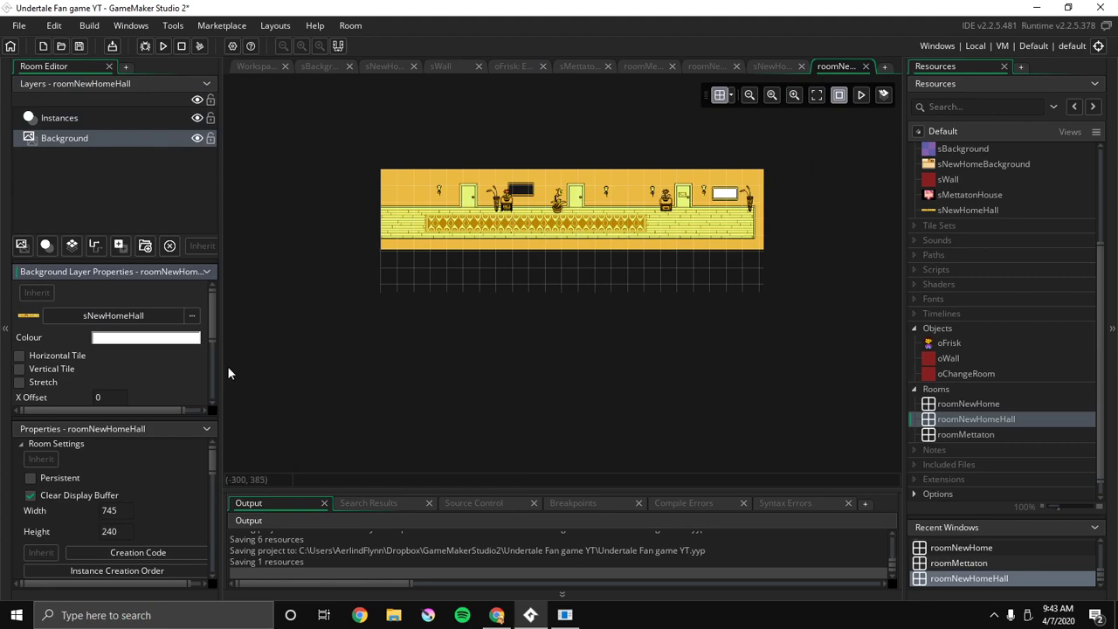
pyautogui.scroll(-3)
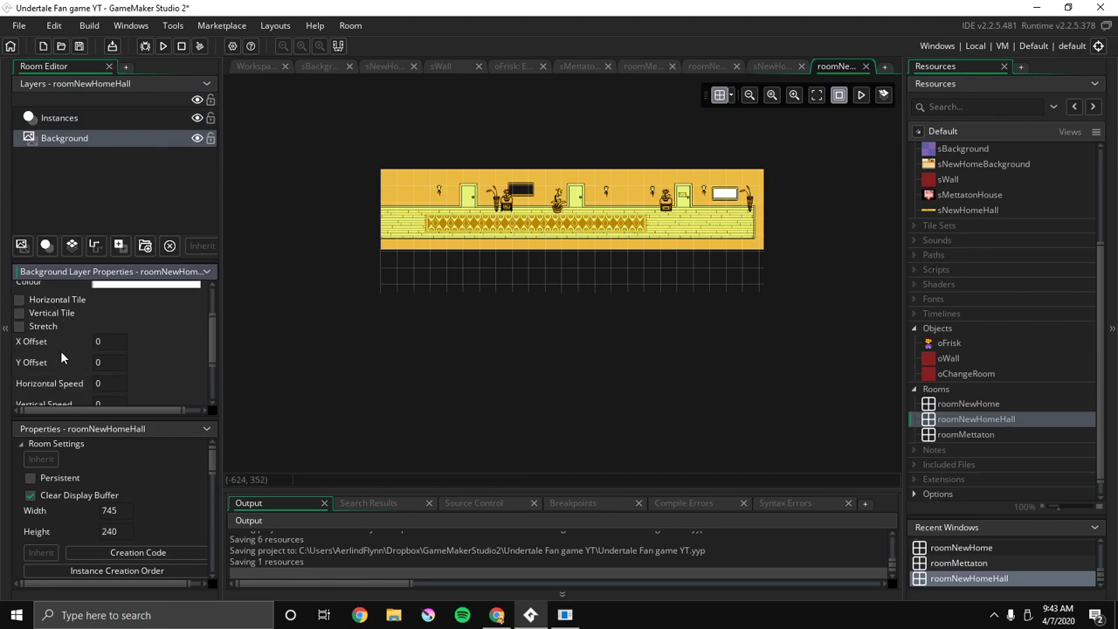
pyautogui.scroll(-3)
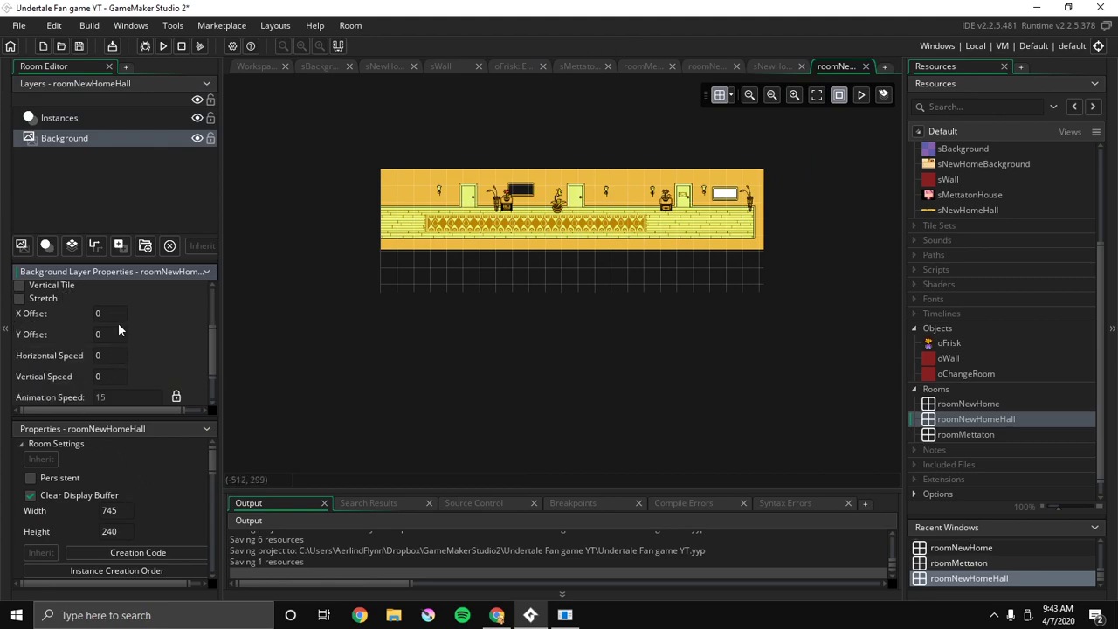
pyautogui.moveTo(61, 319)
pyautogui.write('8')
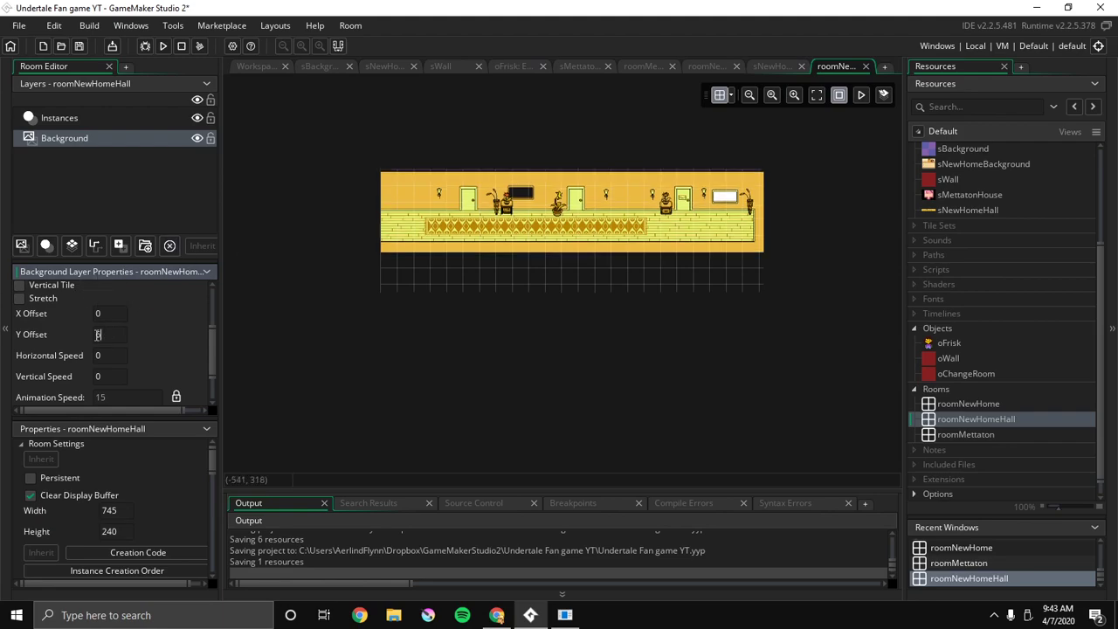
pyautogui.write('64')
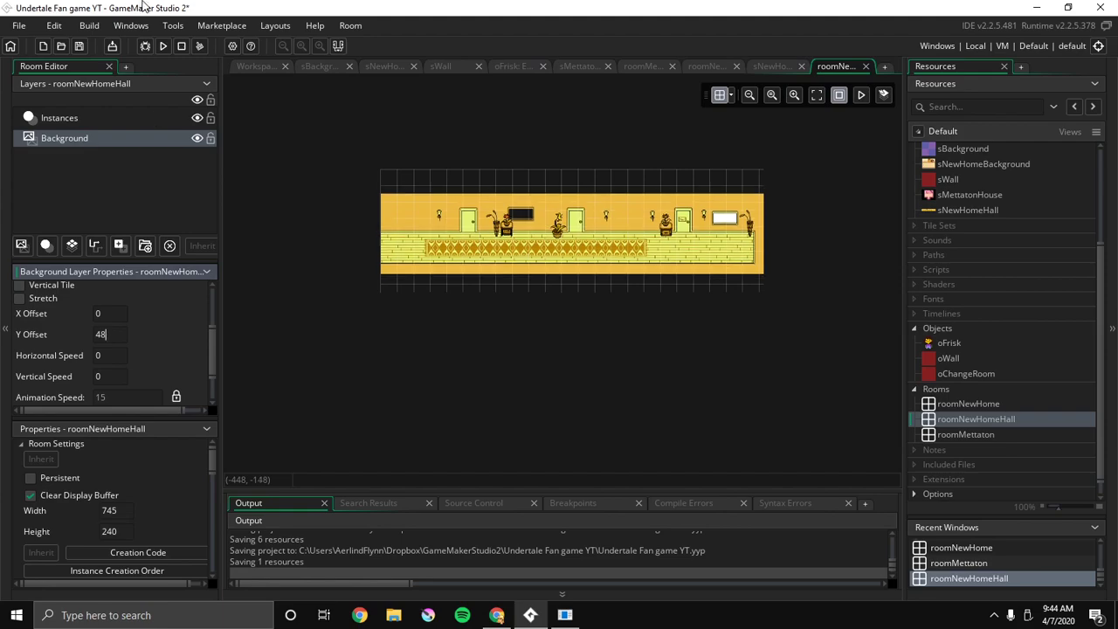
pyautogui.press('Backspace')
pyautogui.write('0')
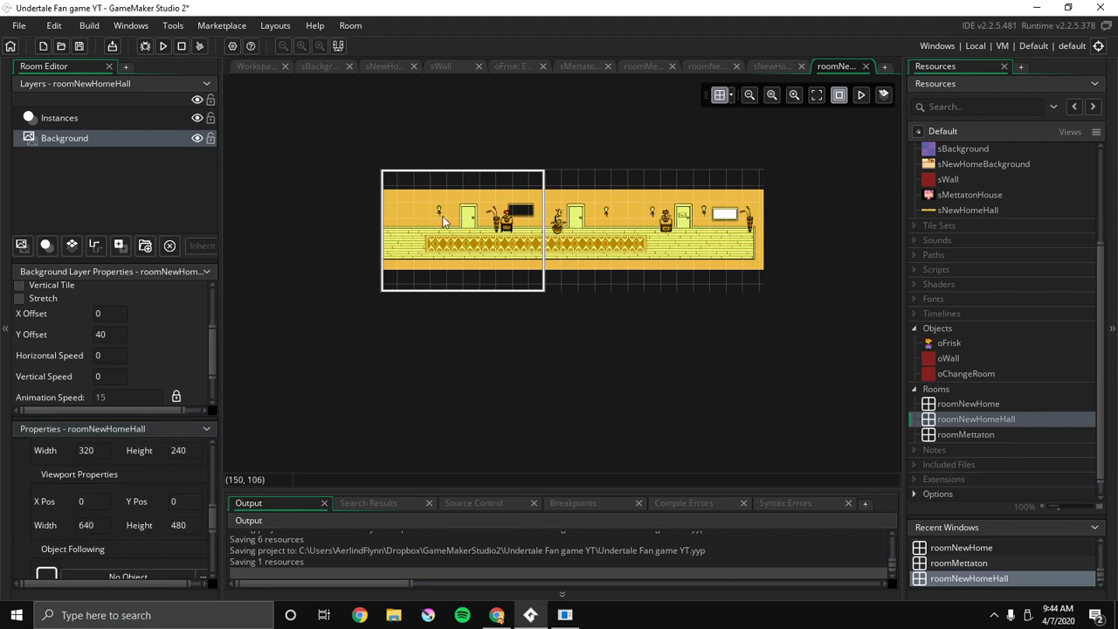
# Place oFrisk at the left end of the hallway on the Instances layer
pyautogui.click(949, 342)
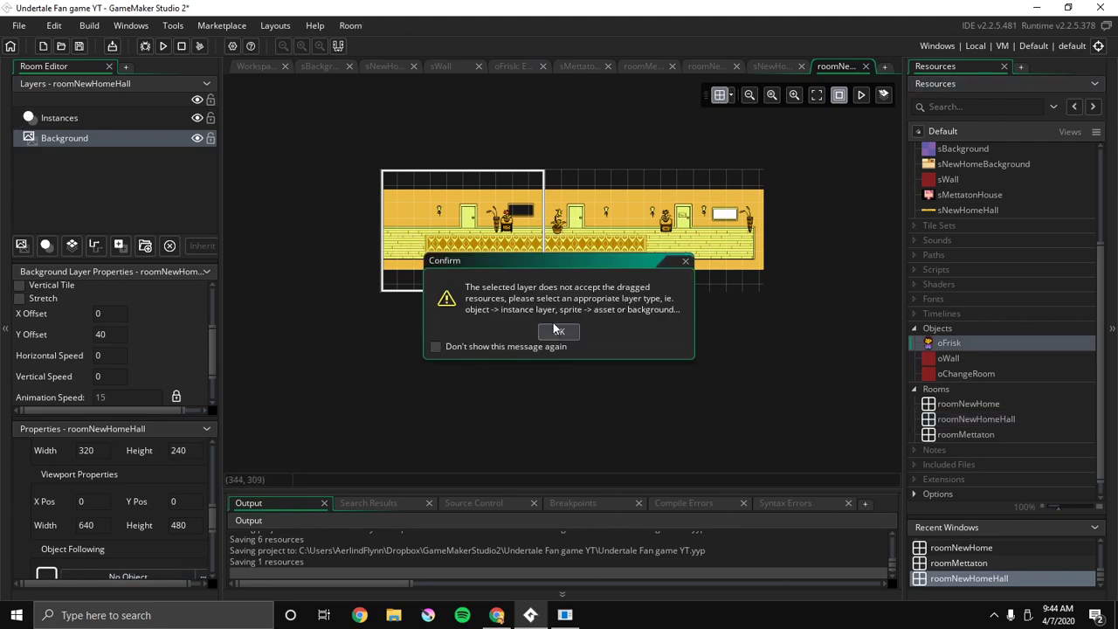
pyautogui.click(559, 331)
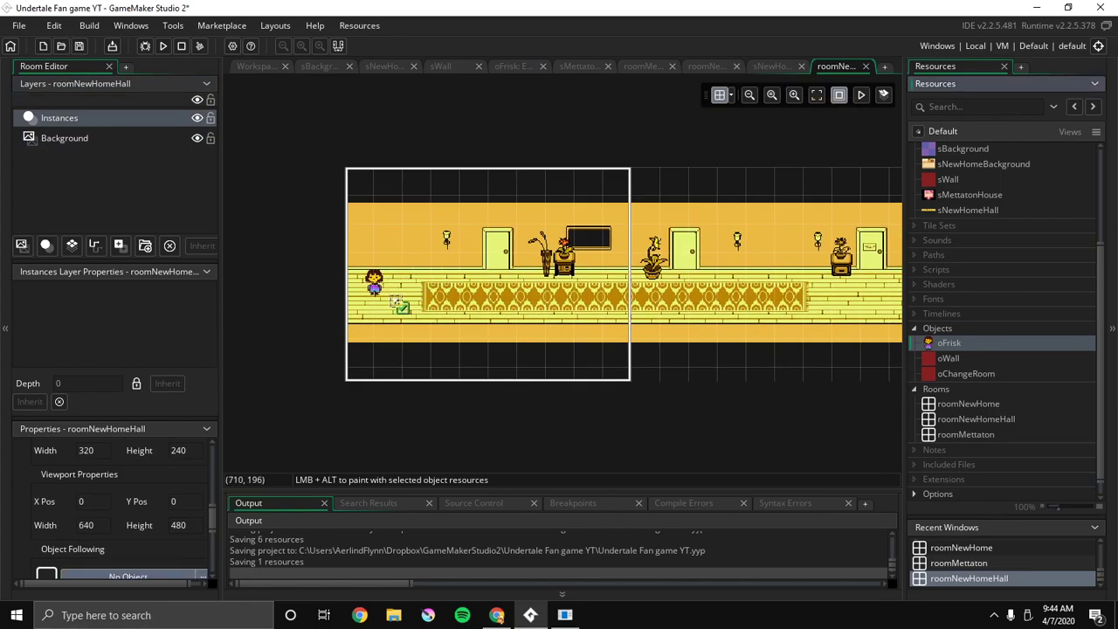
pyautogui.click(402, 284)
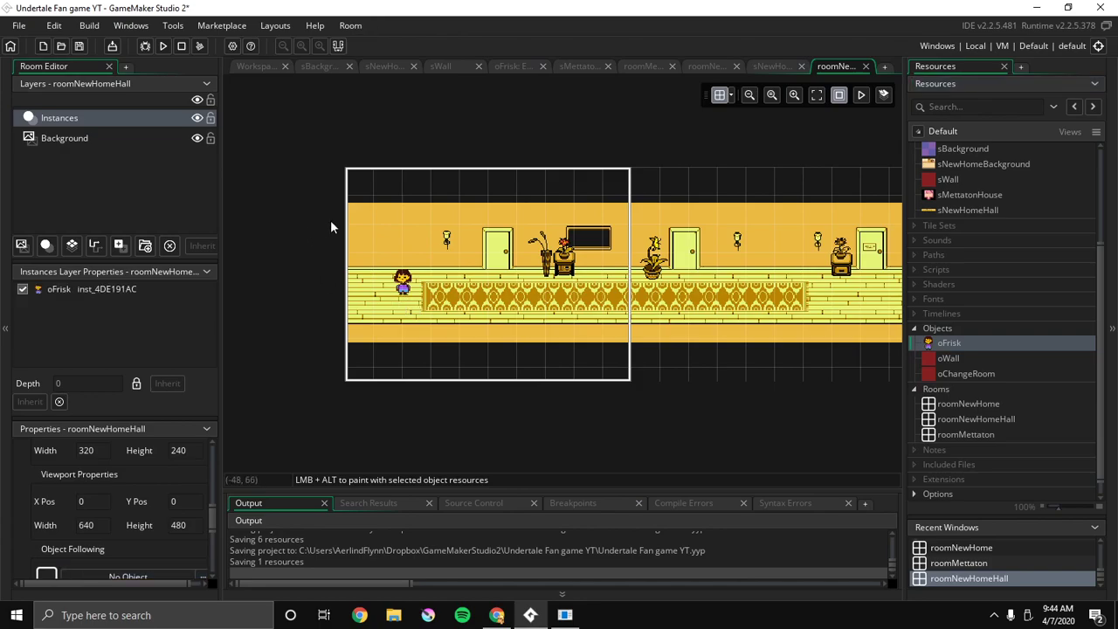
pyautogui.moveTo(664, 209)
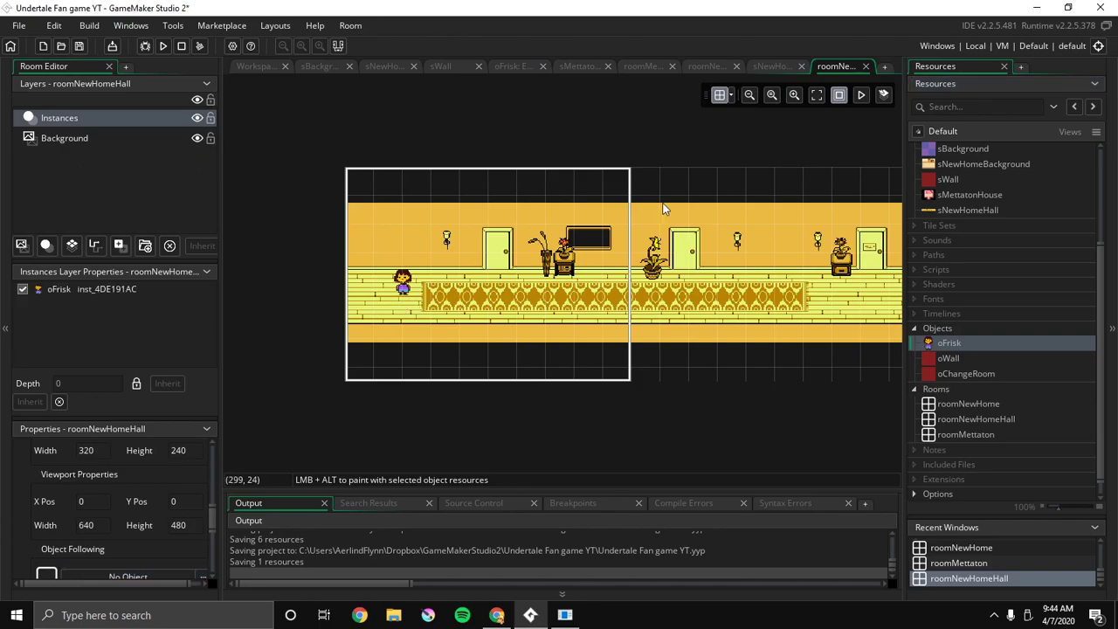
# On a new instance layer, paint oWall blocks over the hallway edges, furniture and potted plant
pyautogui.click(21, 245)
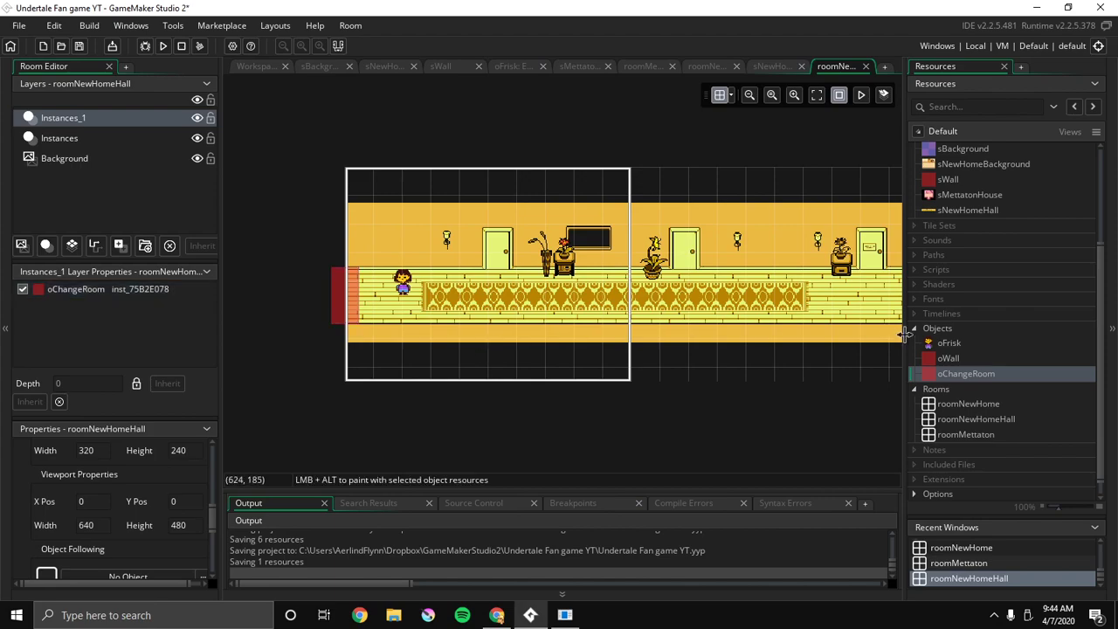
pyautogui.click(949, 358)
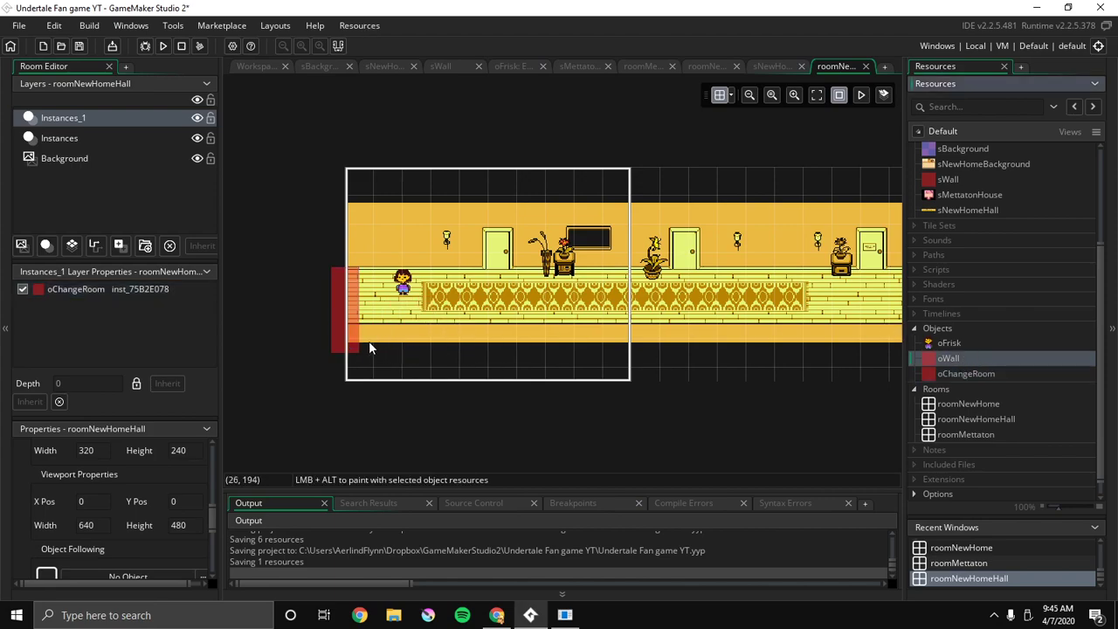
pyautogui.moveTo(358, 339); pyautogui.dragTo(786, 339)
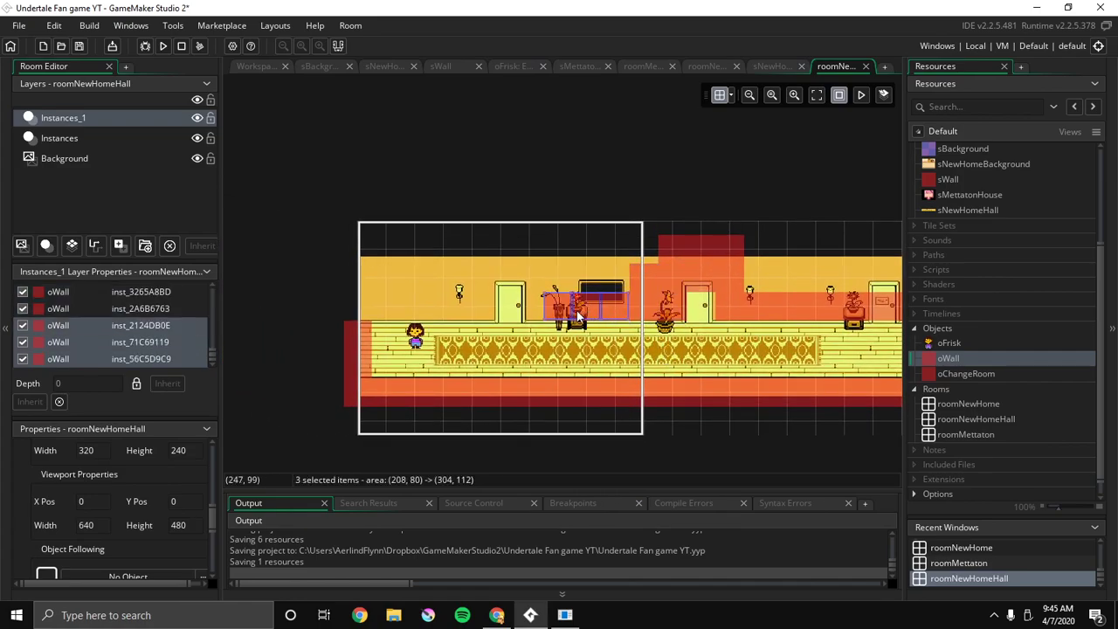
pyautogui.moveTo(576, 310); pyautogui.dragTo(494, 310)
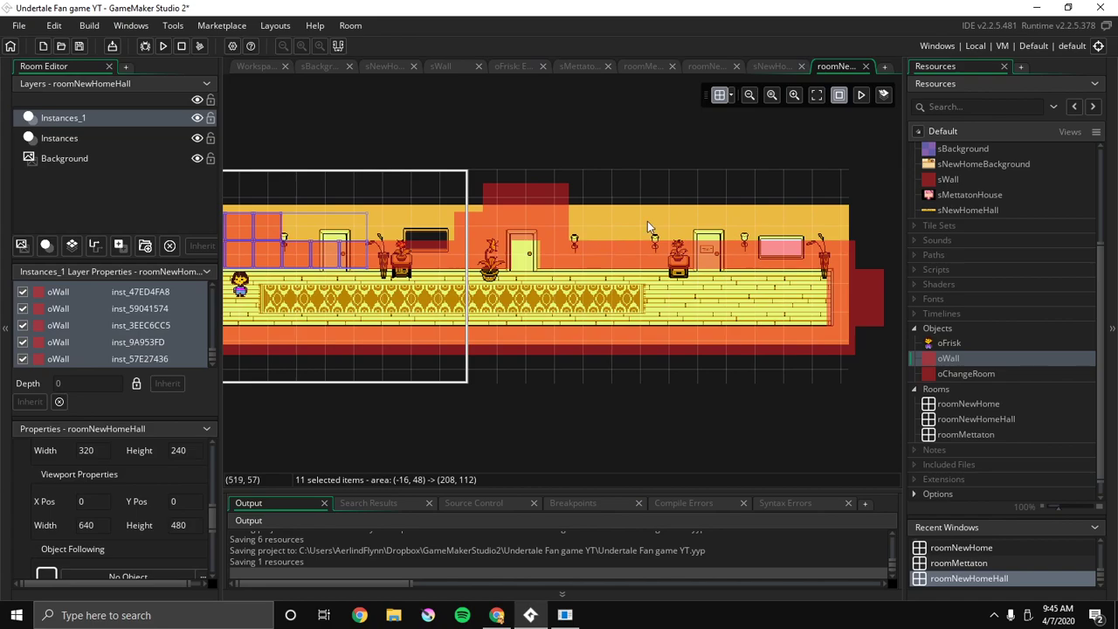
pyautogui.moveTo(1071, 331)
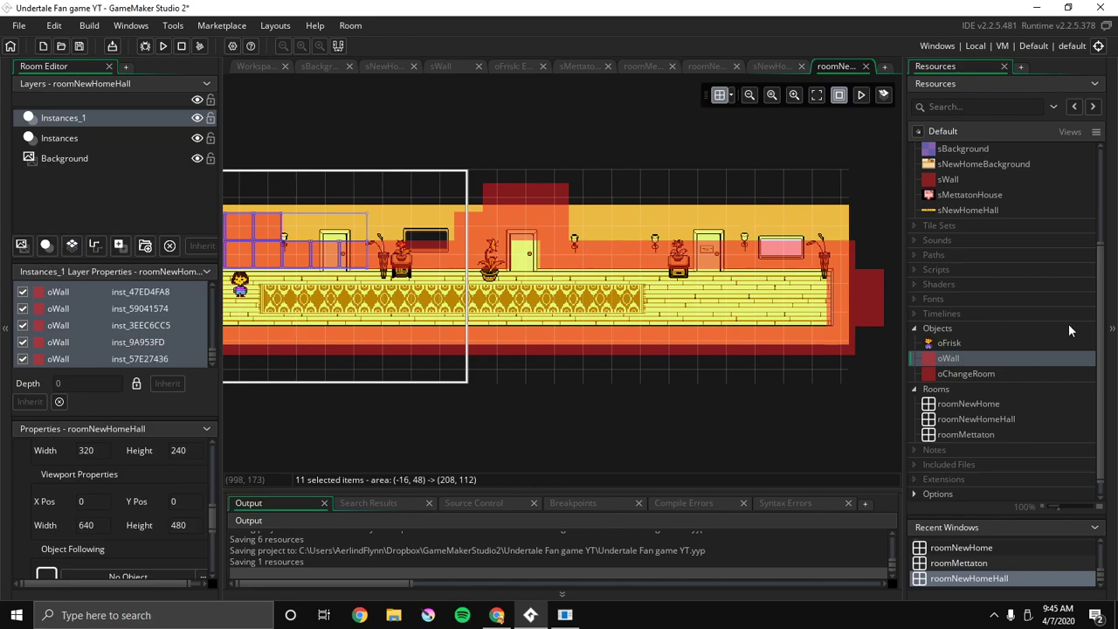
pyautogui.click(720, 95)
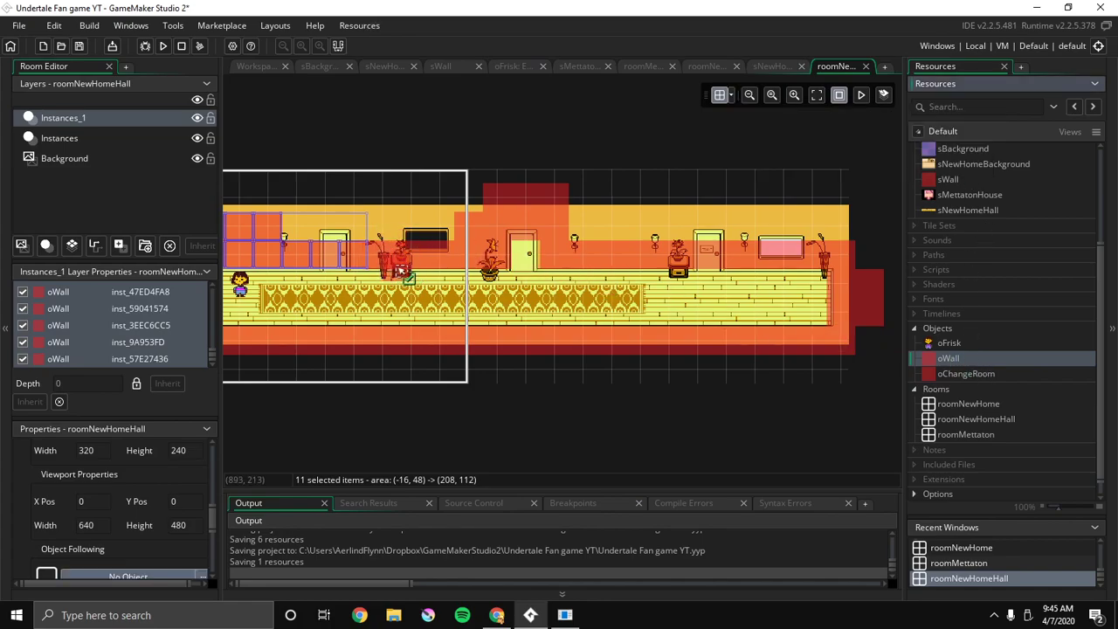
pyautogui.moveTo(611, 323)
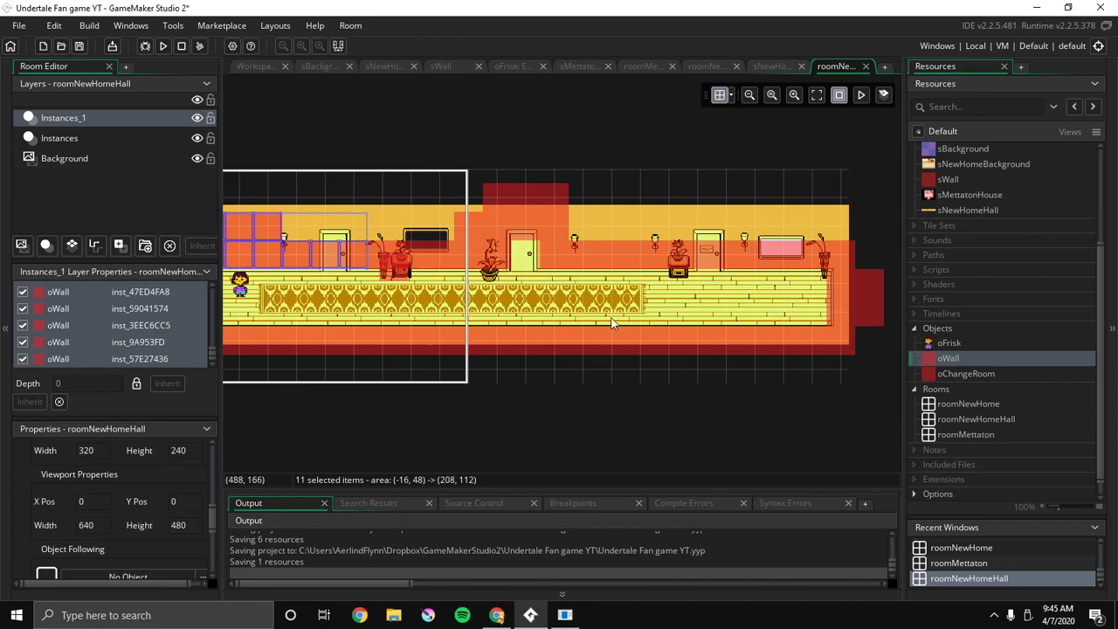
pyautogui.click(393, 262)
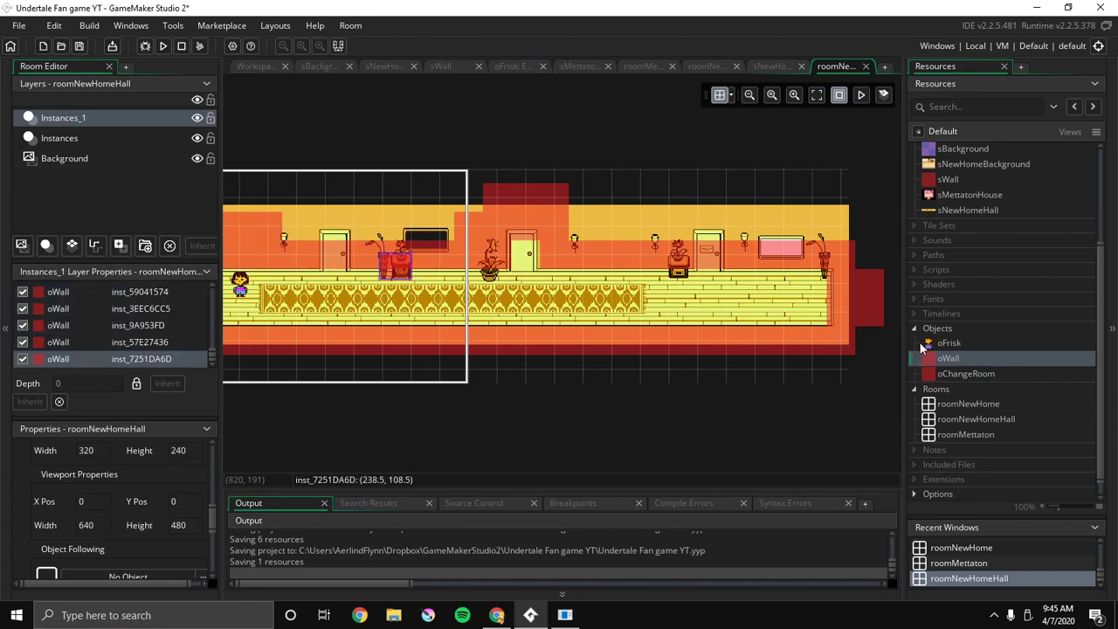
pyautogui.moveTo(994, 297)
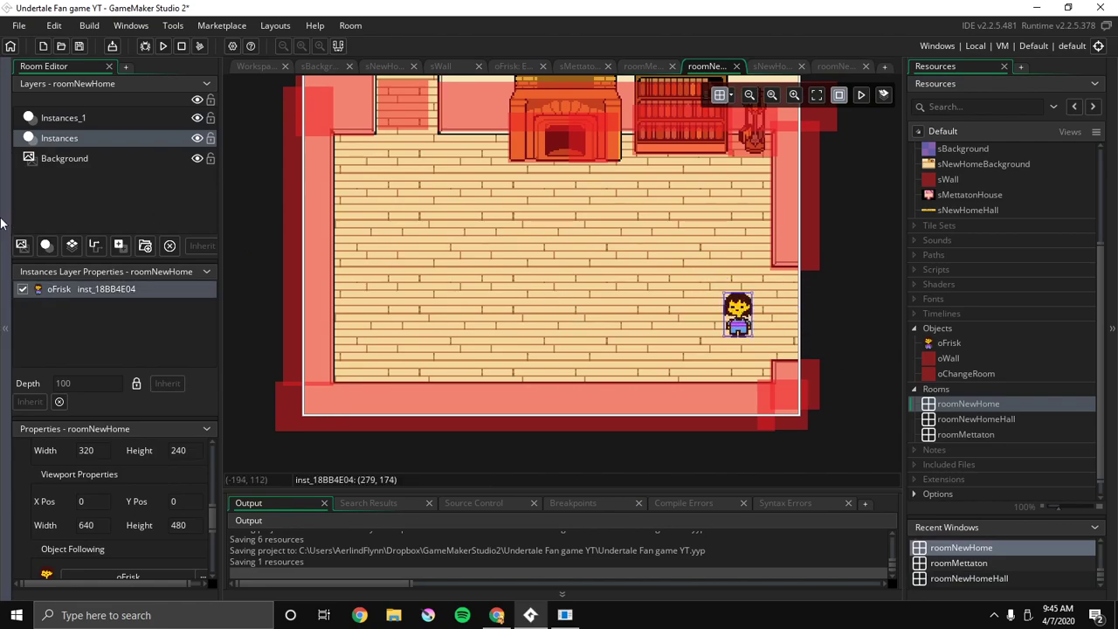
# Set the right-edge oChangeRoom trigger's goto variable in roomNewHome to roomNewHomeHall
pyautogui.click(63, 117)
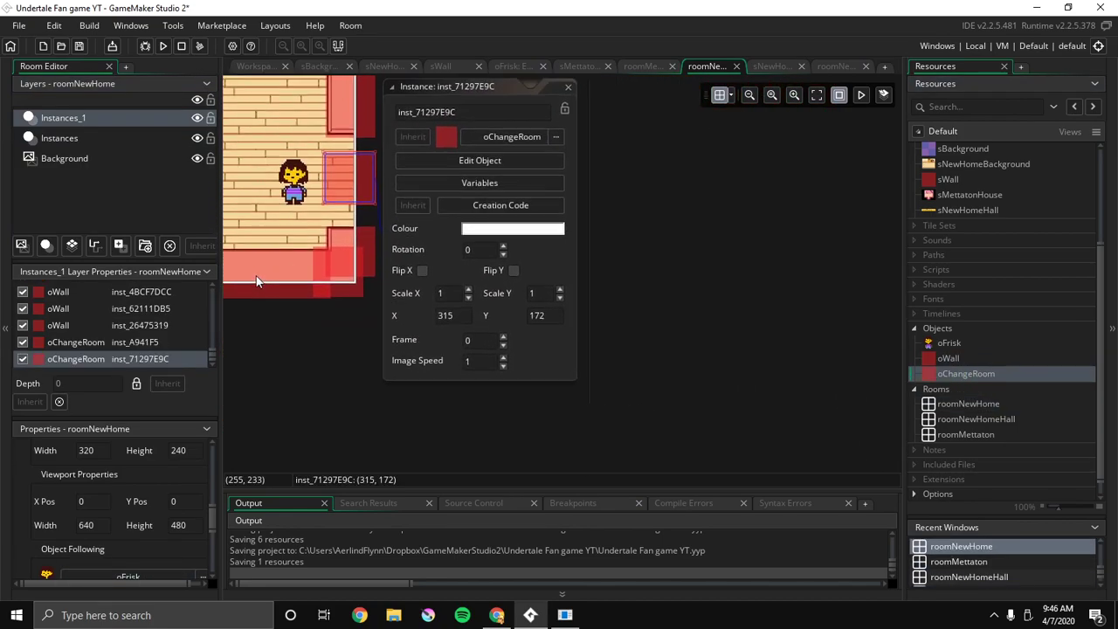
pyautogui.click(480, 183)
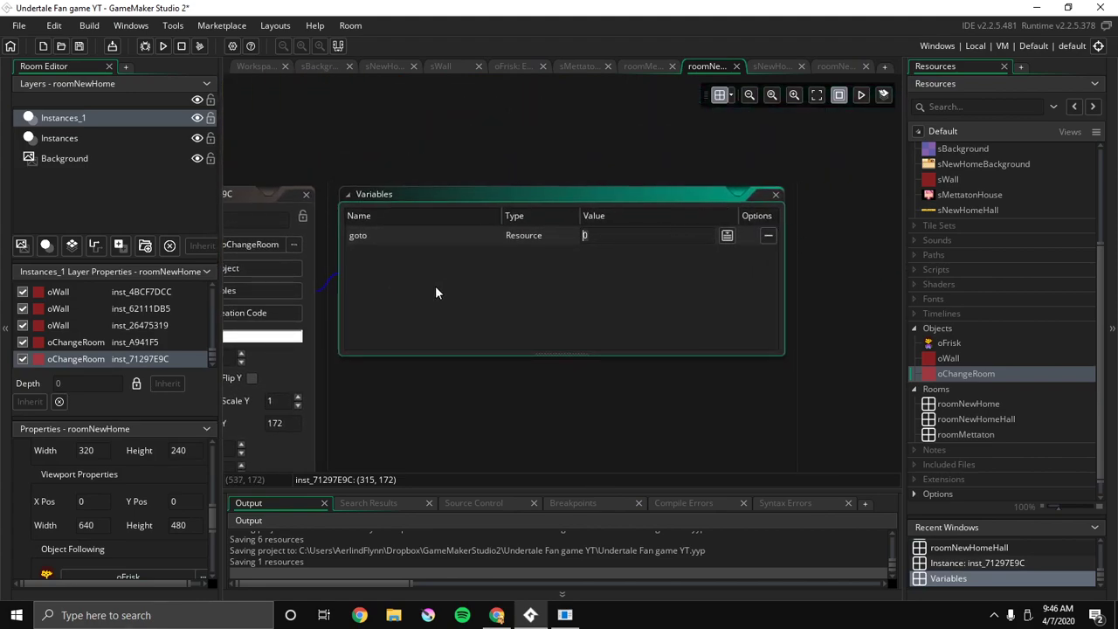
pyautogui.moveTo(469, 230)
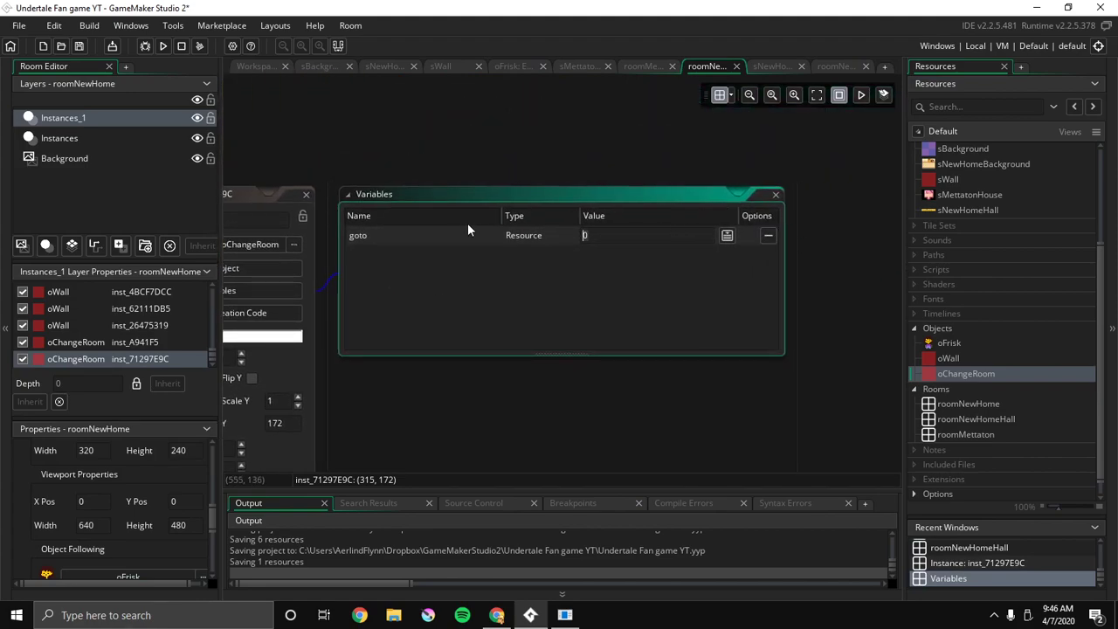
pyautogui.moveTo(478, 210)
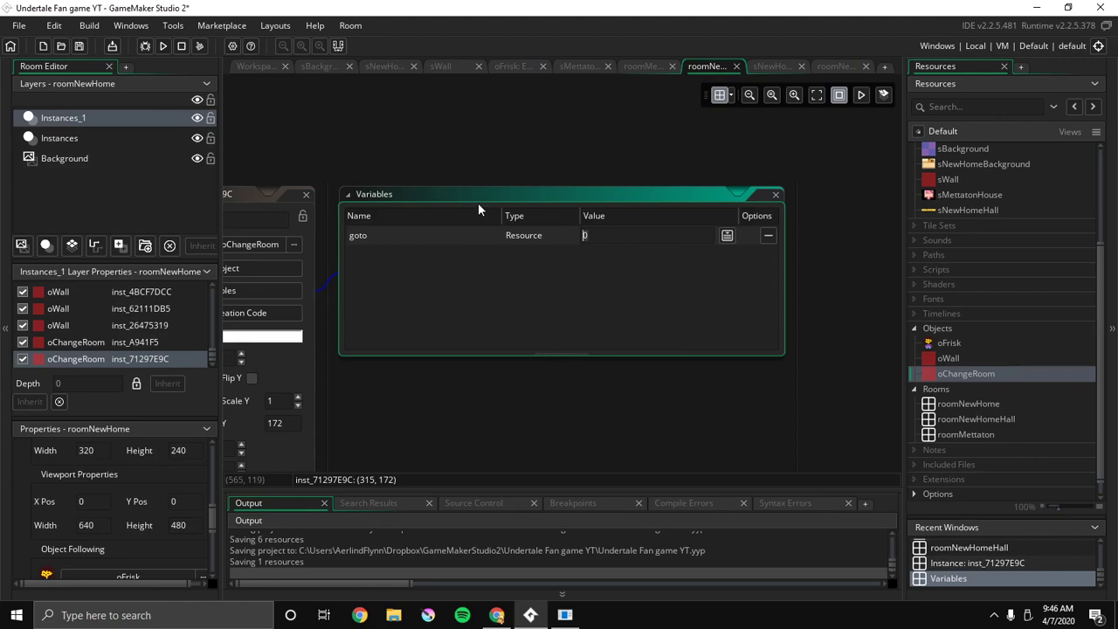
pyautogui.write('roomNewH')
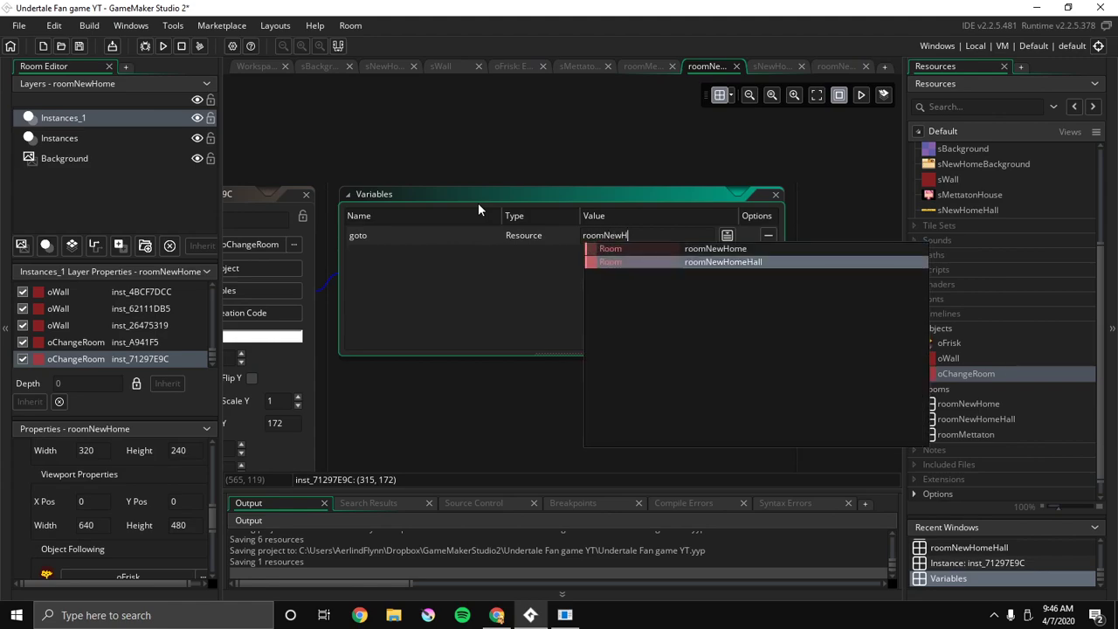
pyautogui.click(723, 261)
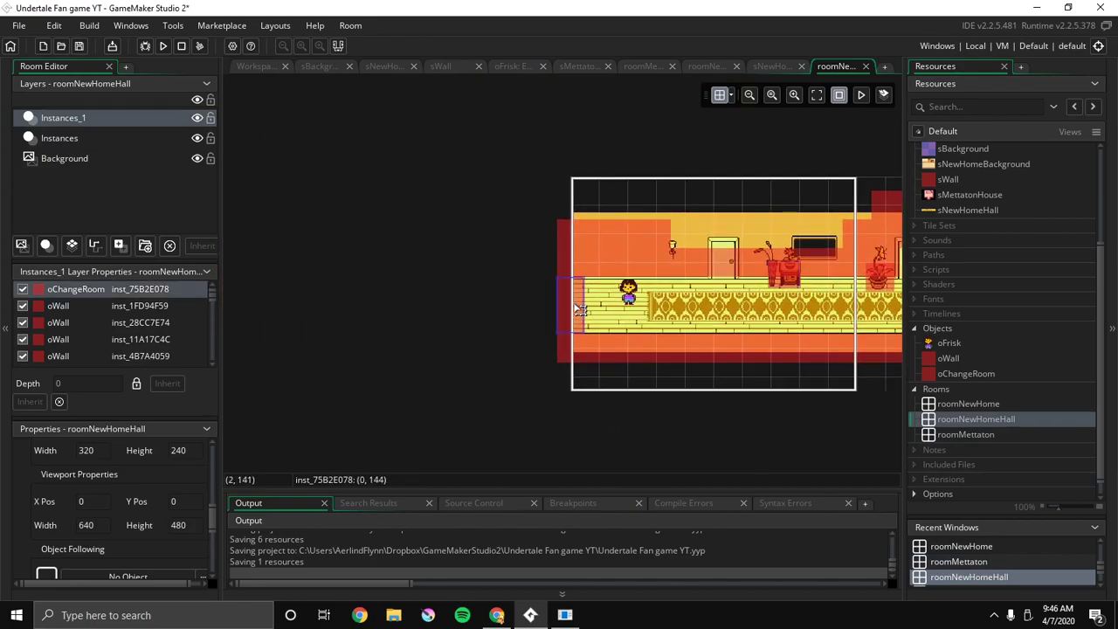
pyautogui.moveTo(581, 324)
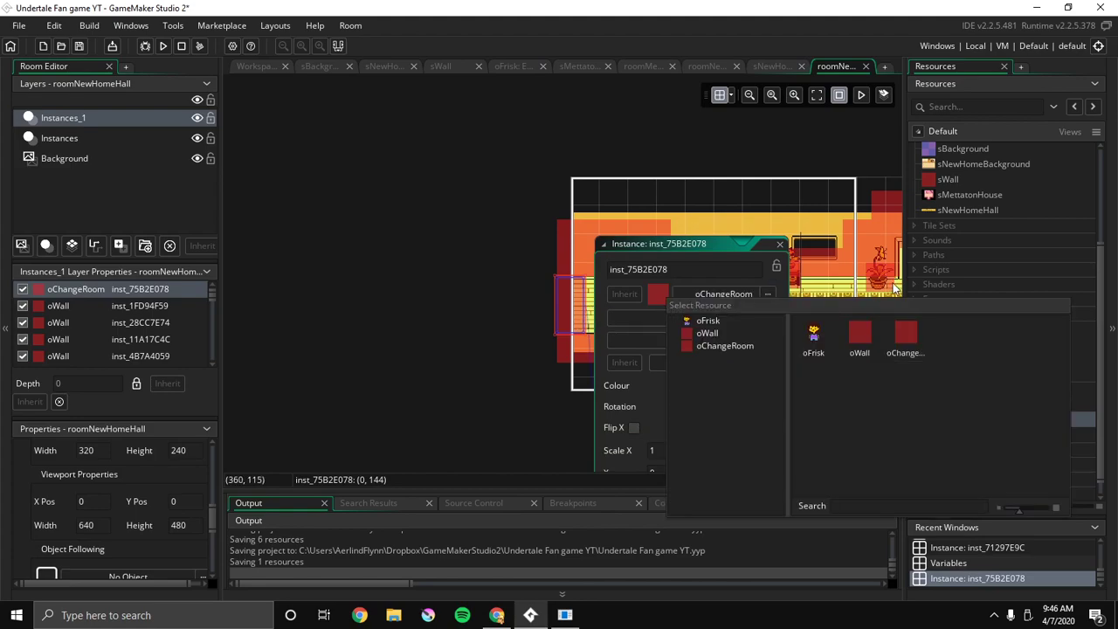
pyautogui.moveTo(633, 393)
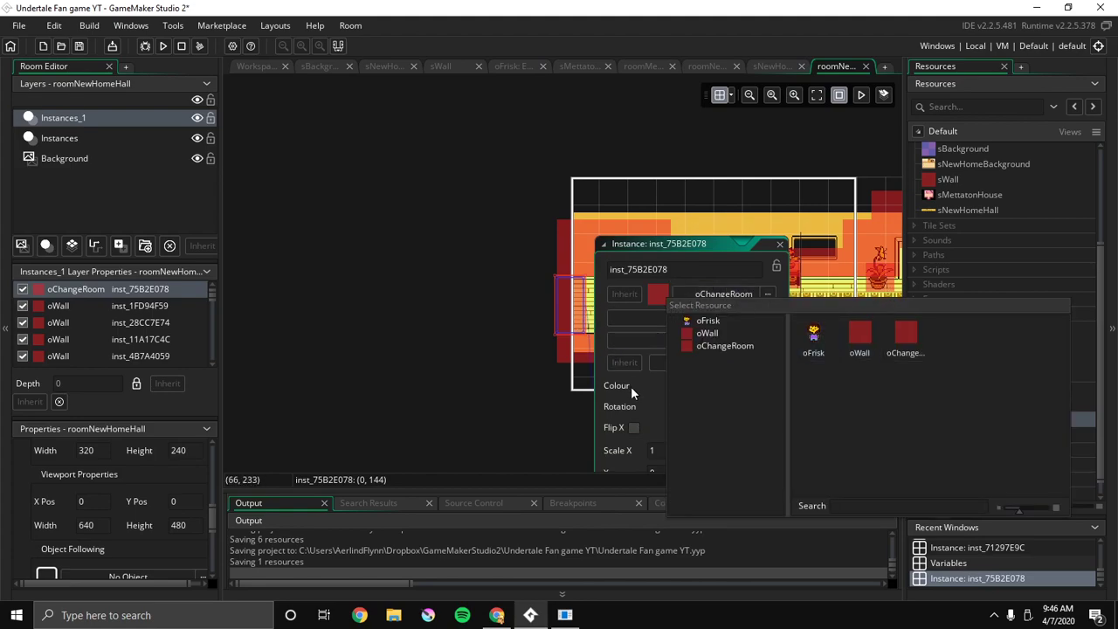
# Set the hall's left-edge oChangeRoom goto variable to roomNewHome and close its windows
pyautogui.click(724, 345)
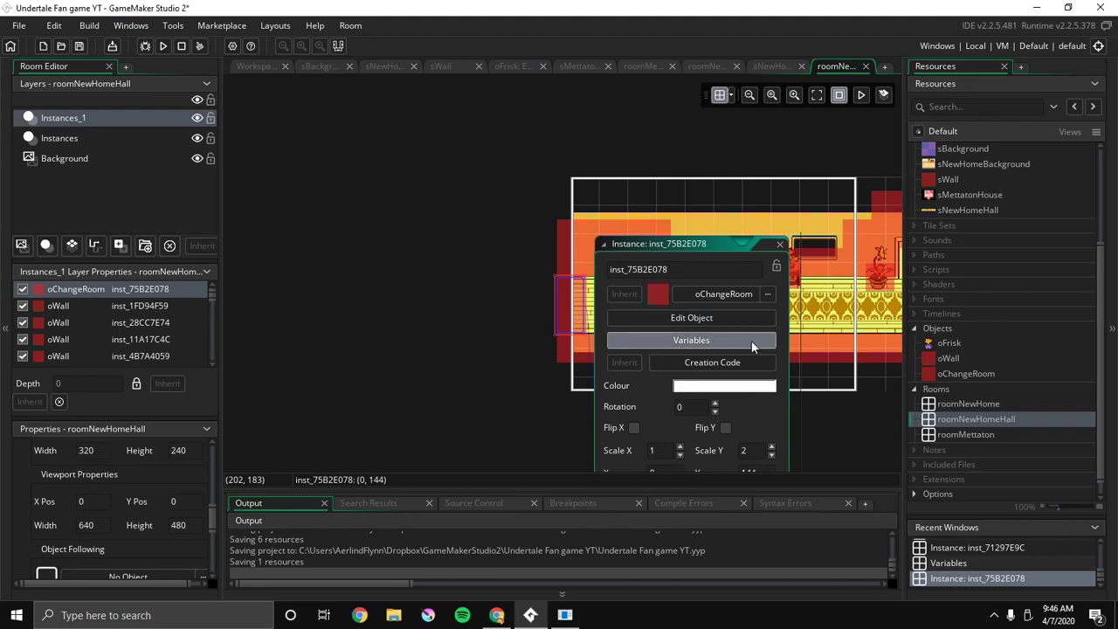
pyautogui.click(691, 340)
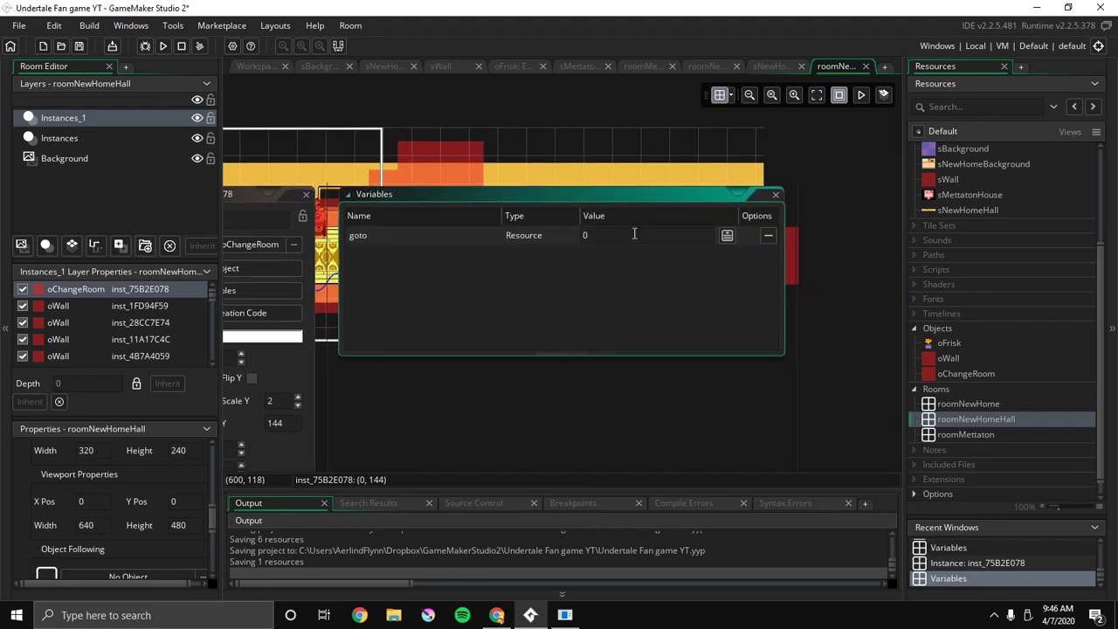
pyautogui.write('roomNewH')
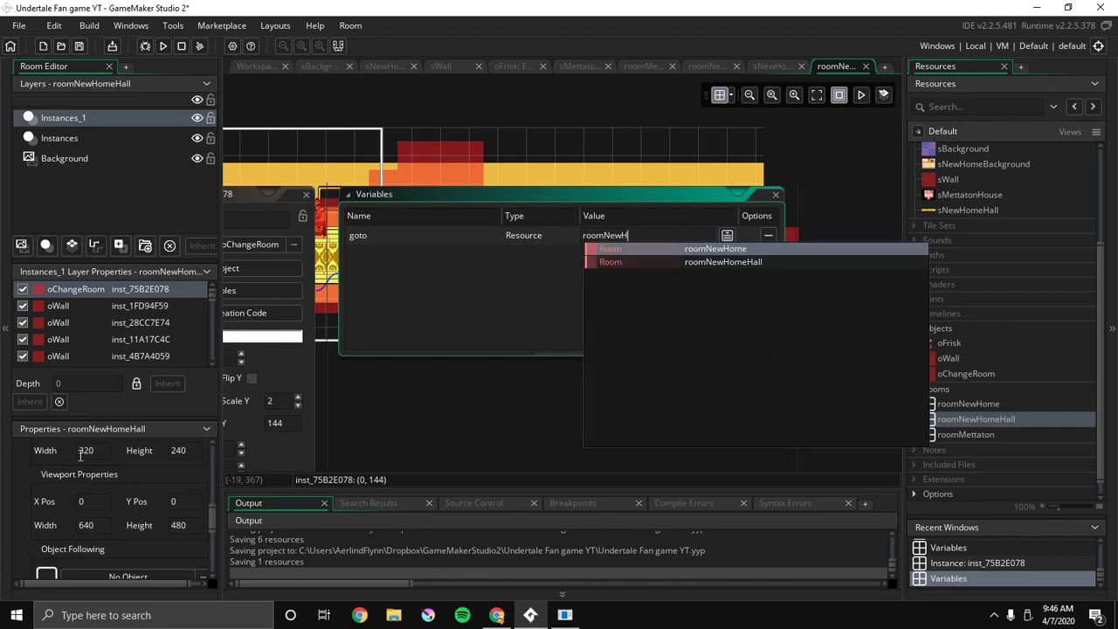
pyautogui.click(716, 249)
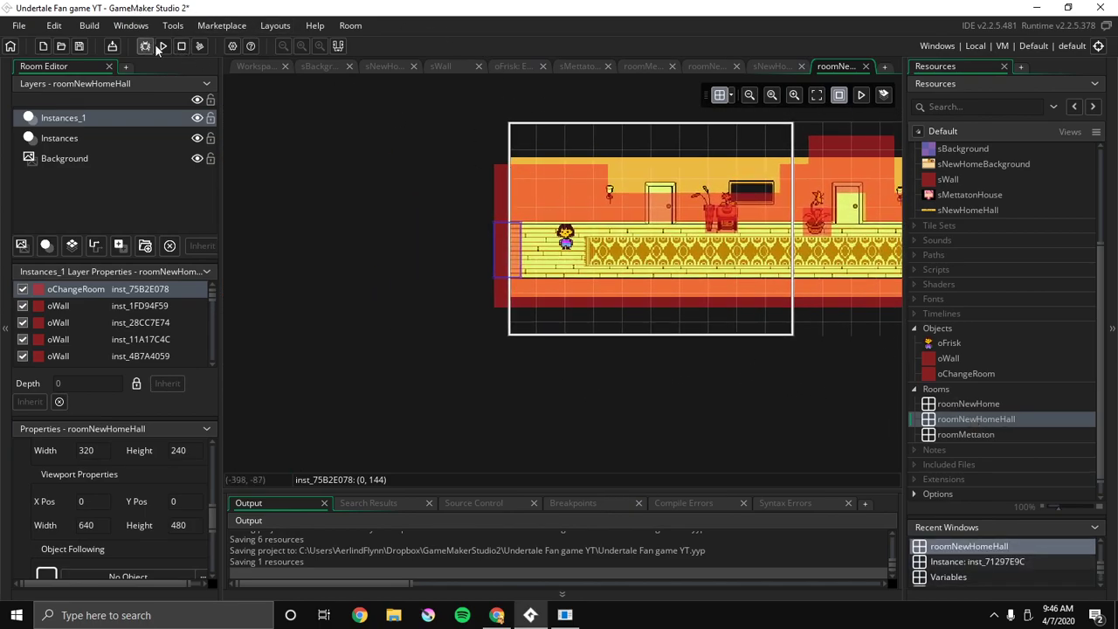
pyautogui.click(146, 46)
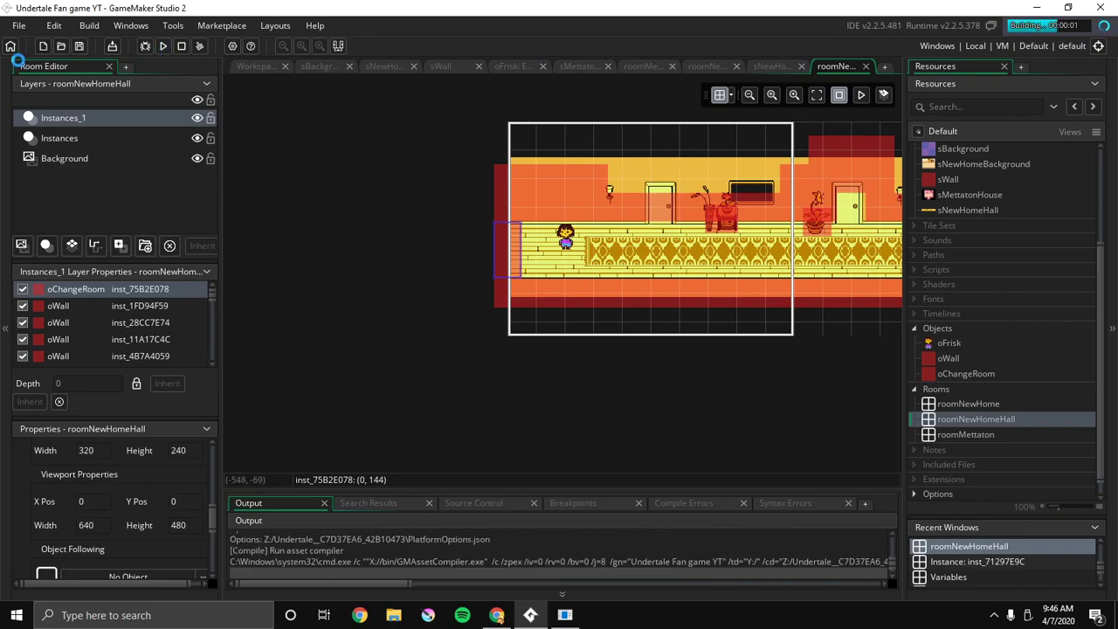
pyautogui.click(162, 45)
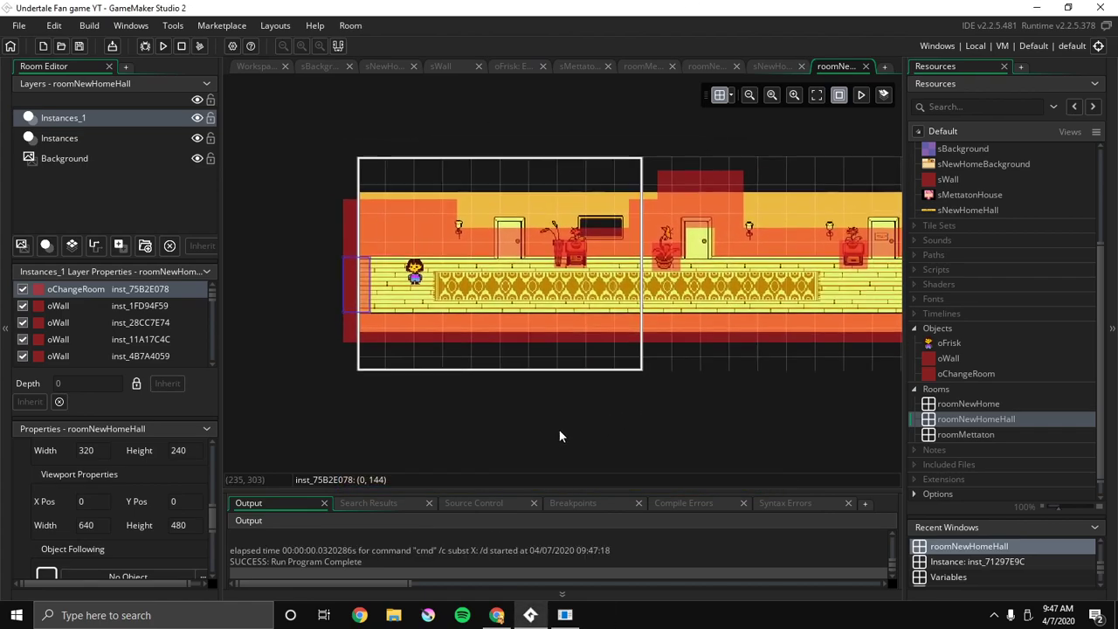
# Add a black Backgrounds_1 layer placed beneath the hallway Background layer
pyautogui.click(65, 158)
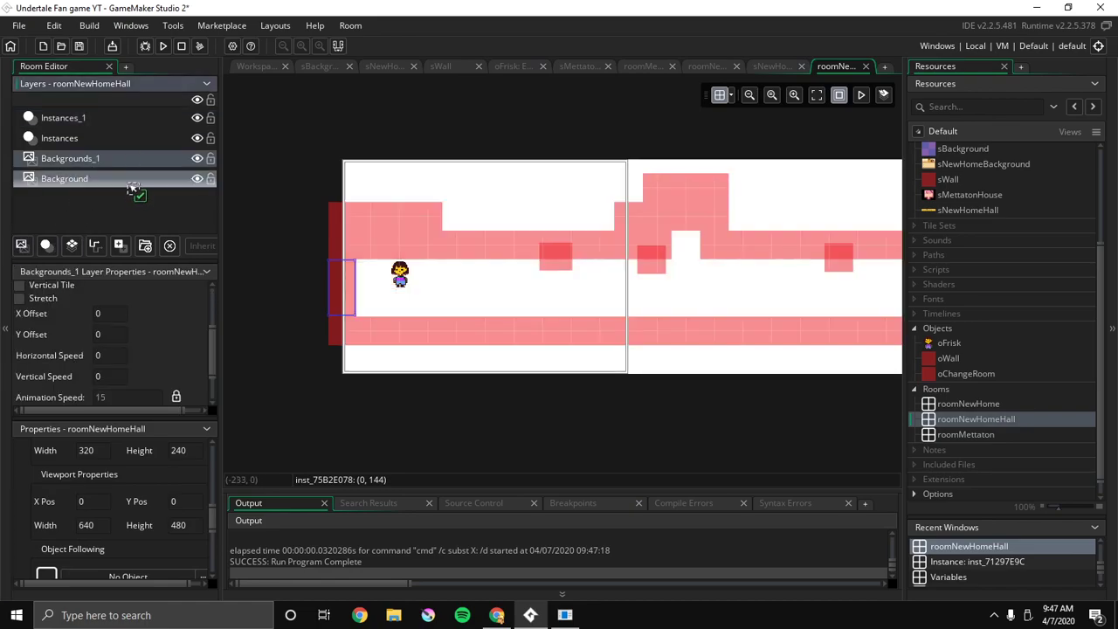
pyautogui.moveTo(69, 159); pyautogui.dragTo(70, 178)
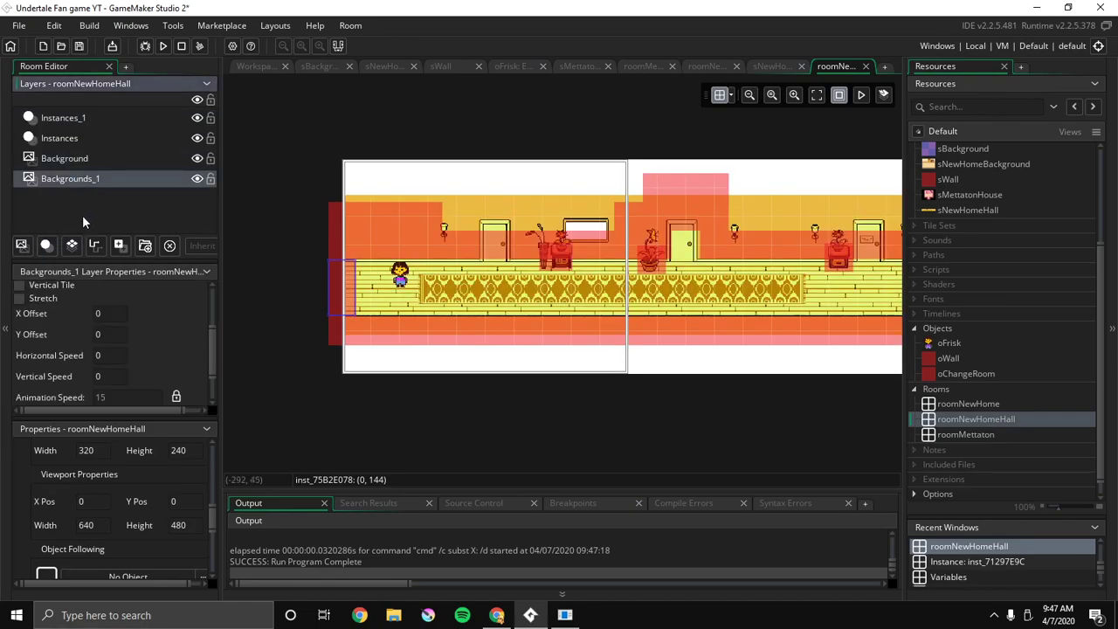
pyautogui.click(146, 338)
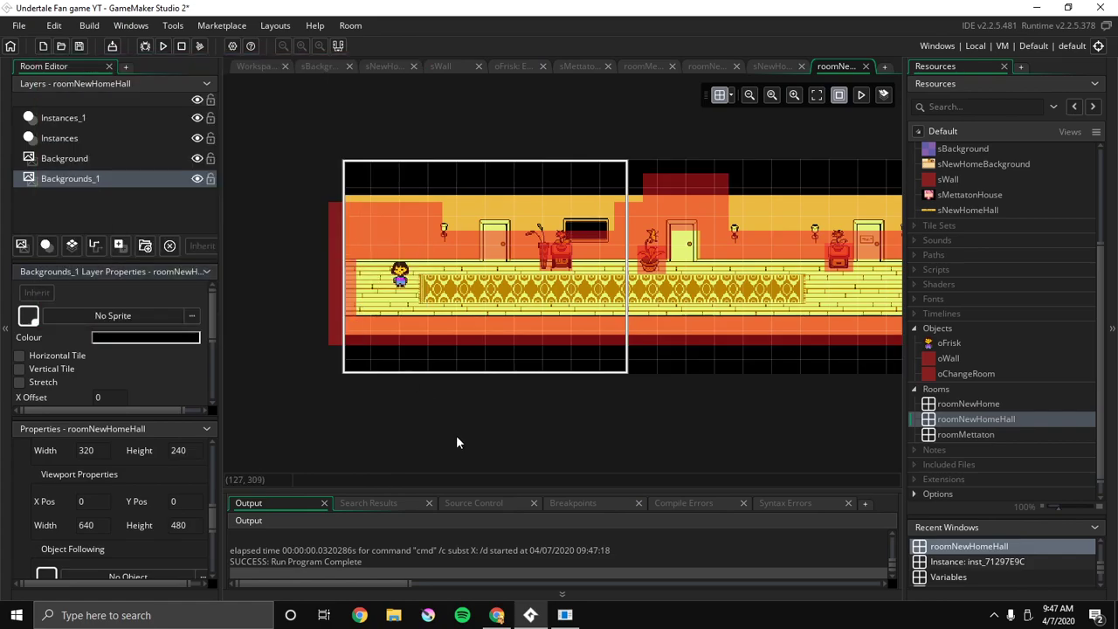
pyautogui.moveTo(111, 169)
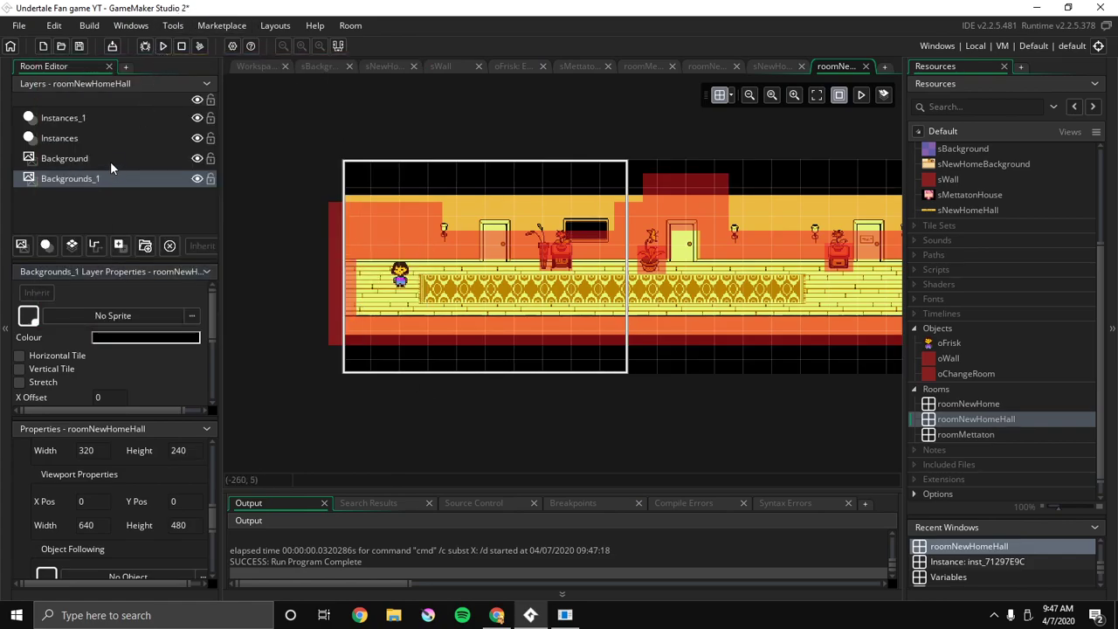
pyautogui.moveTo(45, 228)
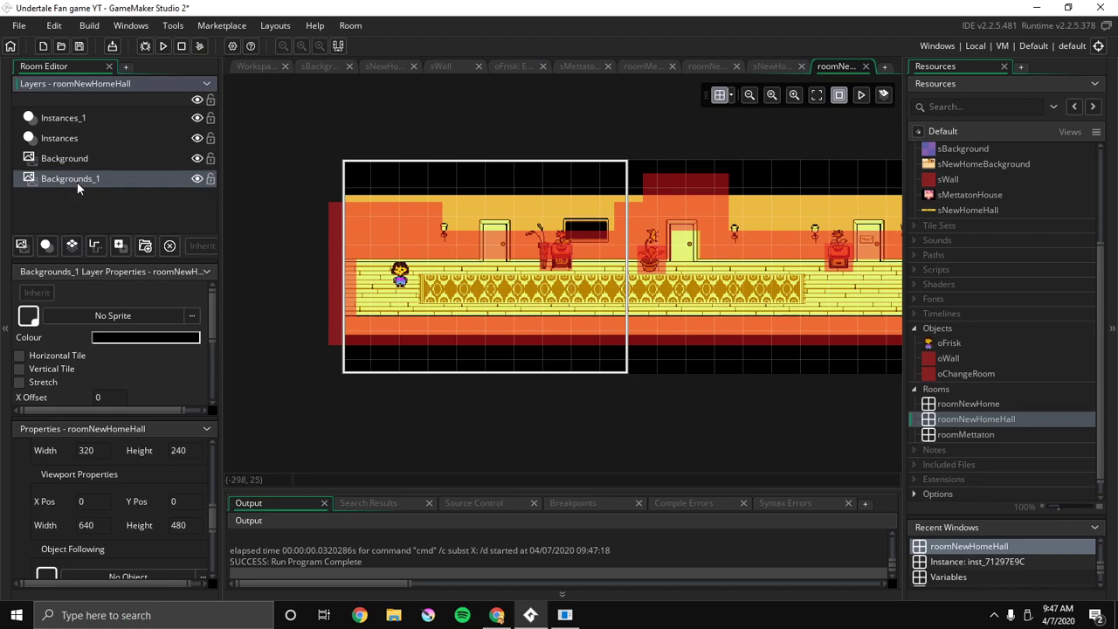
pyautogui.click(64, 159)
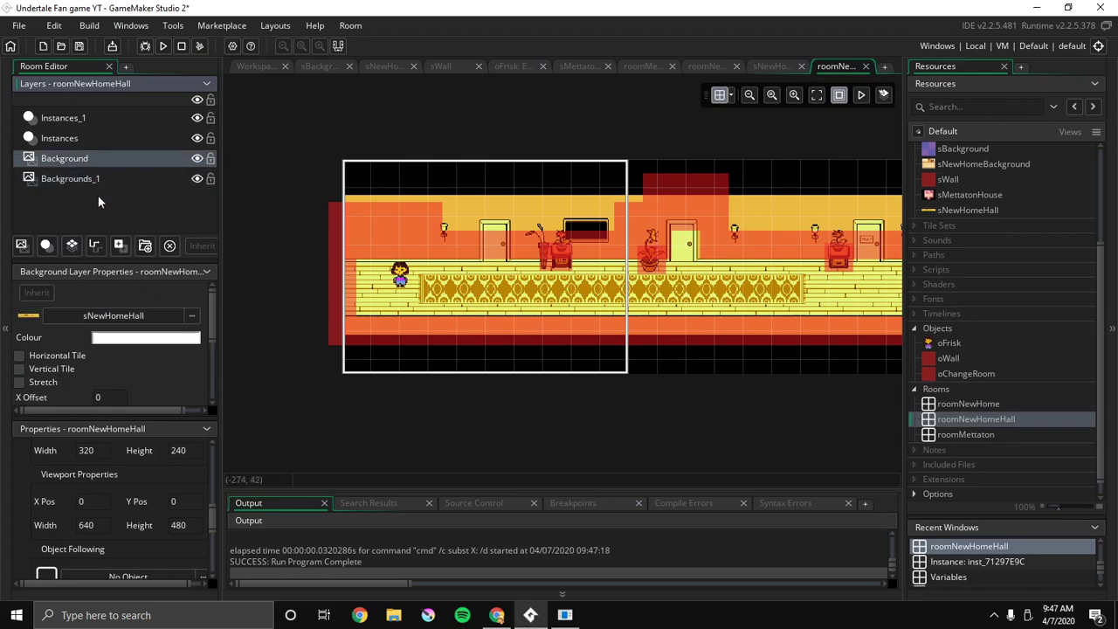
pyautogui.click(70, 178)
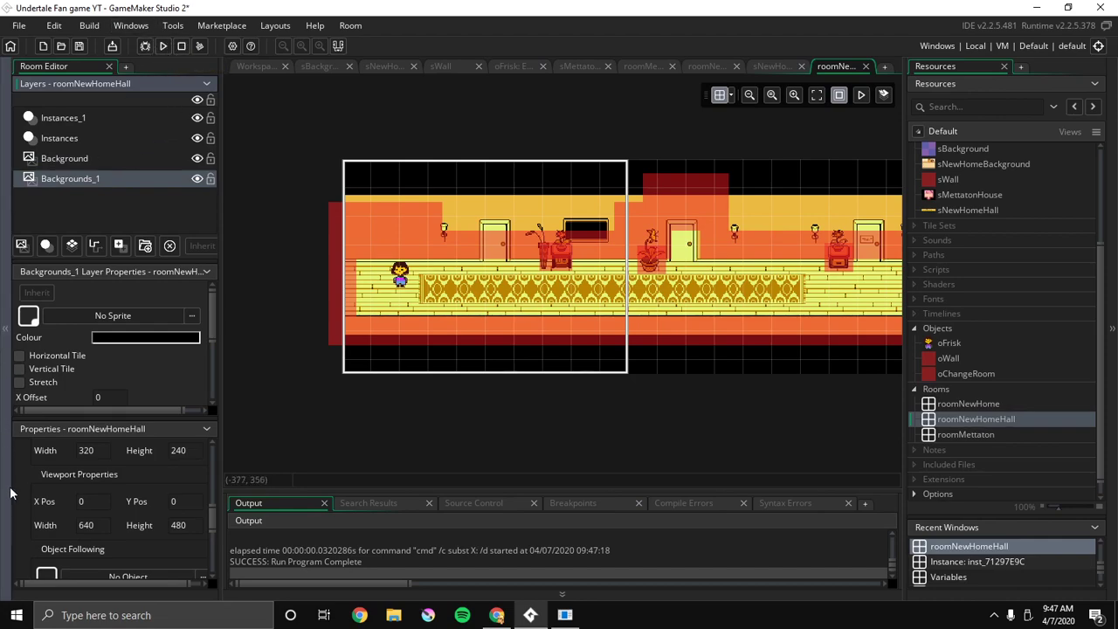
# Make the hall camera follow oFrisk with 9999 horizontal and vertical borders, and test-run it
pyautogui.scroll(-3)
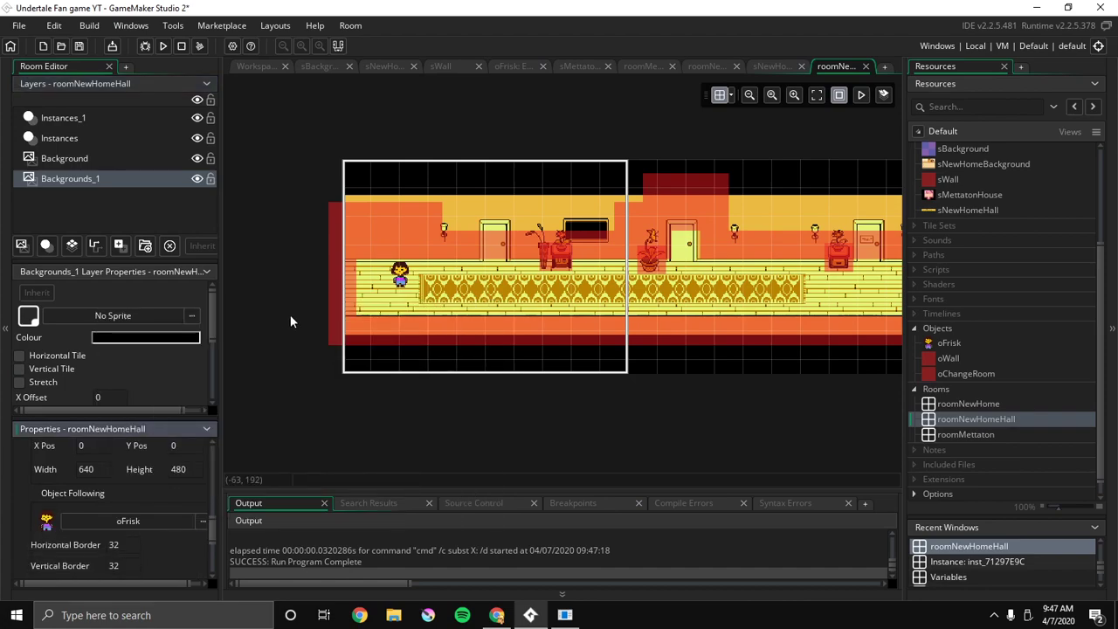
pyautogui.click(162, 46)
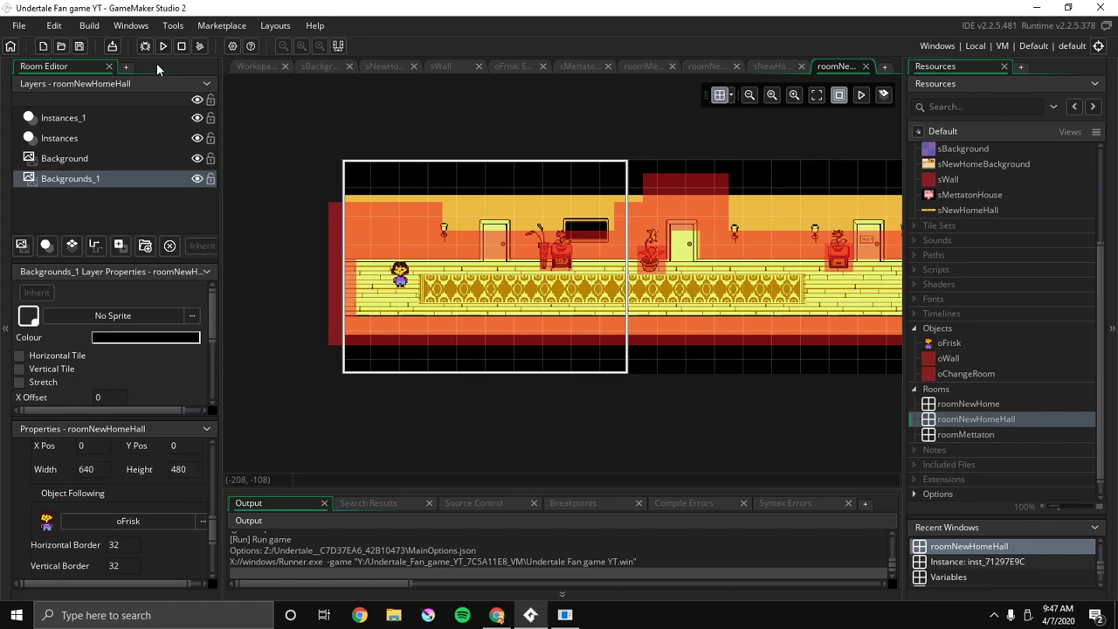
pyautogui.click(160, 45)
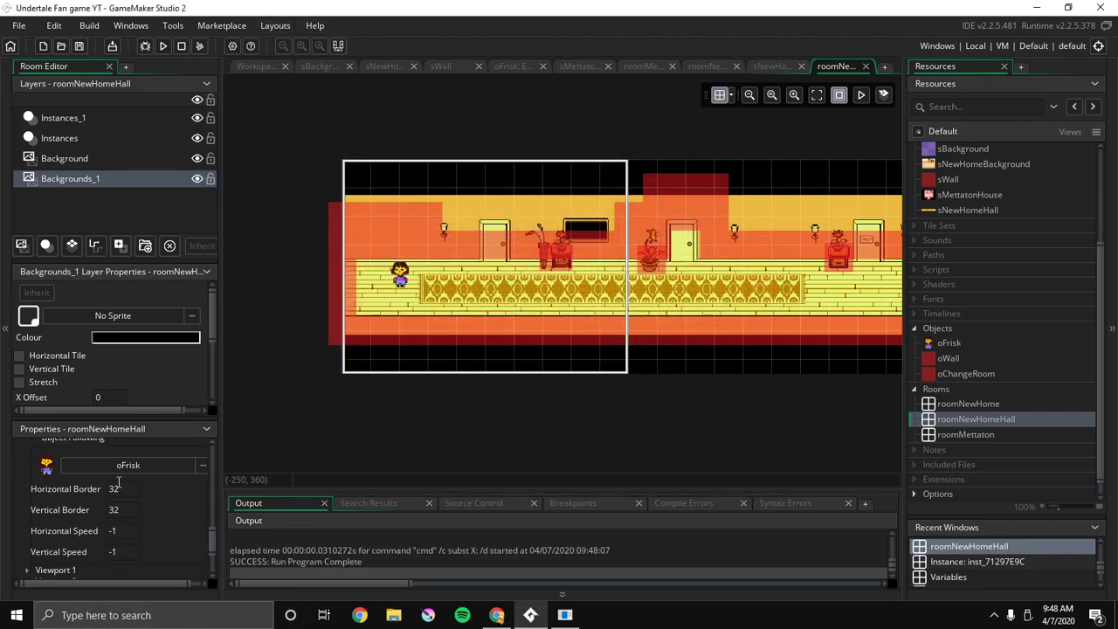
pyautogui.tripleClick(113, 489)
pyautogui.write('9999')
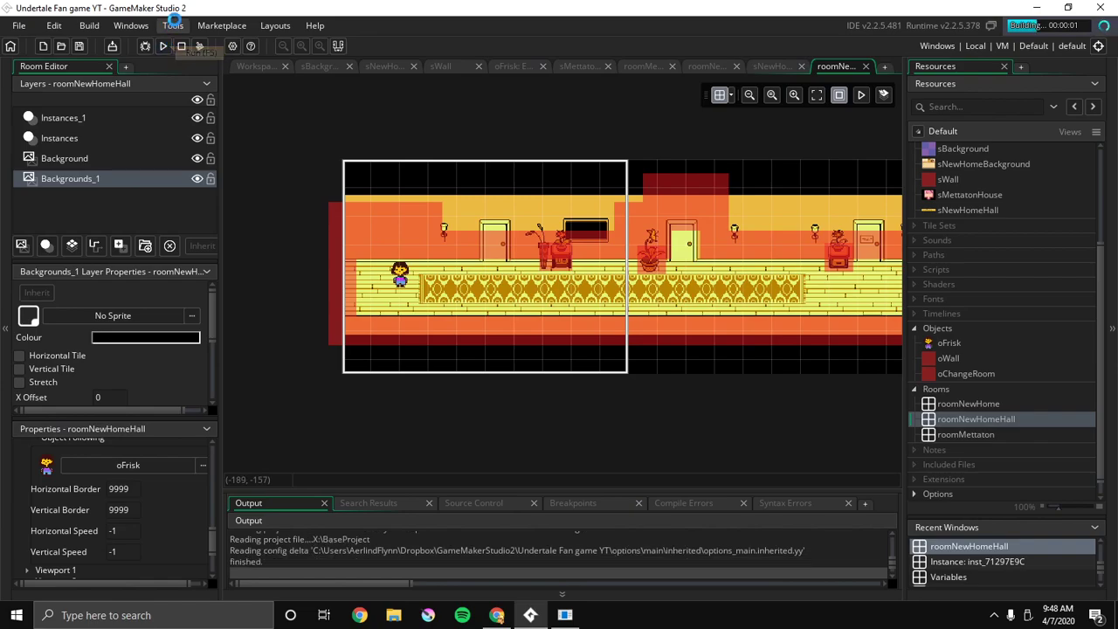
pyautogui.click(163, 46)
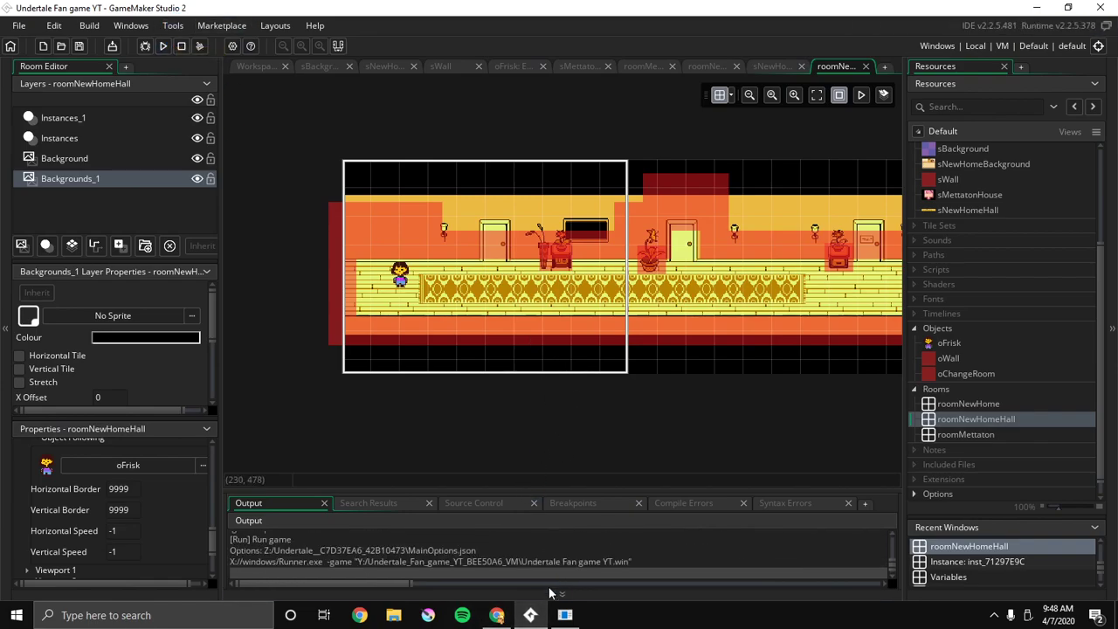
pyautogui.moveTo(592, 537)
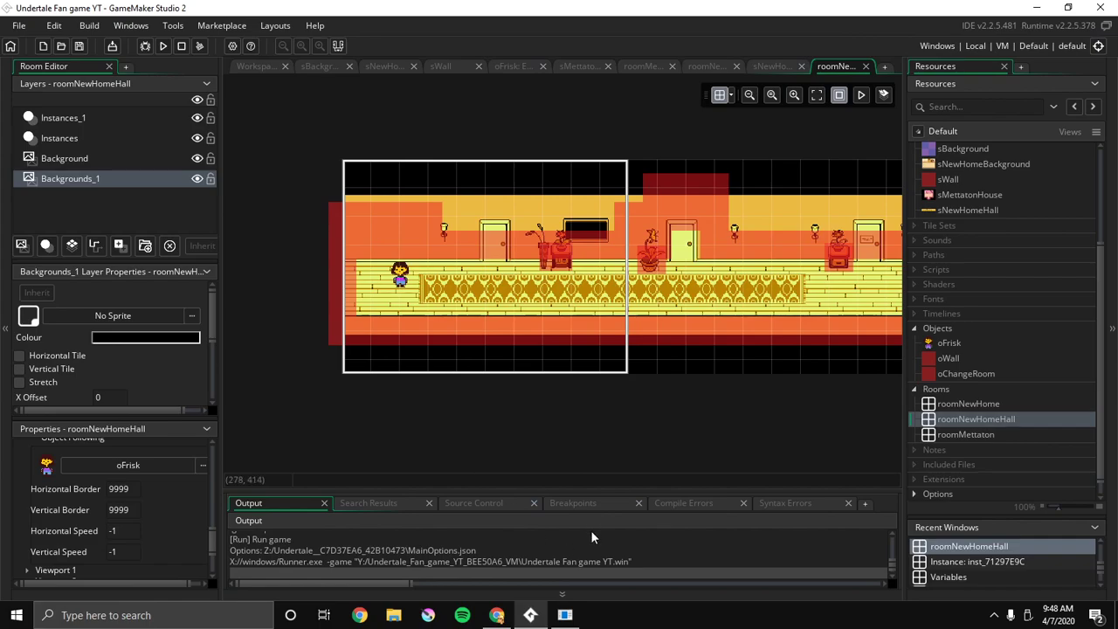
pyautogui.click(162, 46)
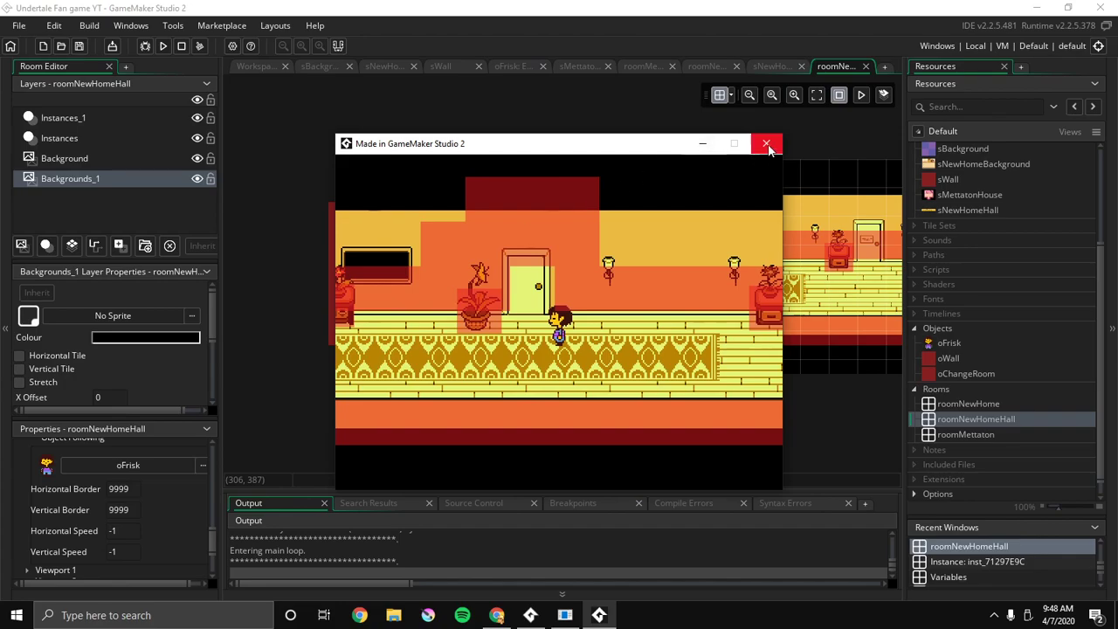
# Close the game, hide the Instances_1 wall layer, and run roomNewHomeHall again
pyautogui.click(767, 144)
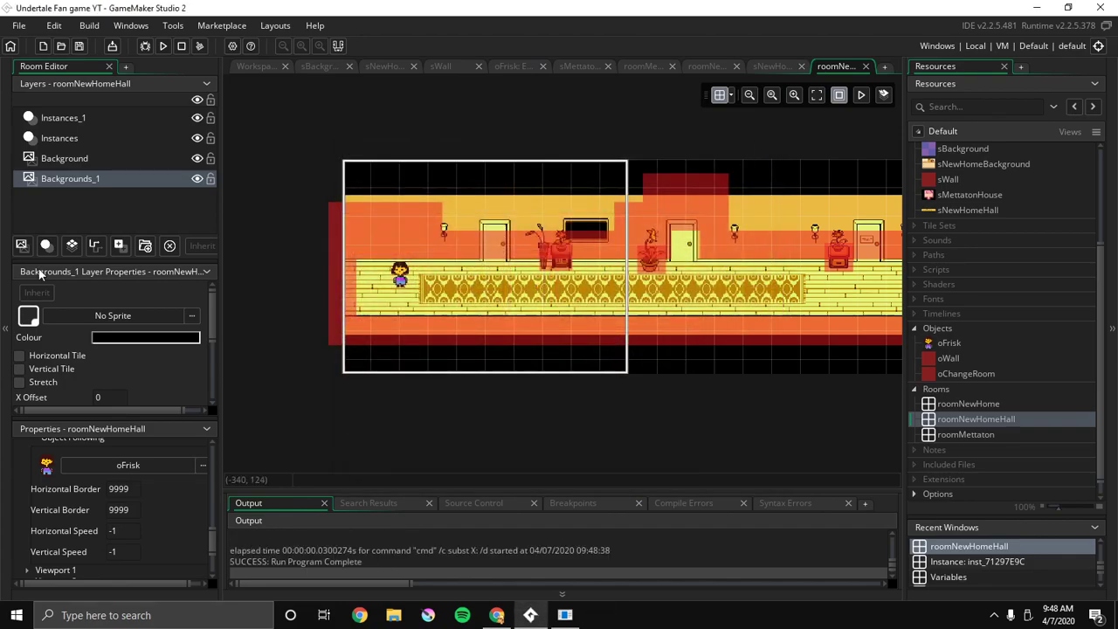
pyautogui.moveTo(136, 81)
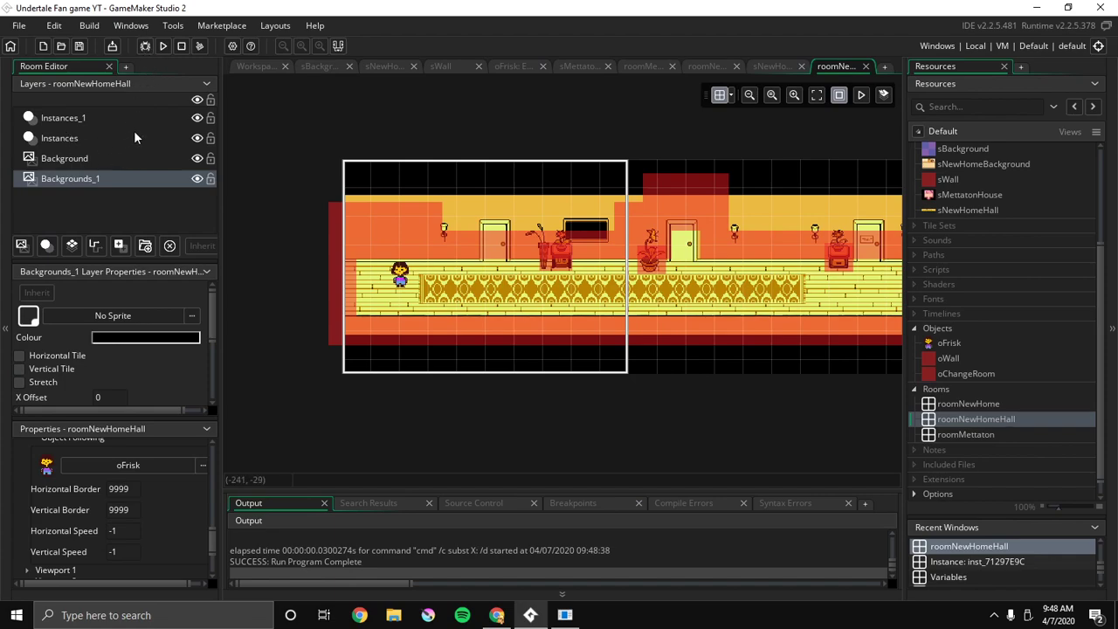
pyautogui.moveTo(195, 137)
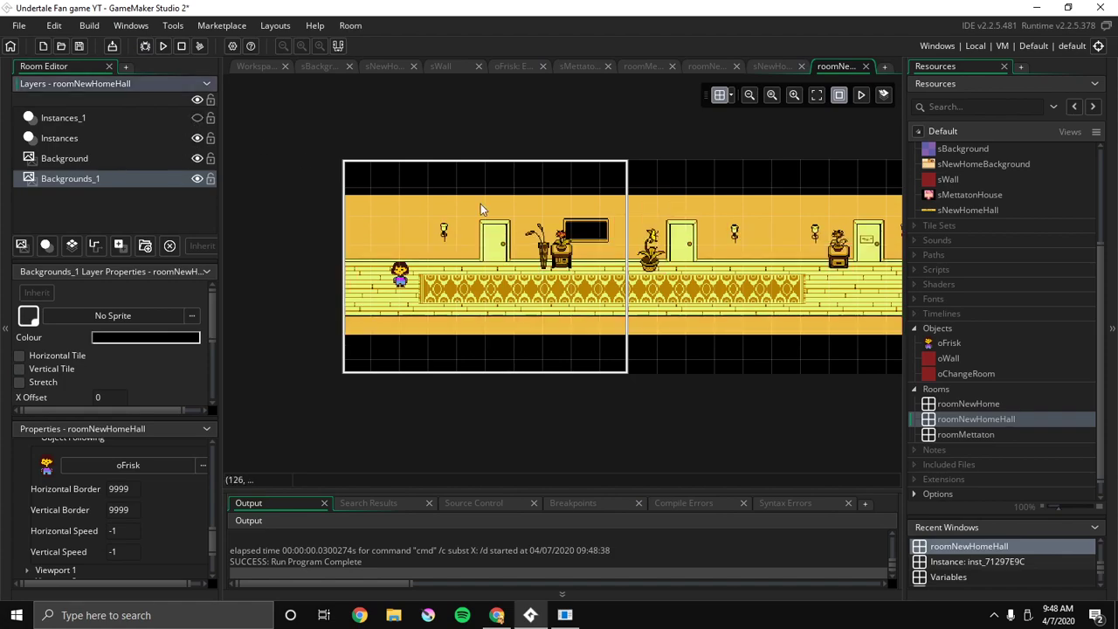
pyautogui.moveTo(965, 441)
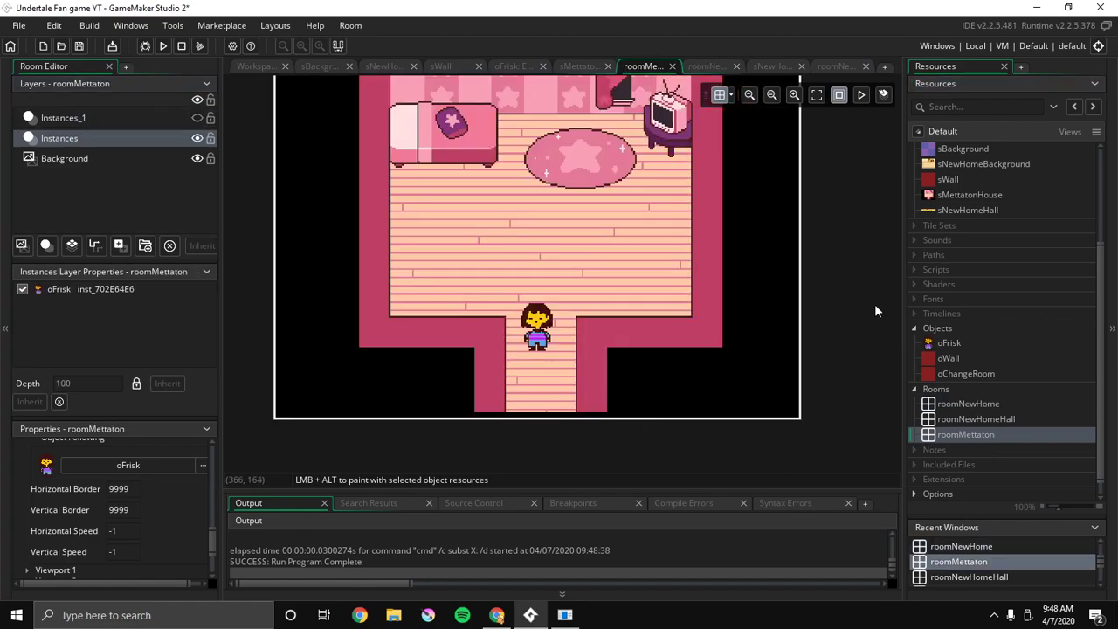
pyautogui.doubleClick(976, 419)
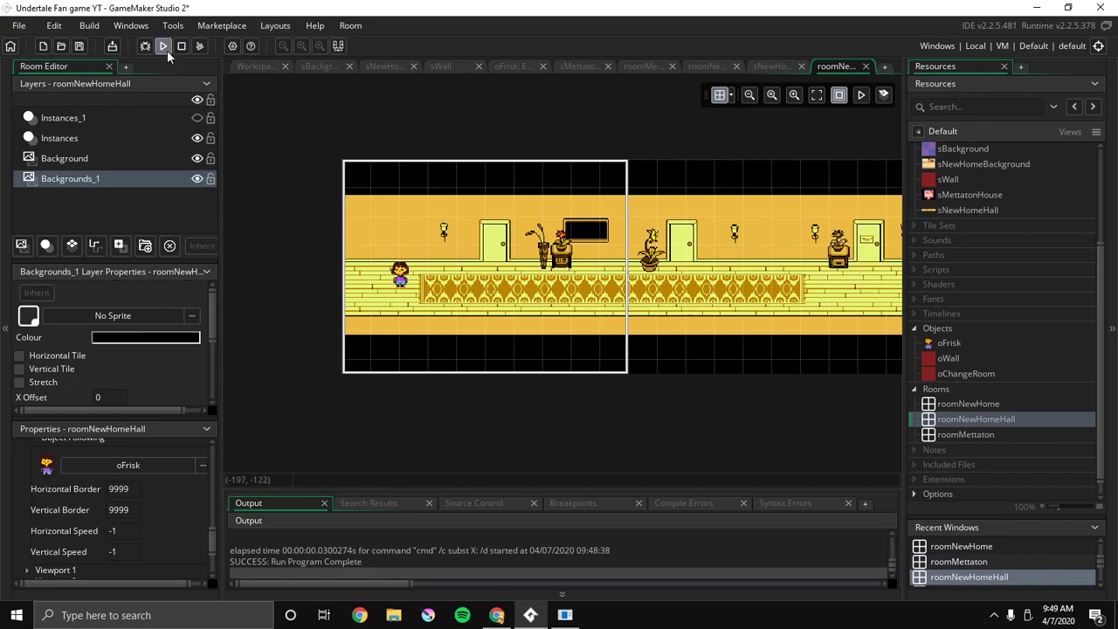
pyautogui.click(162, 46)
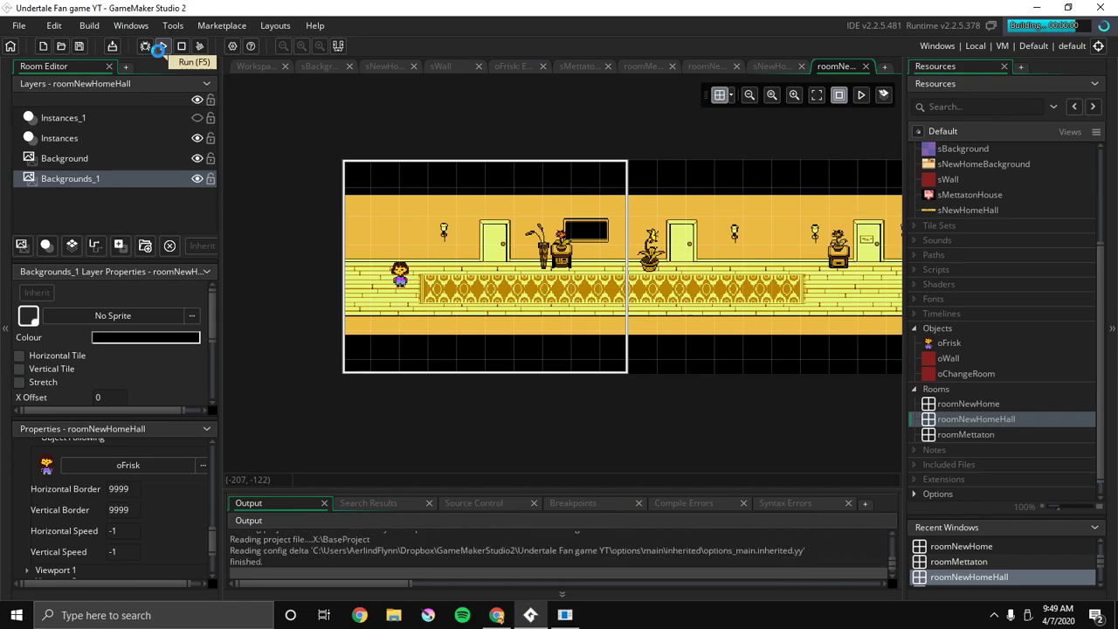
pyautogui.click(161, 46)
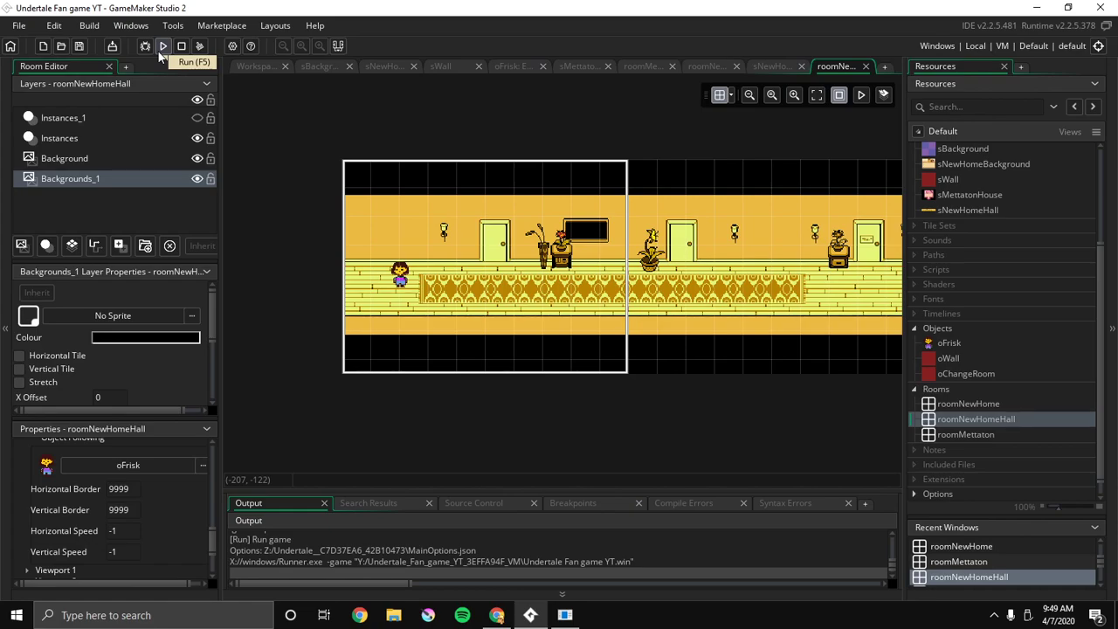
pyautogui.moveTo(582, 532)
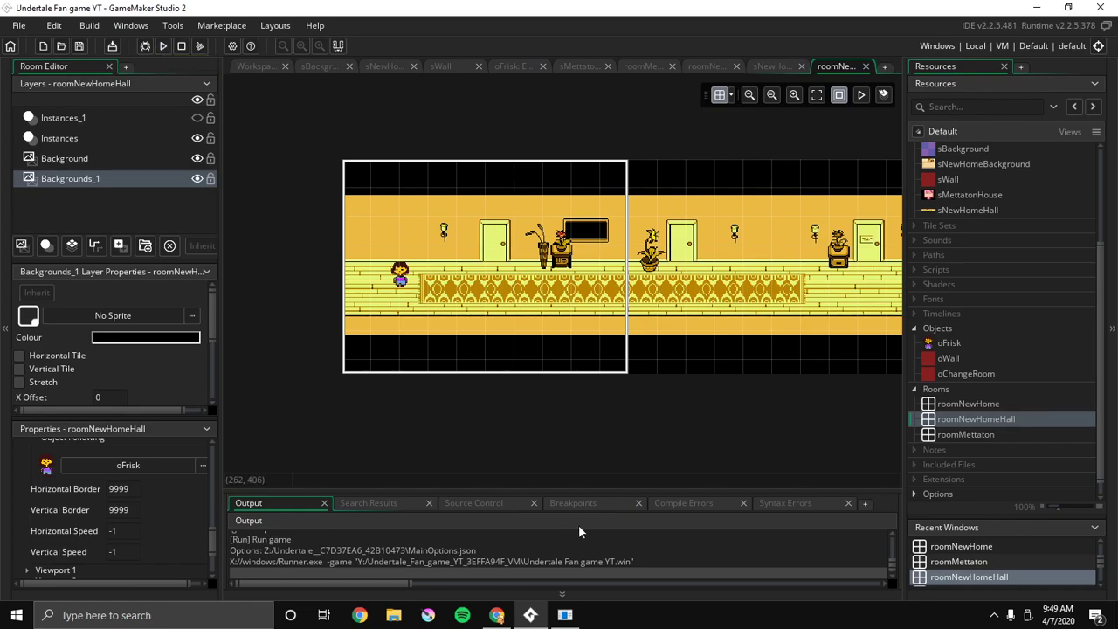
pyautogui.click(564, 615)
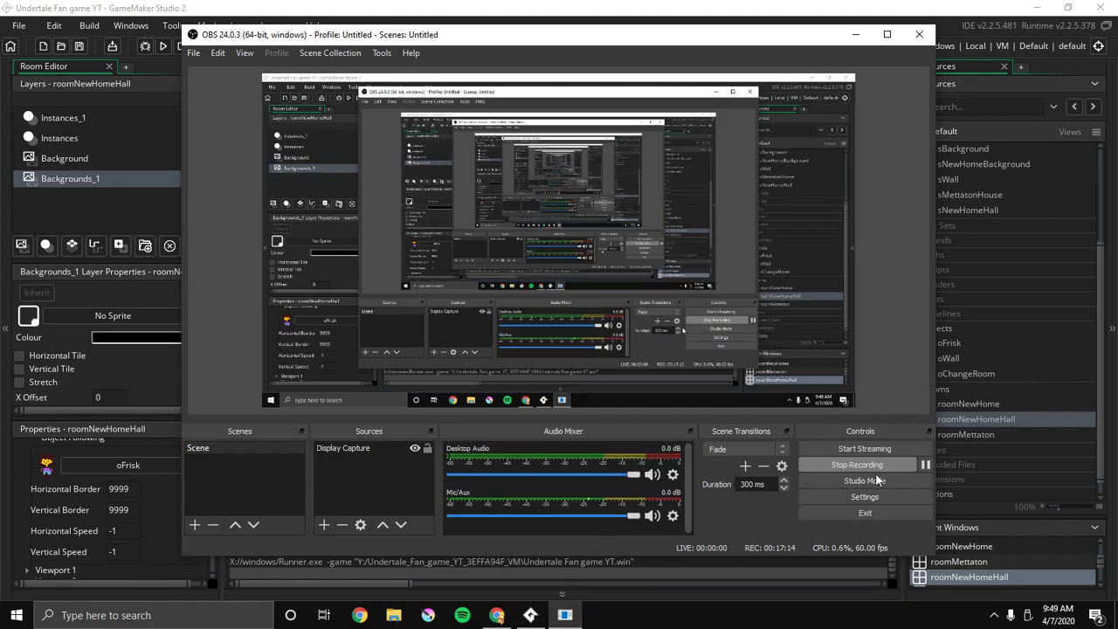